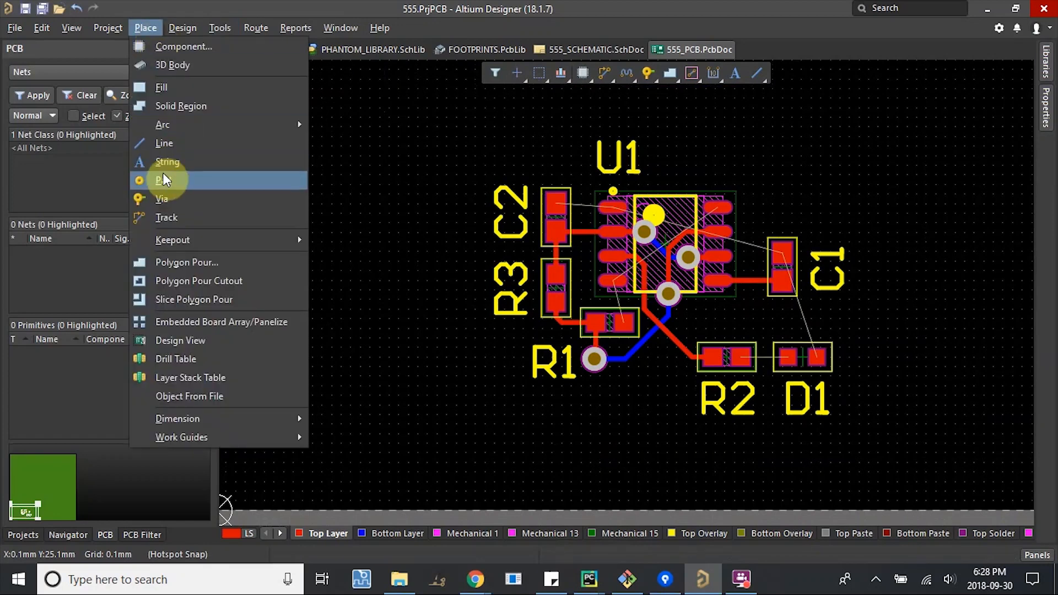
Place a free pad beside the board and set its layer to Multi-Layer.
click(159, 179)
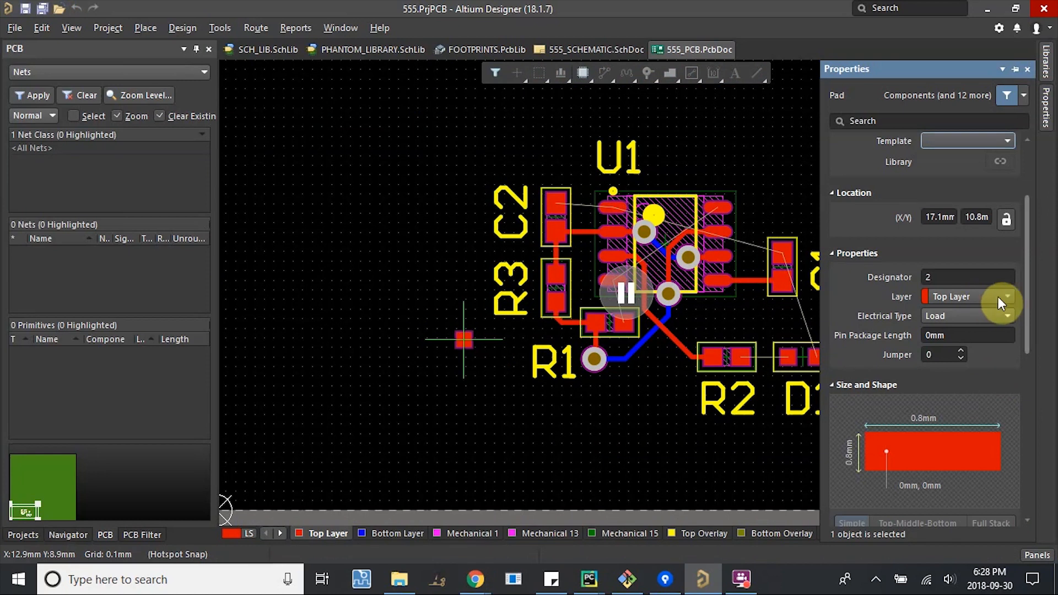
mouse_move(1021, 309)
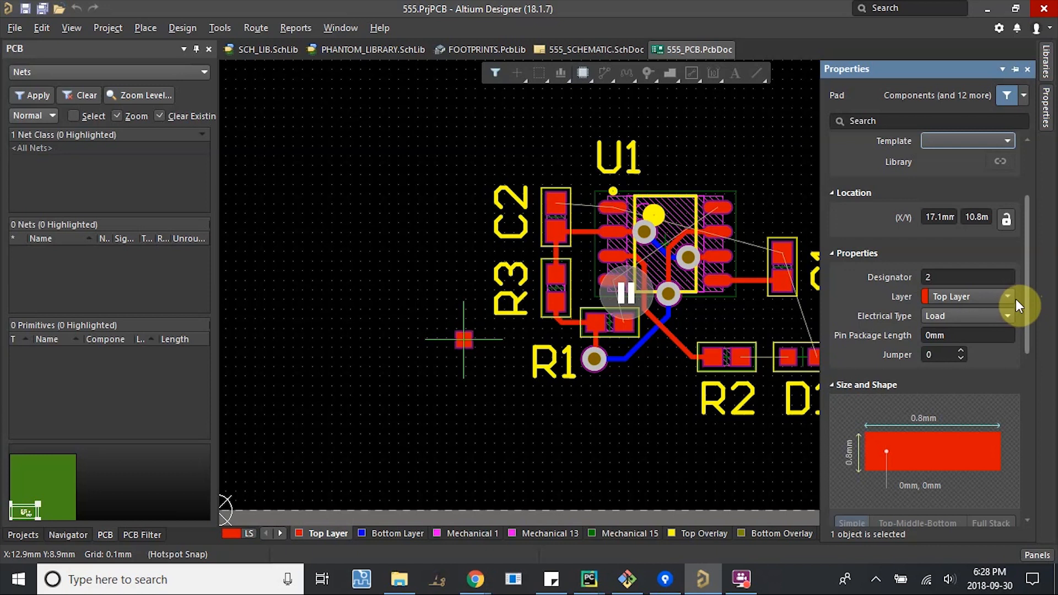
click(1007, 297)
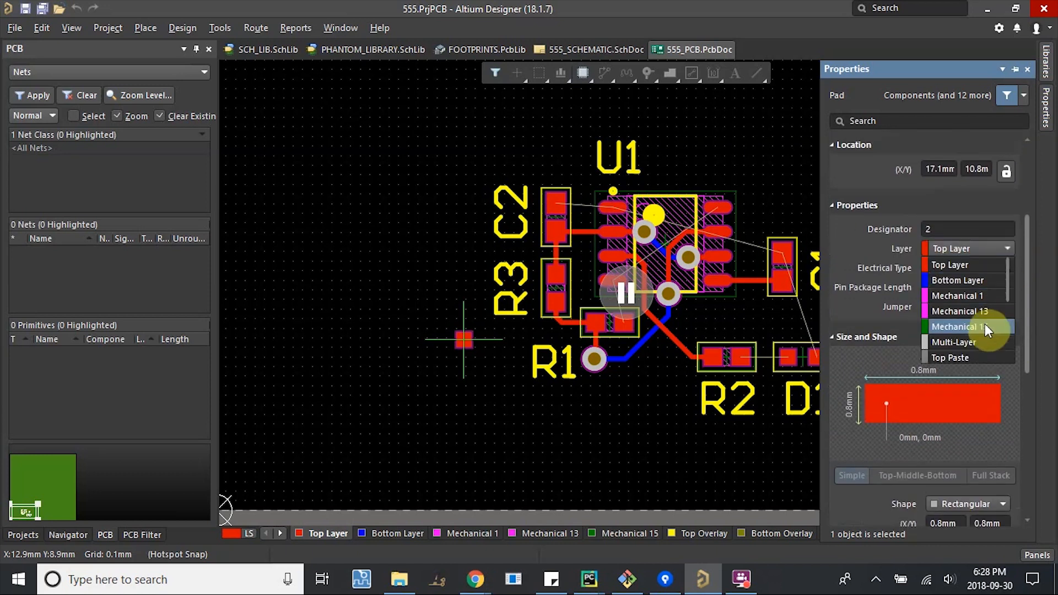
click(954, 342)
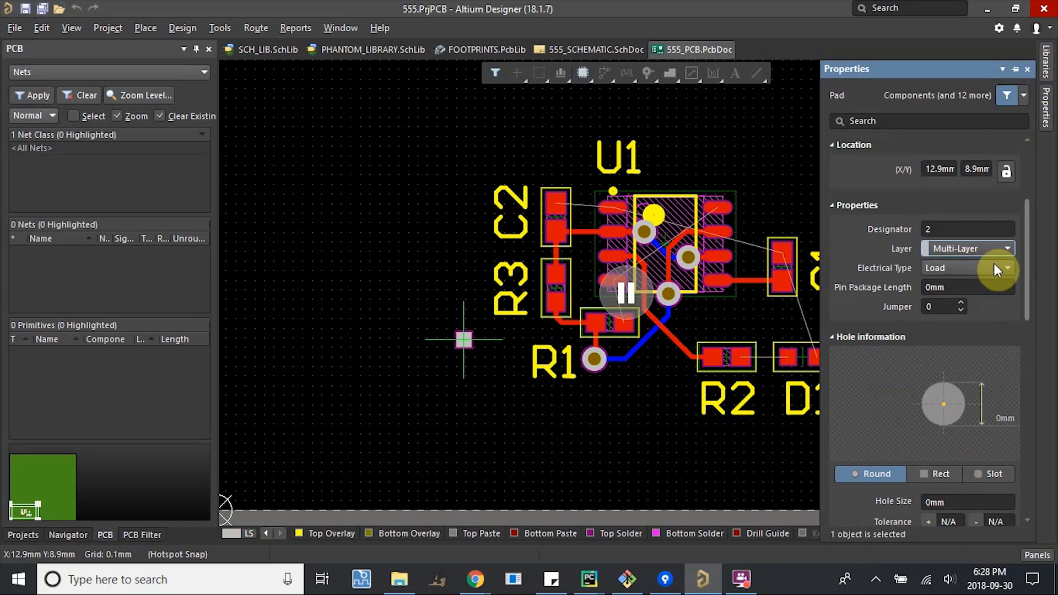
scroll(down, 3)
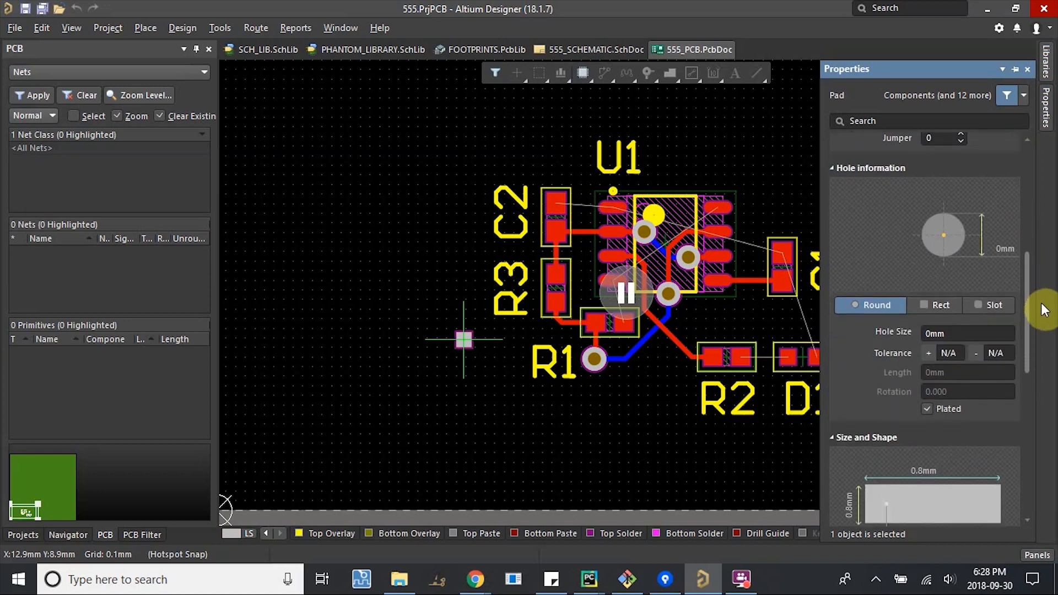
scroll(up, 3)
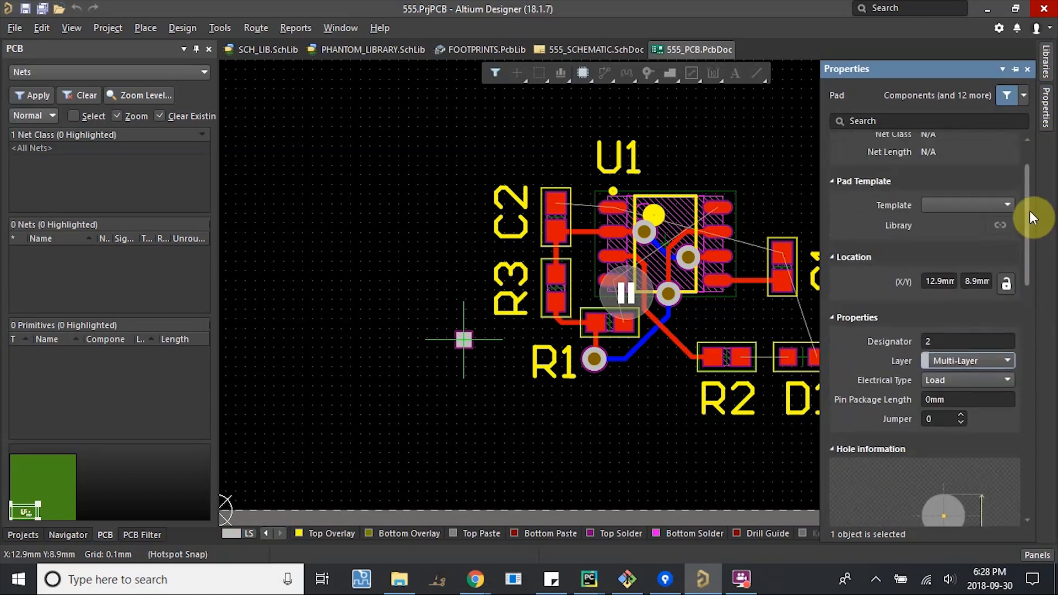
scroll(up, 3)
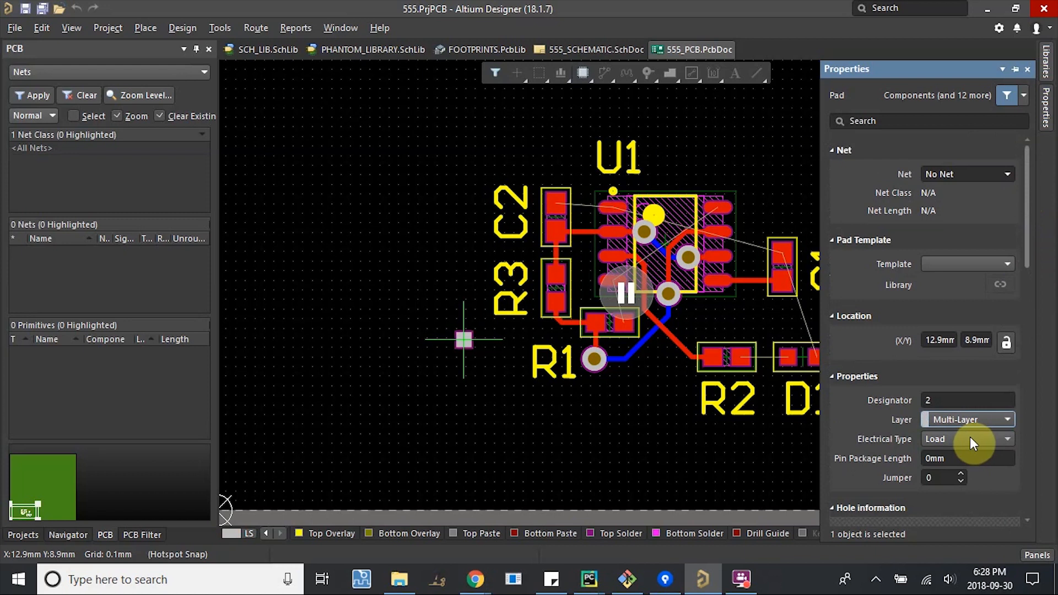
mouse_move(1017, 180)
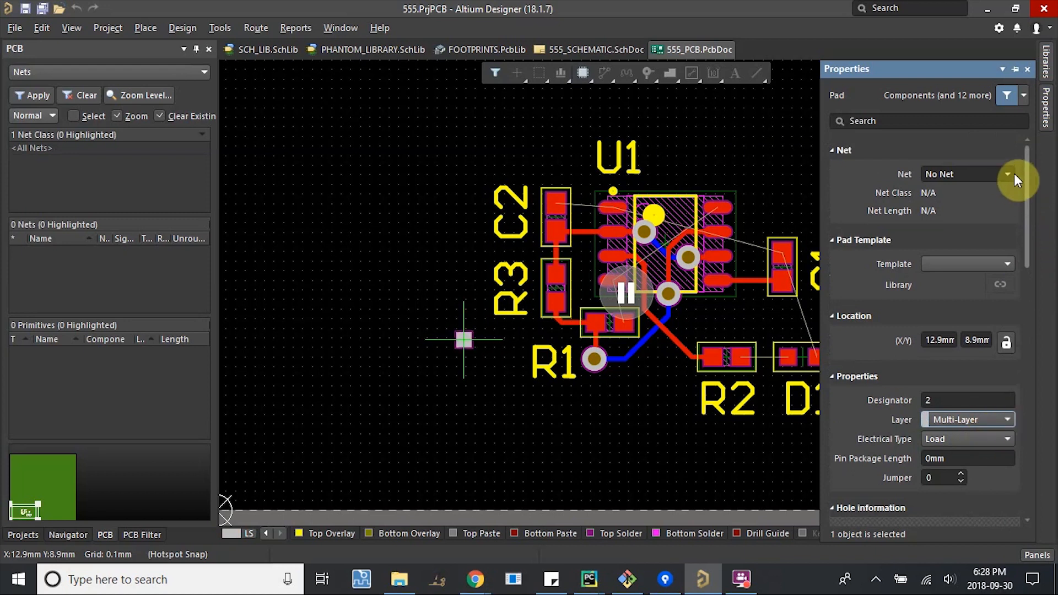
scroll(down, 3)
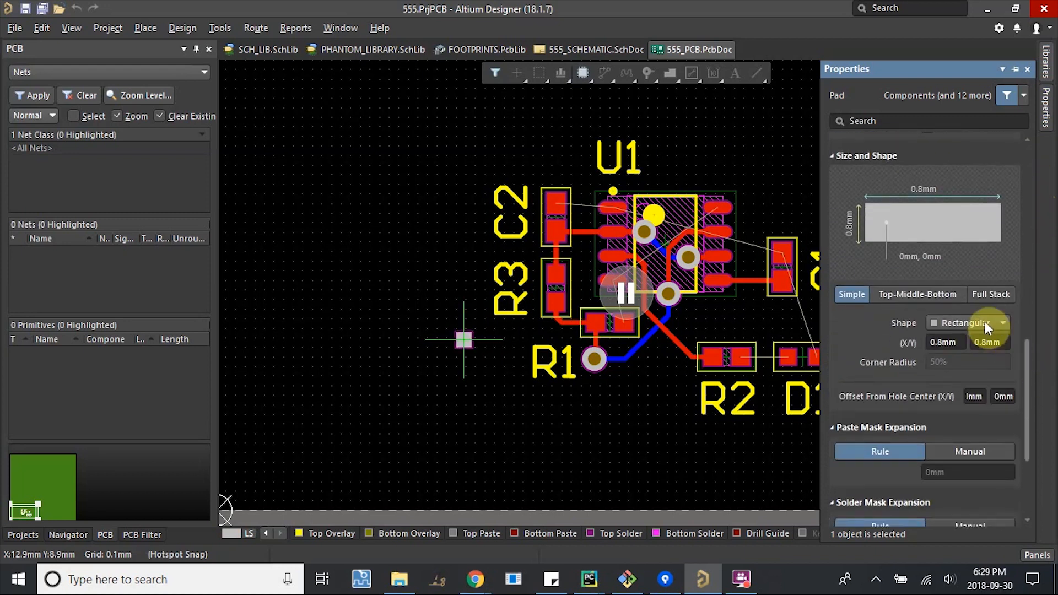
Make pad 2 round with a 2 mm plated hole and 3 mm size.
click(1001, 322)
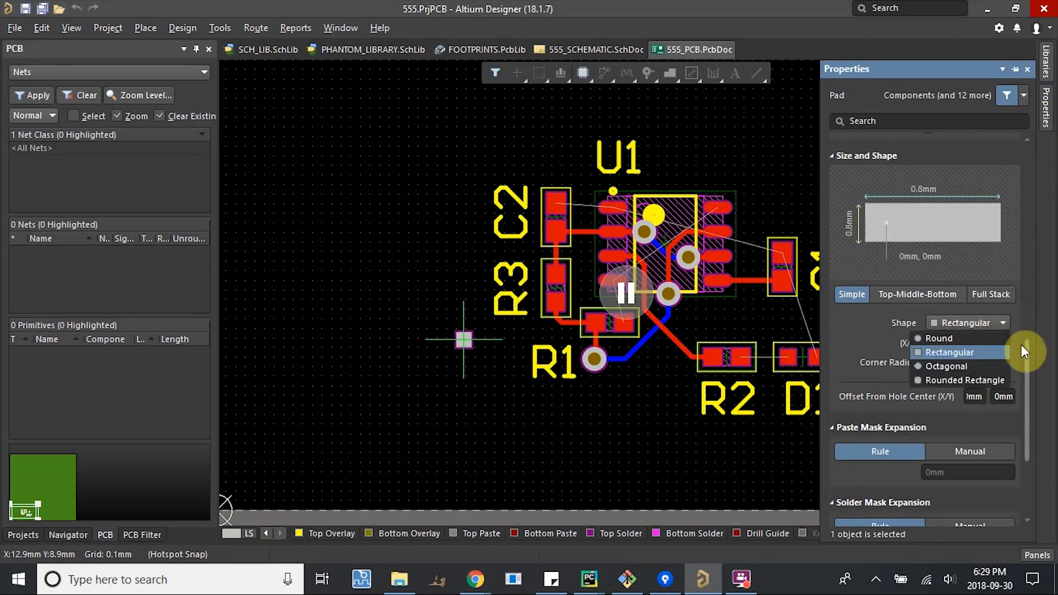
click(938, 337)
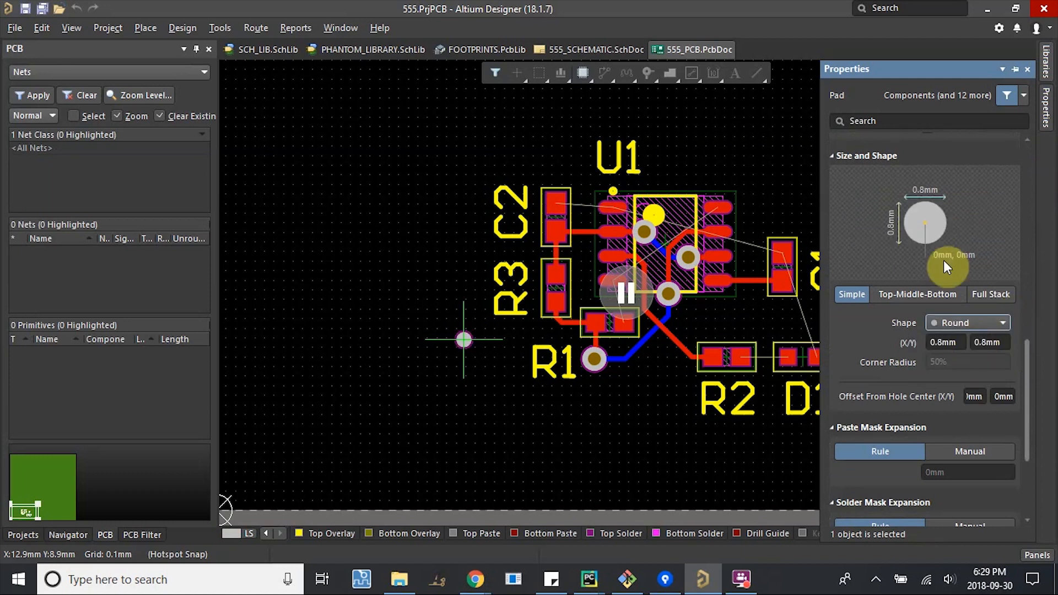
scroll(up, 3)
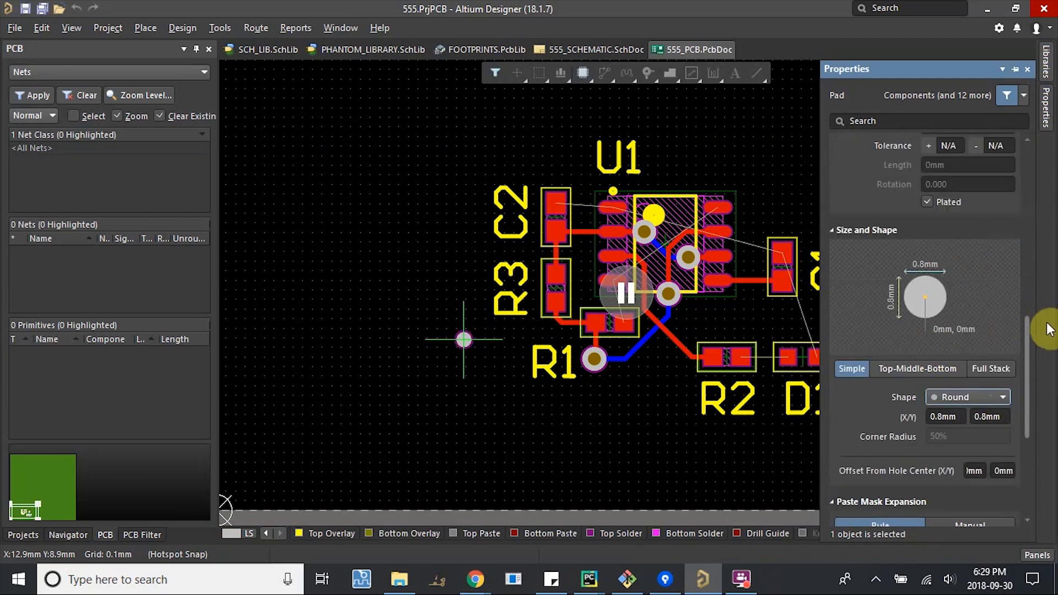
scroll(up, 3)
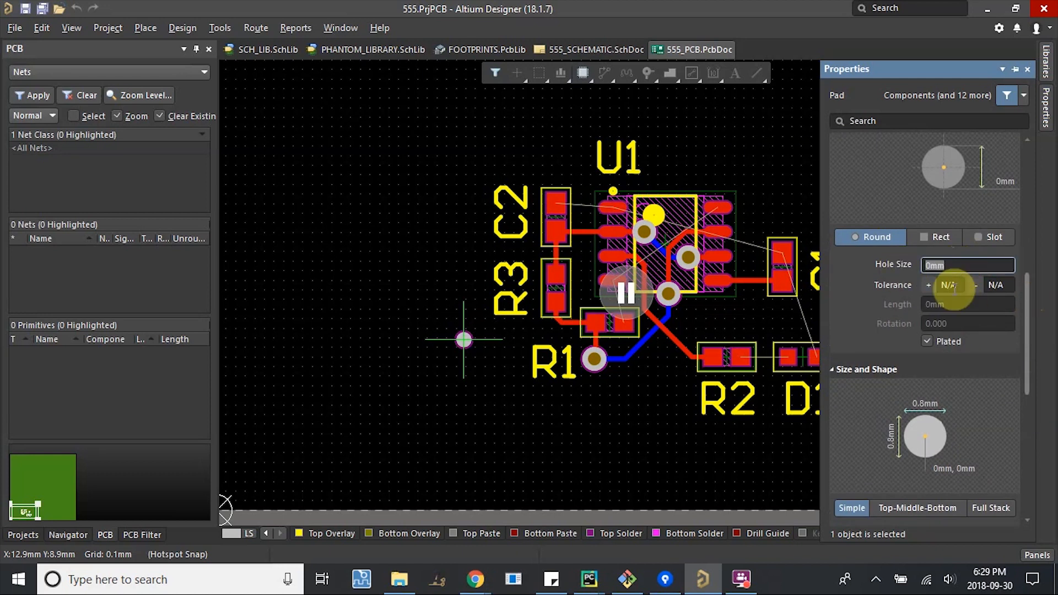
text(2mm)
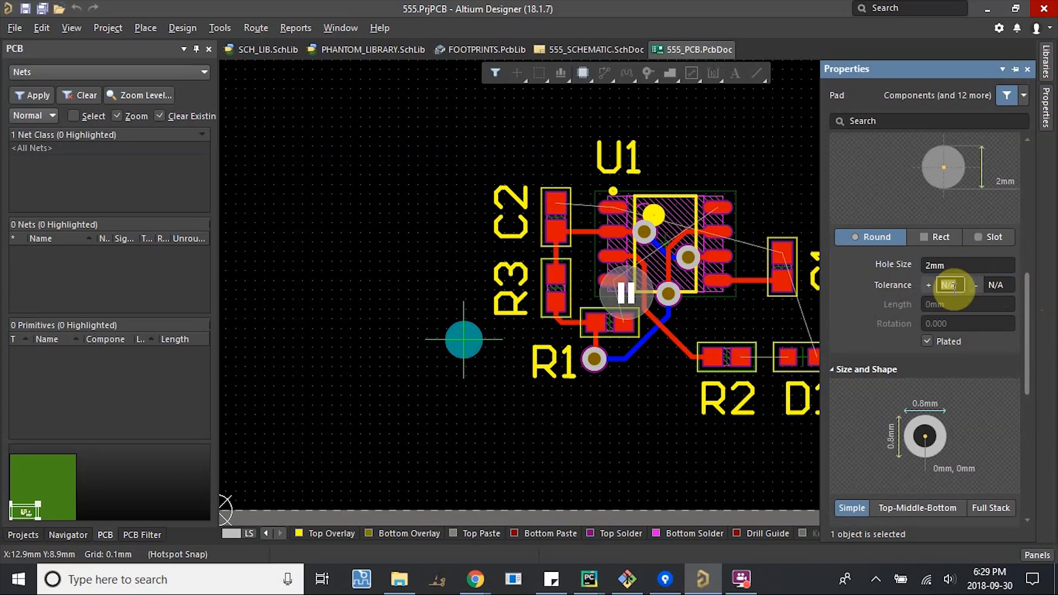
scroll(down, 3)
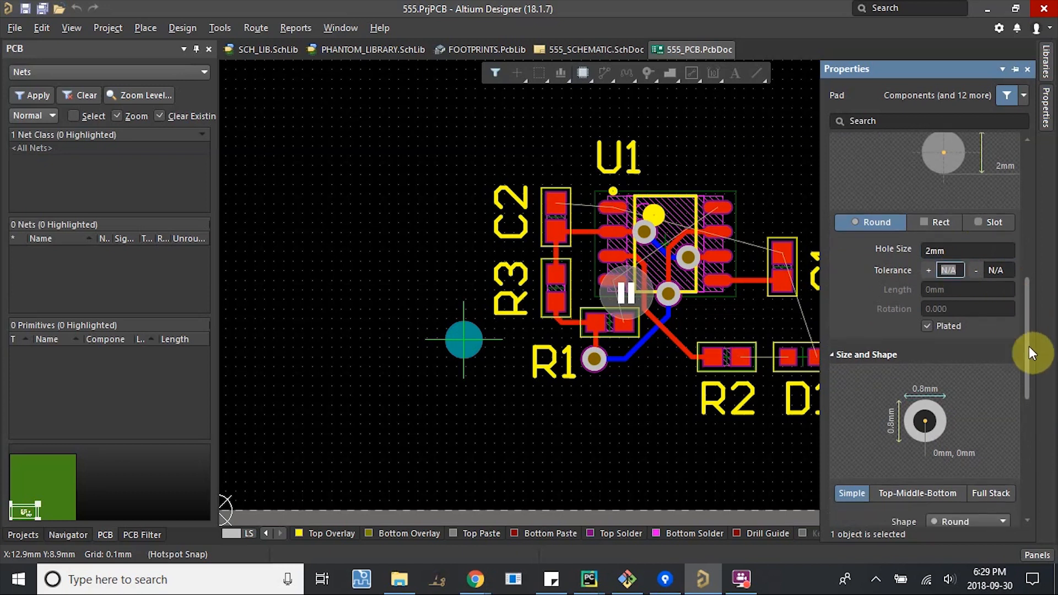
scroll(down, 3)
text(3)
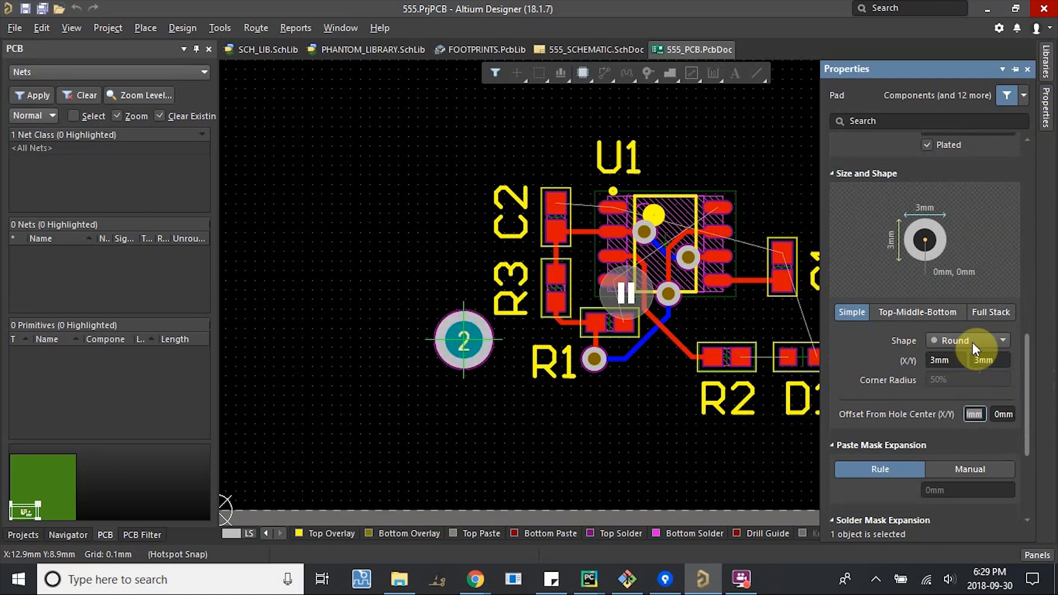
mouse_move(835, 274)
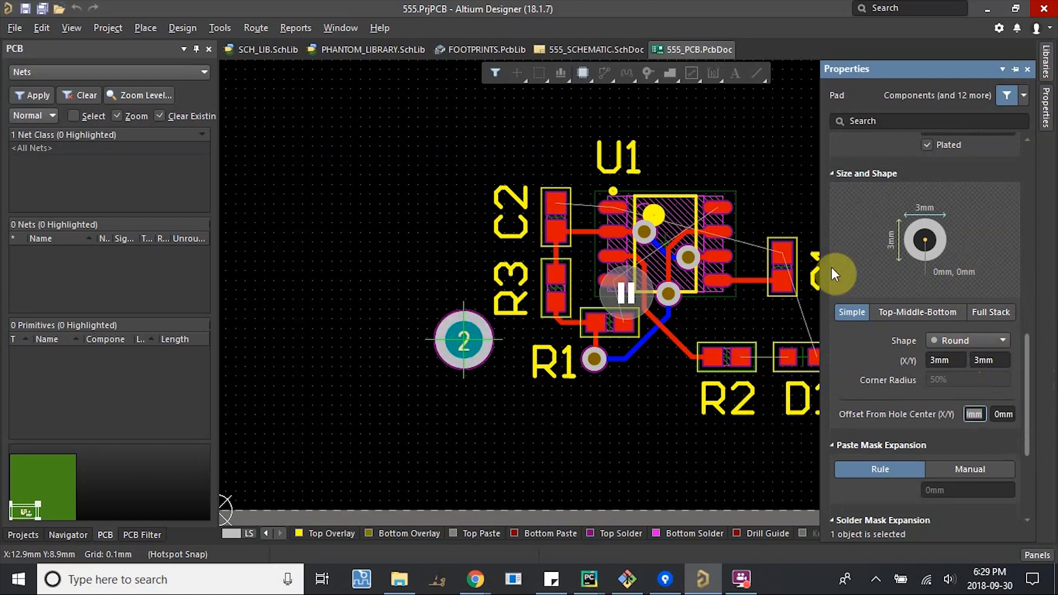
mouse_move(927, 247)
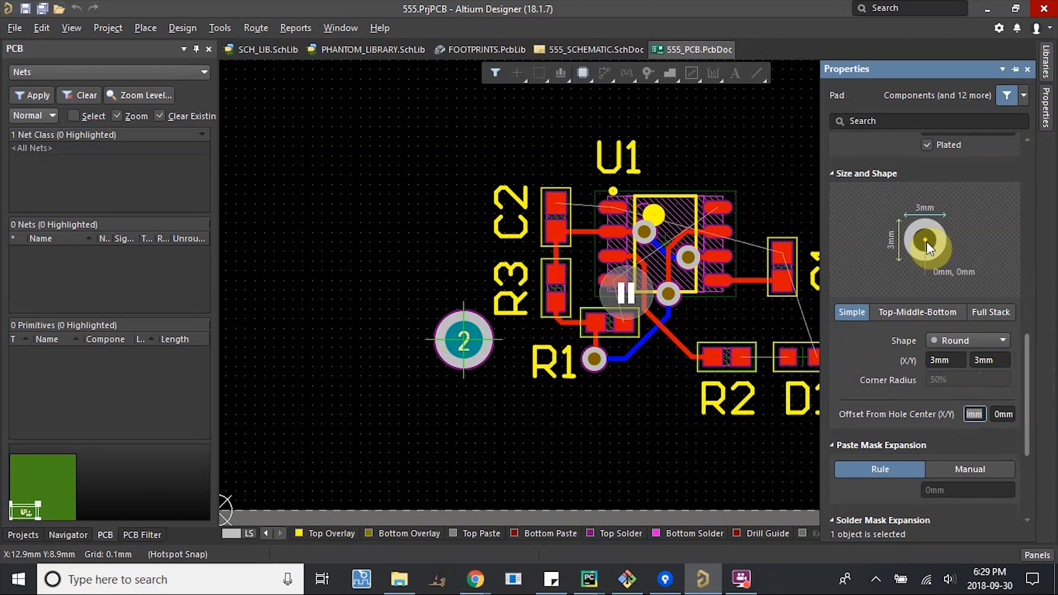
mouse_move(908, 396)
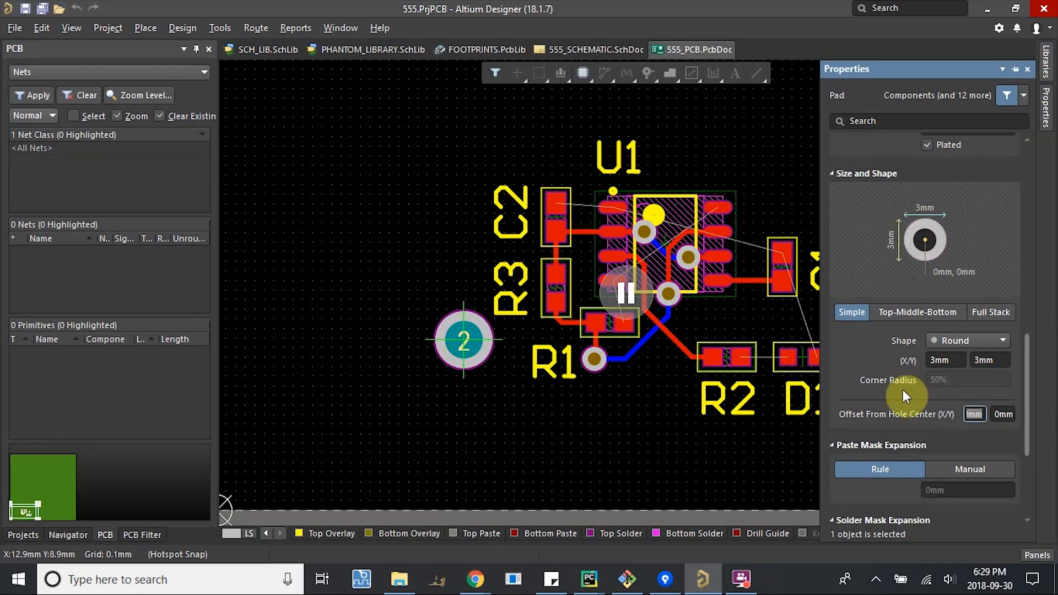
mouse_move(1025, 400)
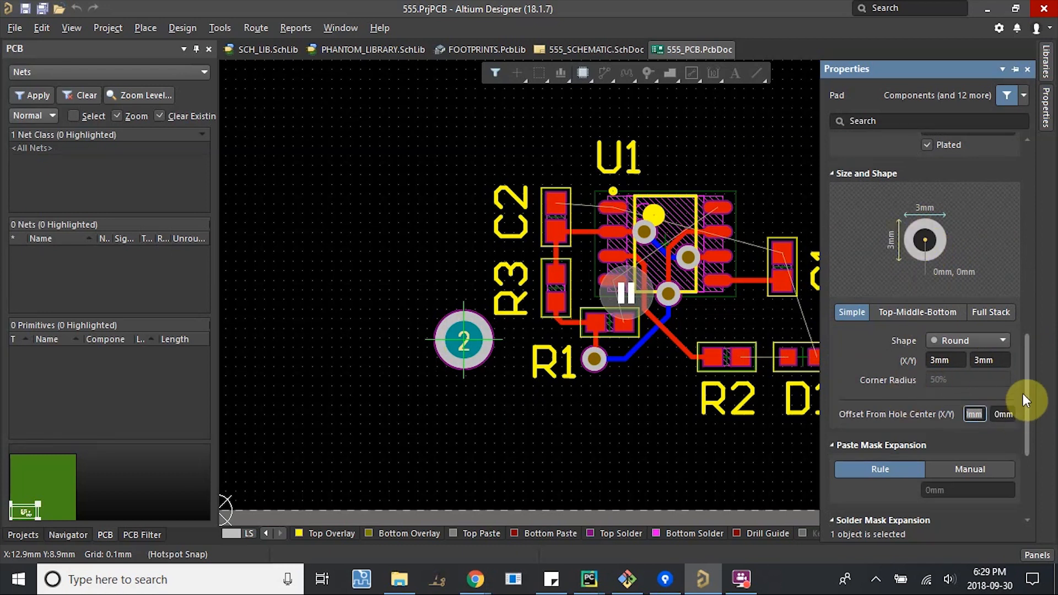
Set pad 2's electrical type to Source and assign it to the +5V net.
scroll(down, 3)
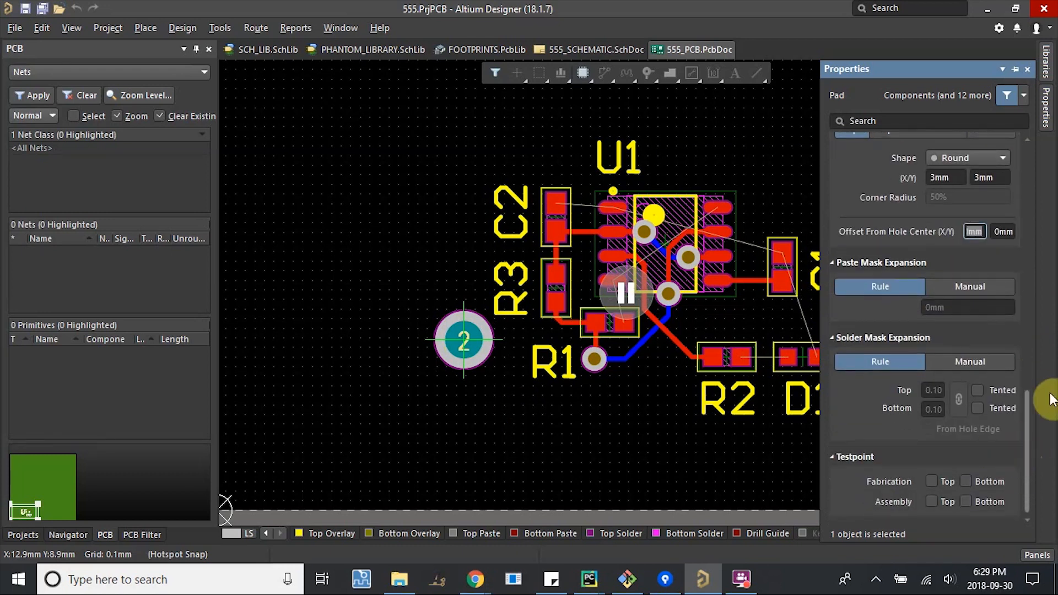
scroll(up, 3)
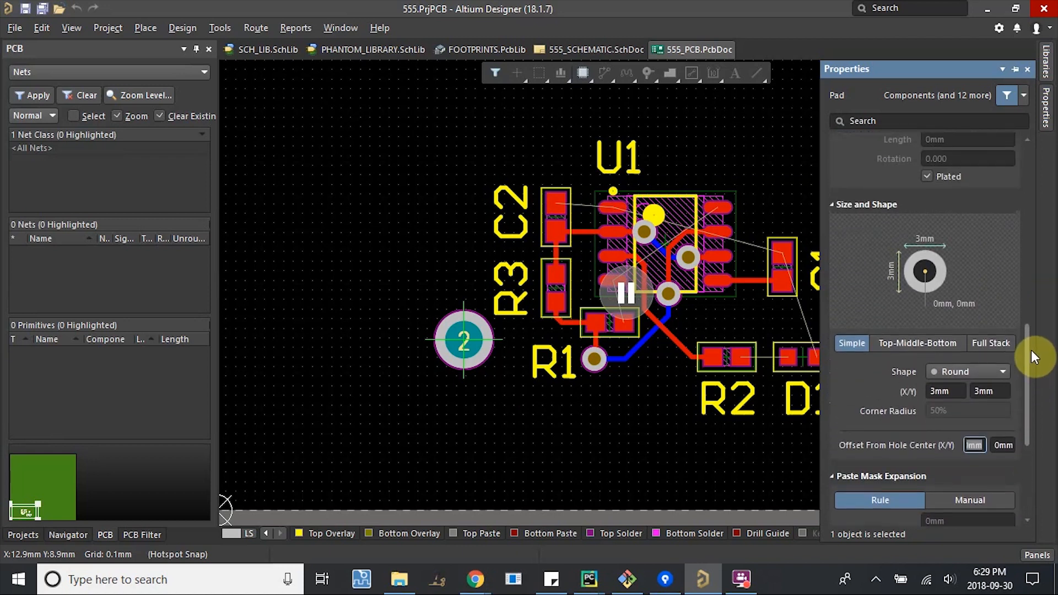
scroll(up, 3)
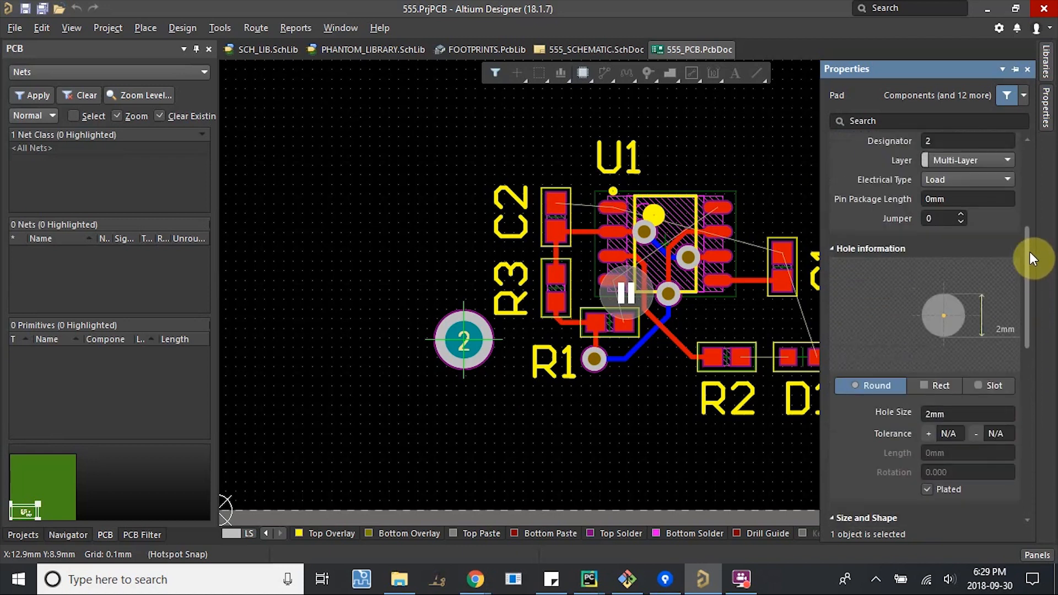
scroll(up, 3)
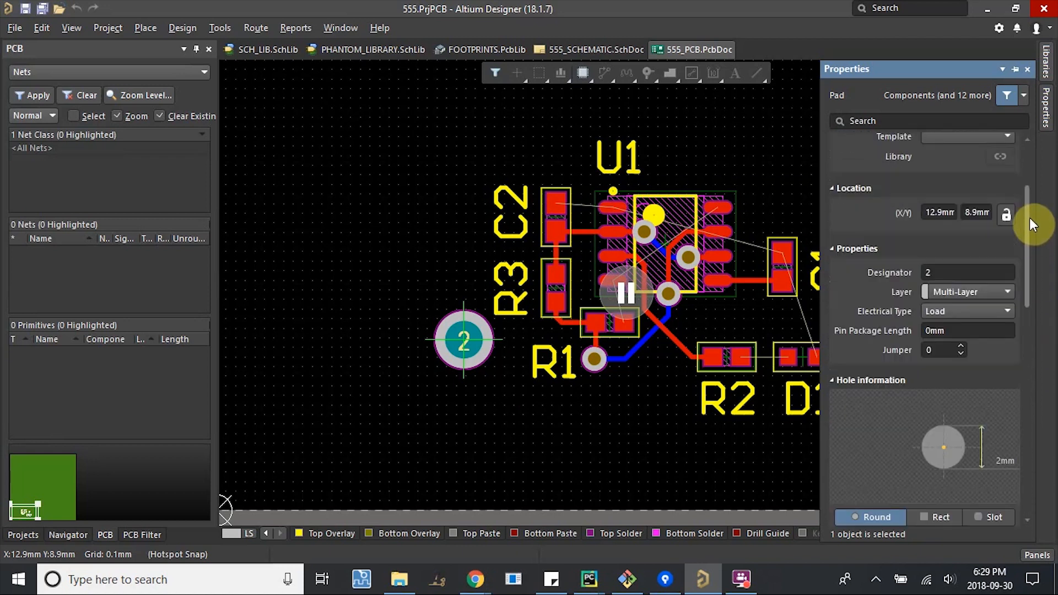
click(1007, 311)
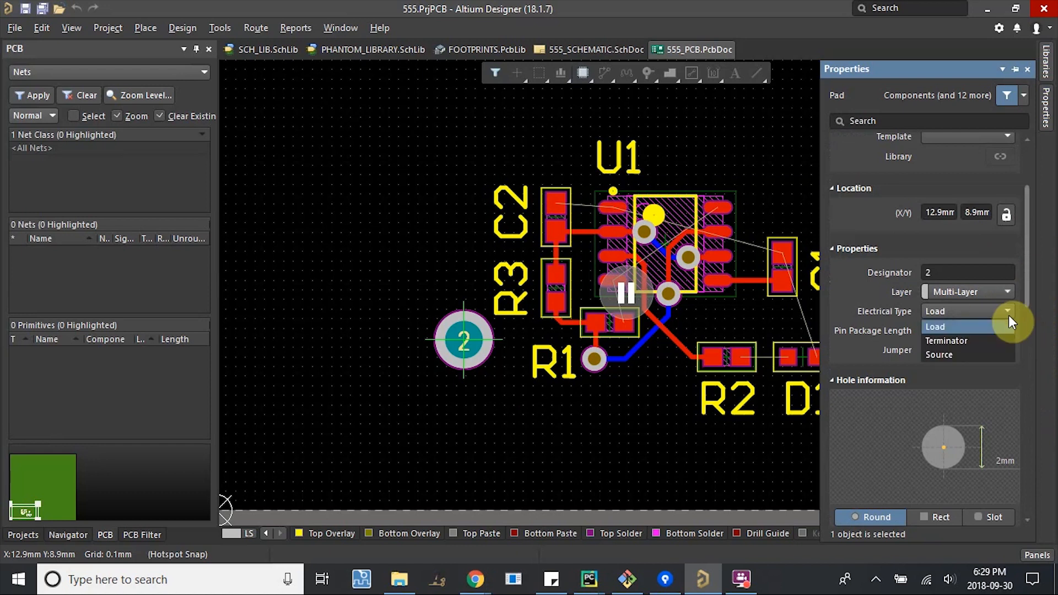
click(938, 355)
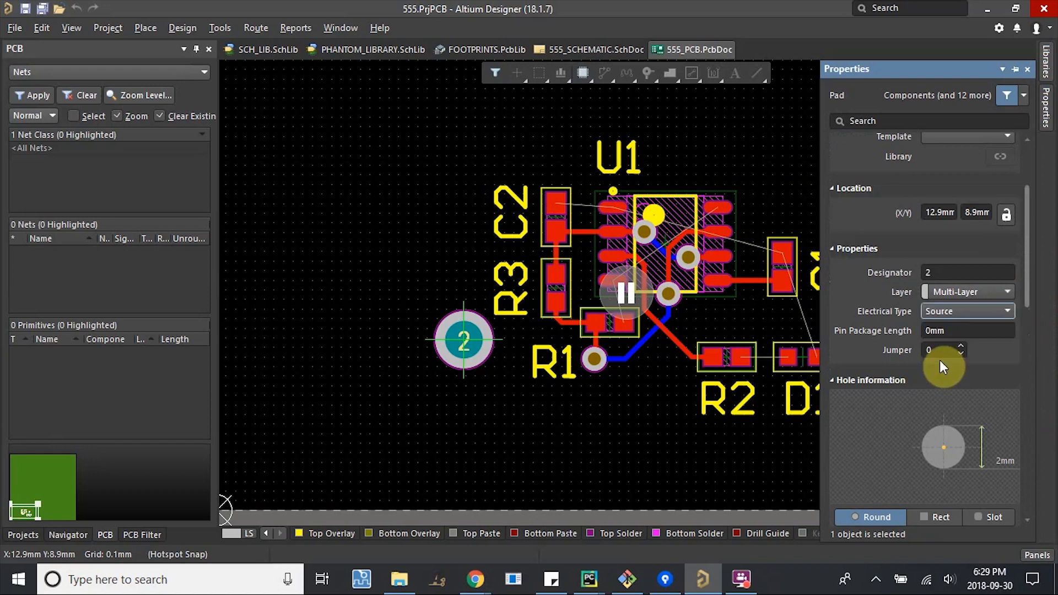
scroll(up, 3)
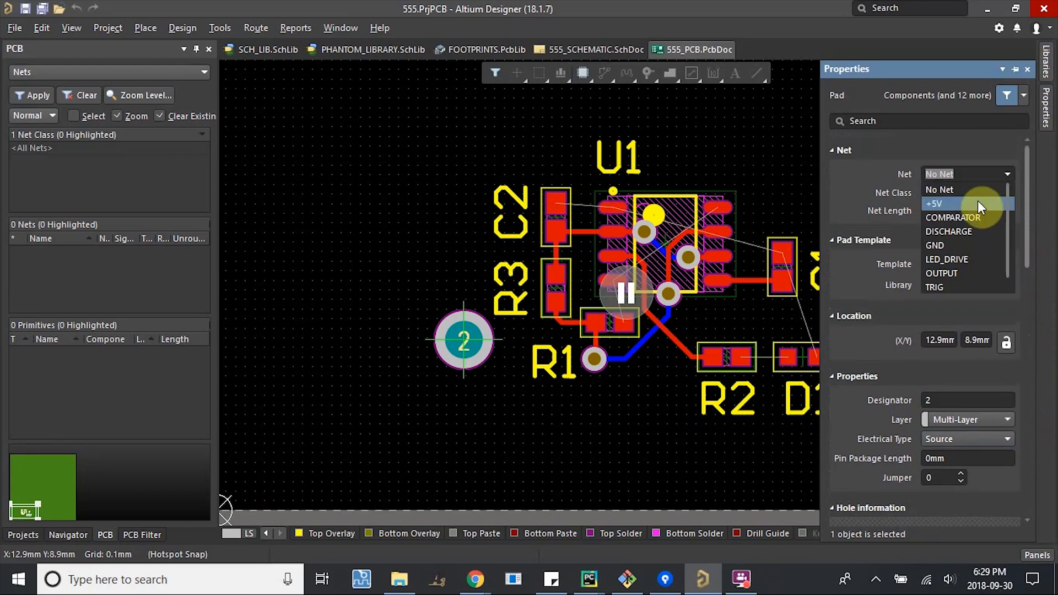
click(934, 203)
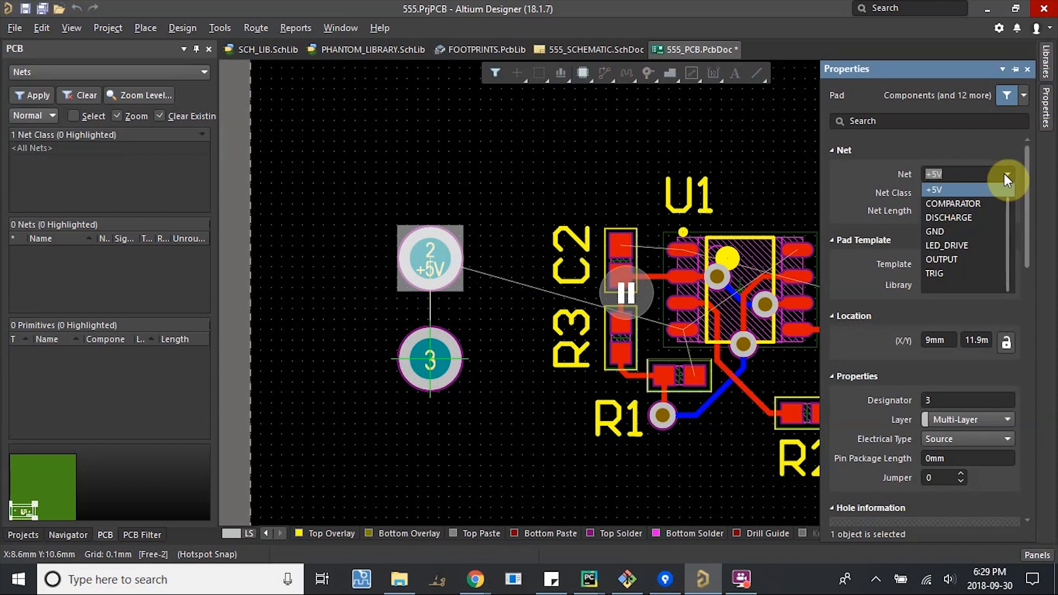
Put the second pad on GND and renumber the +5V pad as pad 1.
click(934, 232)
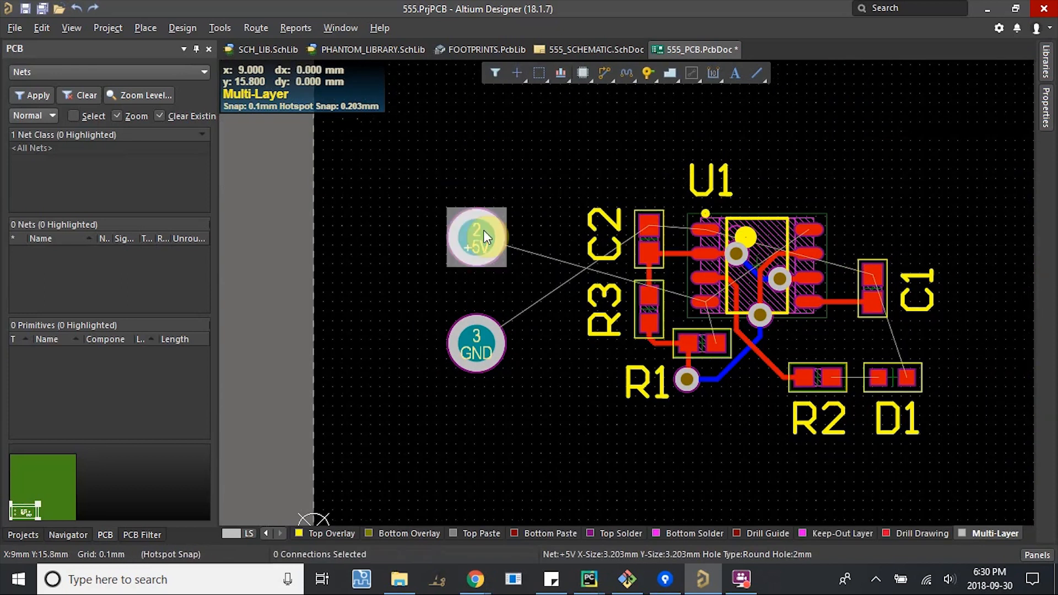
click(475, 237)
text(1)
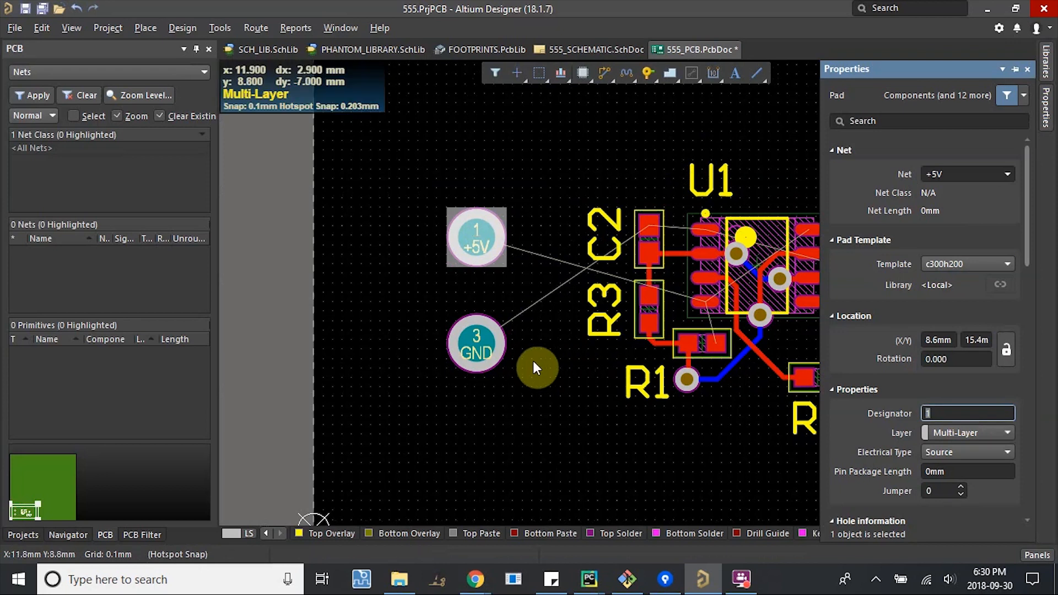
click(475, 343)
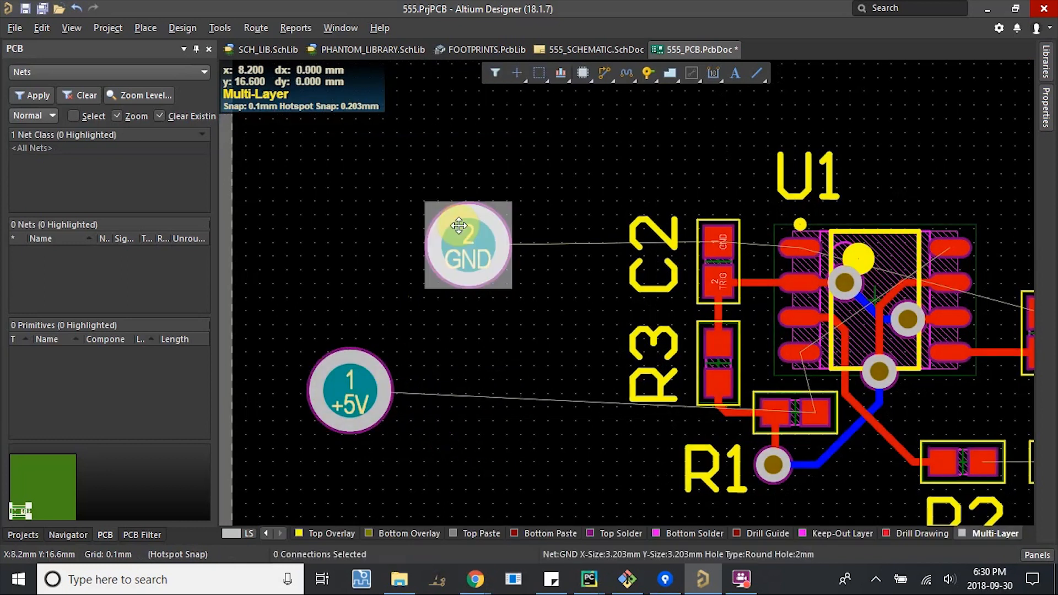
mouse_move(349, 391)
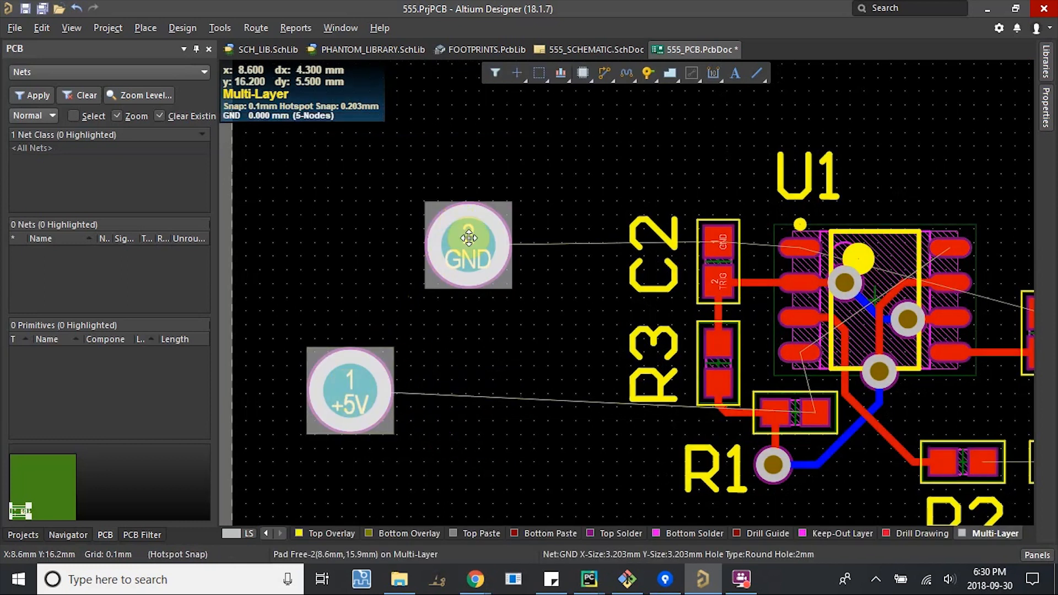
Align the horizontal centres of pads 1 (+5V) and 2 (GND).
right_click(467, 239)
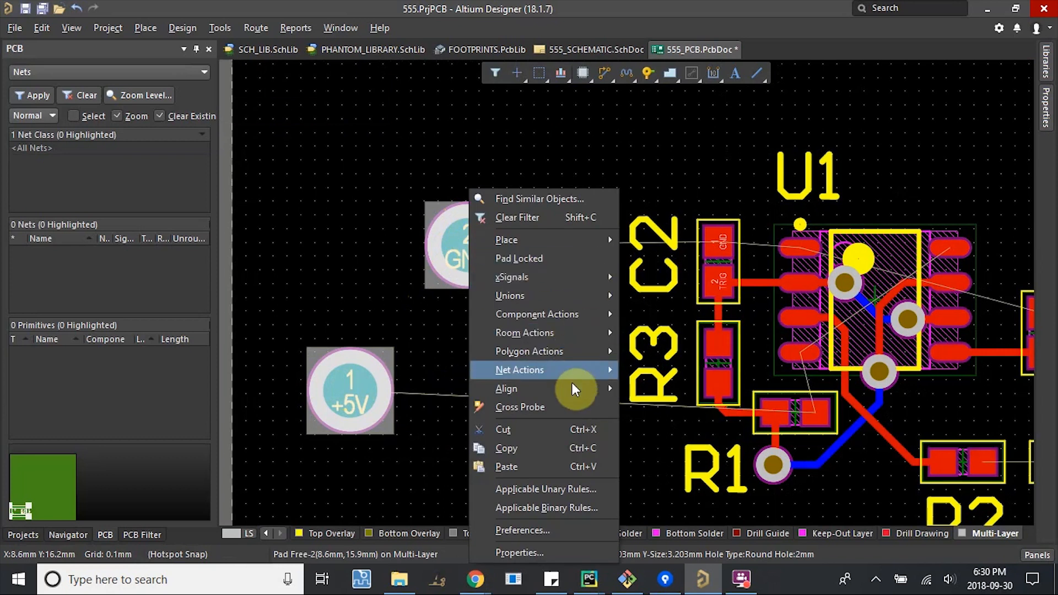
mouse_move(573, 389)
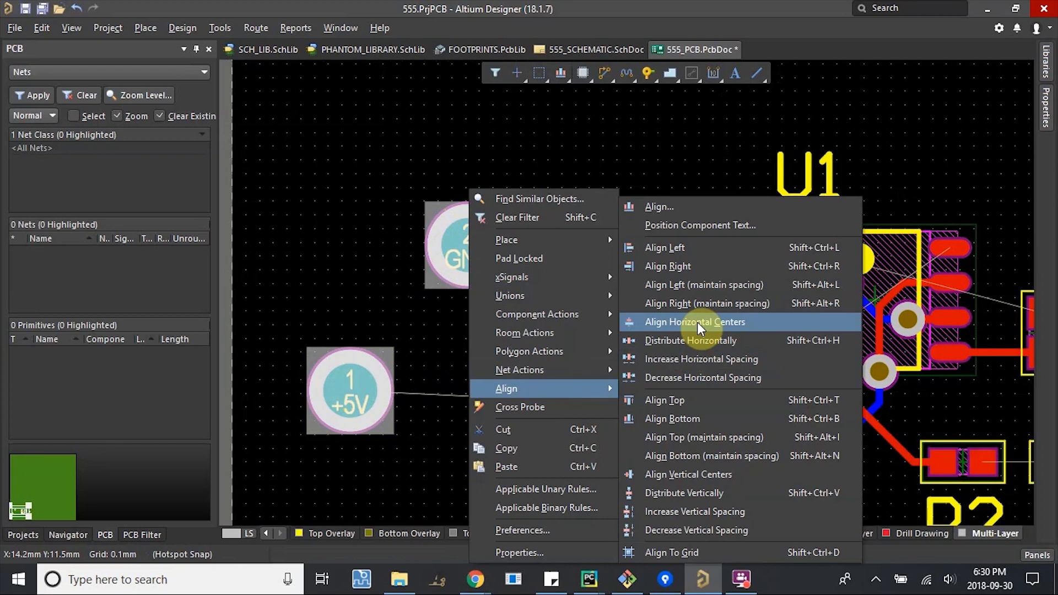
click(694, 322)
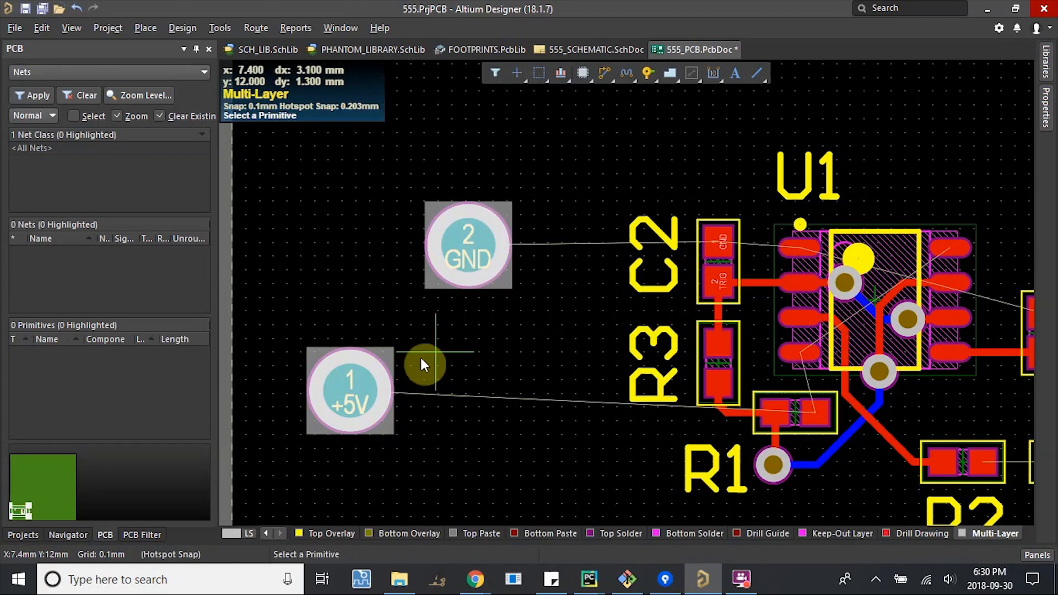
mouse_move(408, 354)
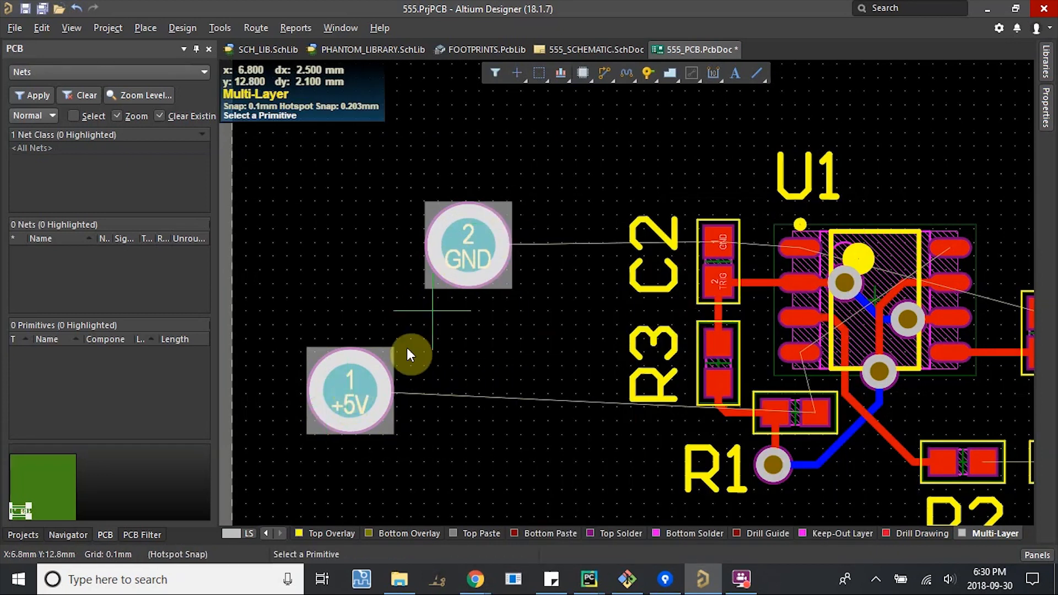
mouse_move(350, 390)
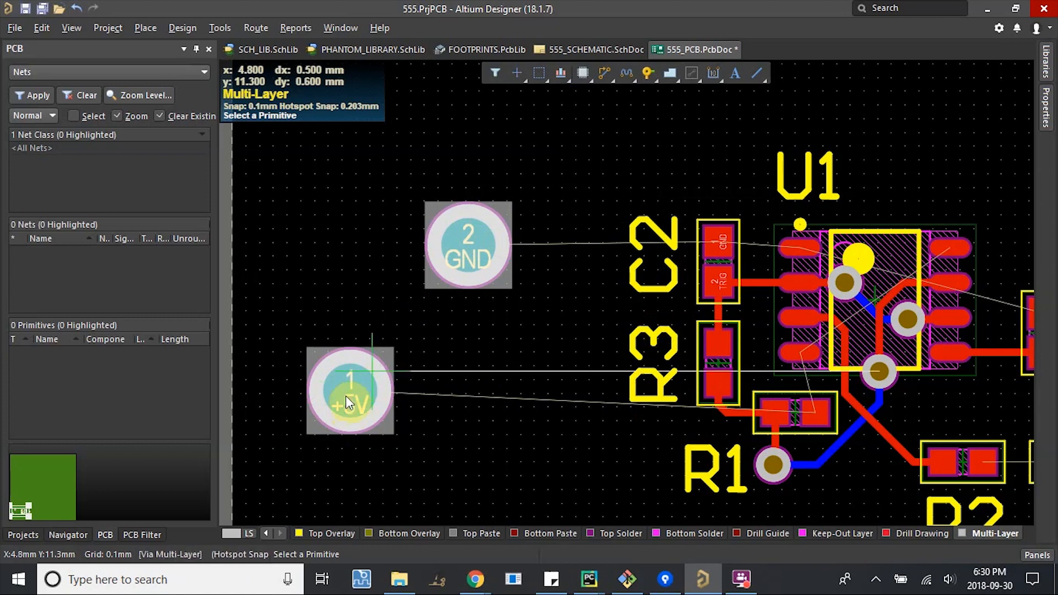
mouse_move(263, 273)
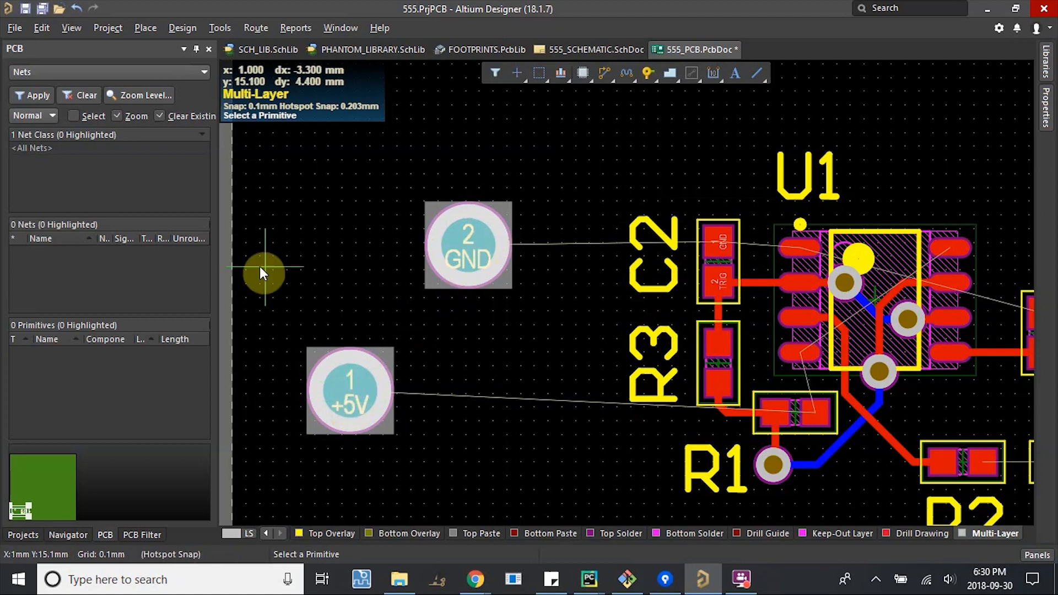
mouse_move(613, 411)
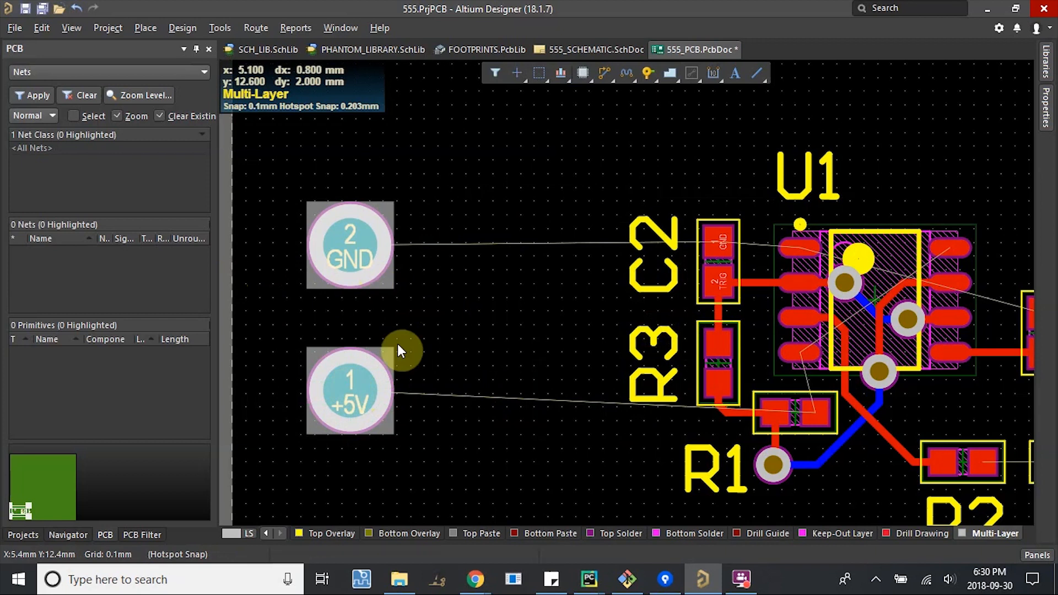
scroll(down, 3)
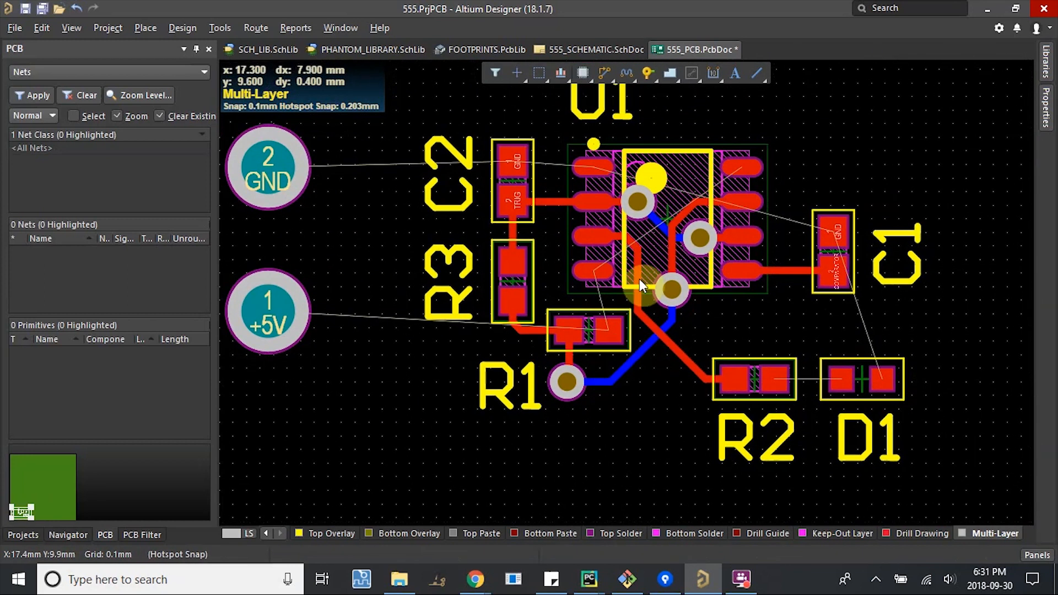
Route a top-layer +5V track from R1's +5V pad to U1 pin 4.
scroll(up, 3)
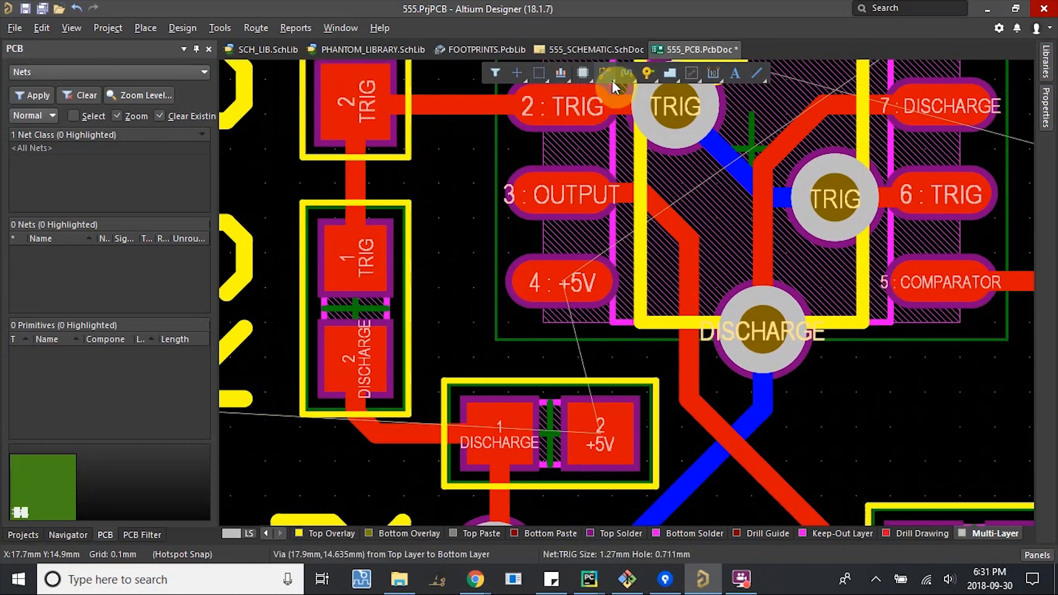
mouse_move(580, 403)
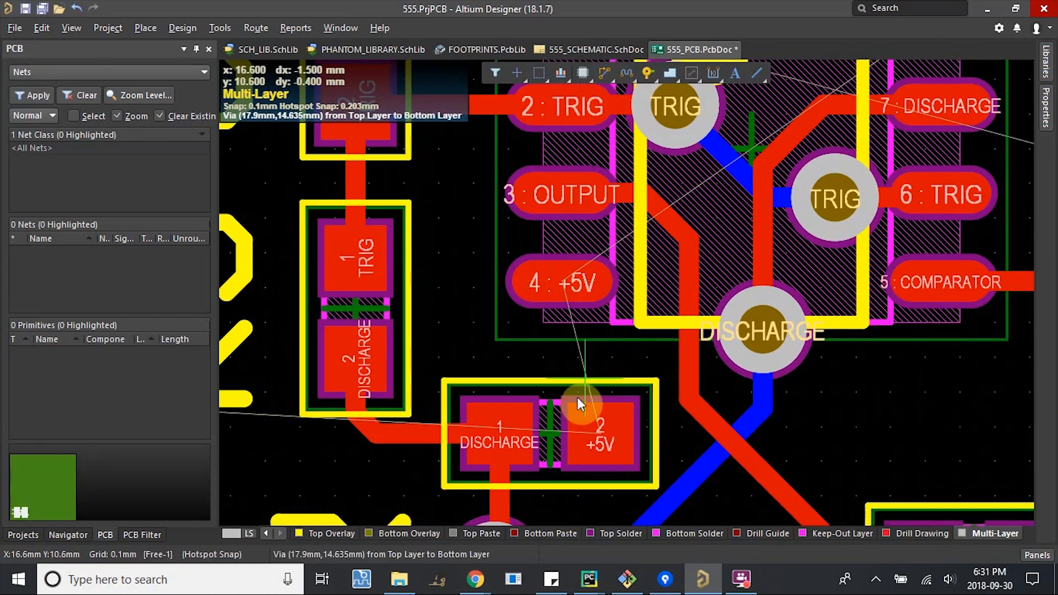
click(265, 533)
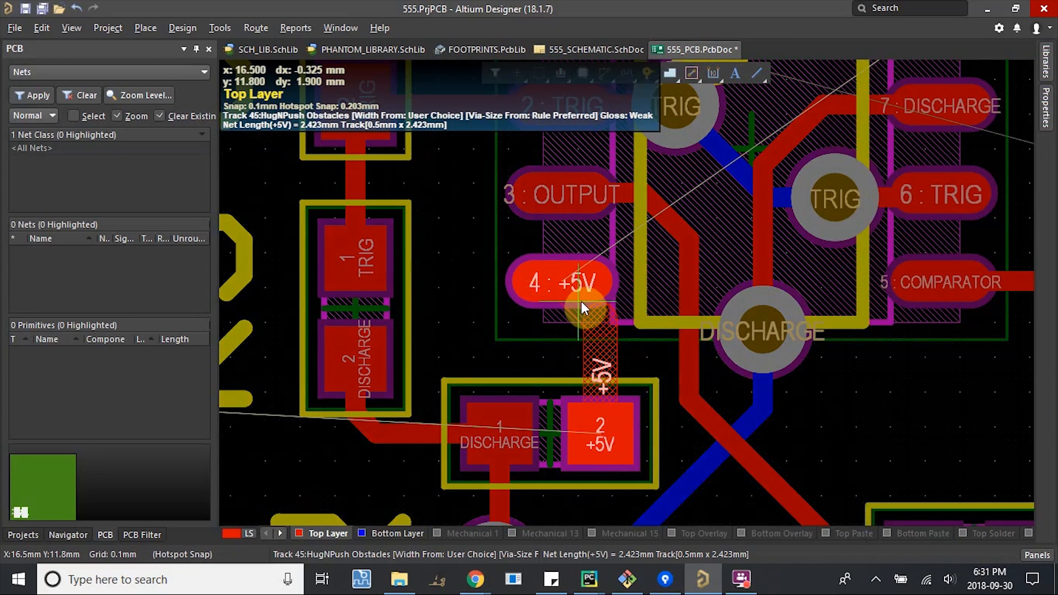
click(582, 308)
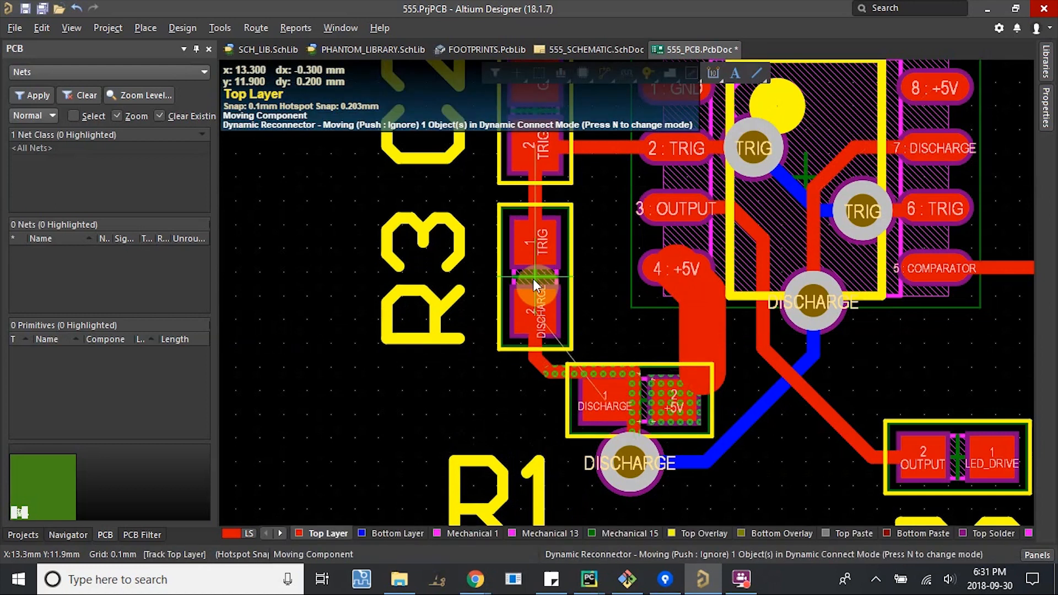
Drop R1 just below U1 with its +5V pad under the track.
click(535, 243)
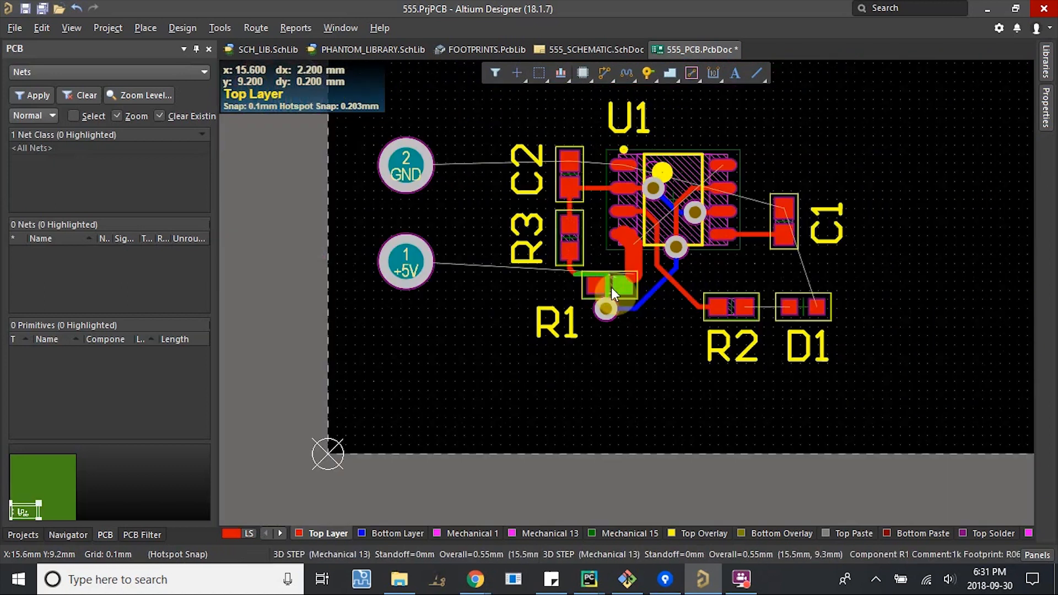
scroll(up, 3)
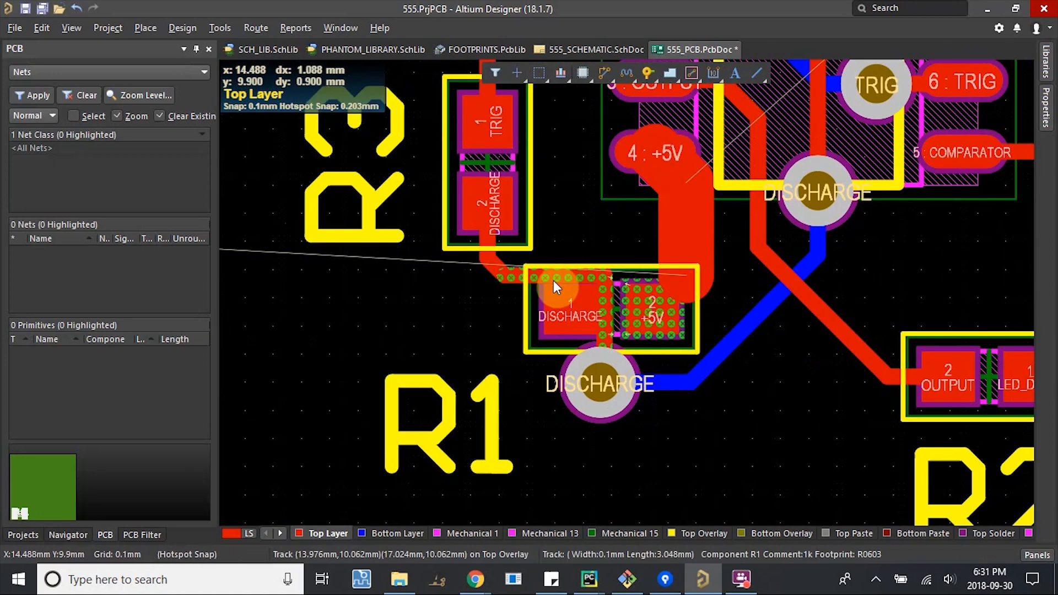
mouse_move(536, 287)
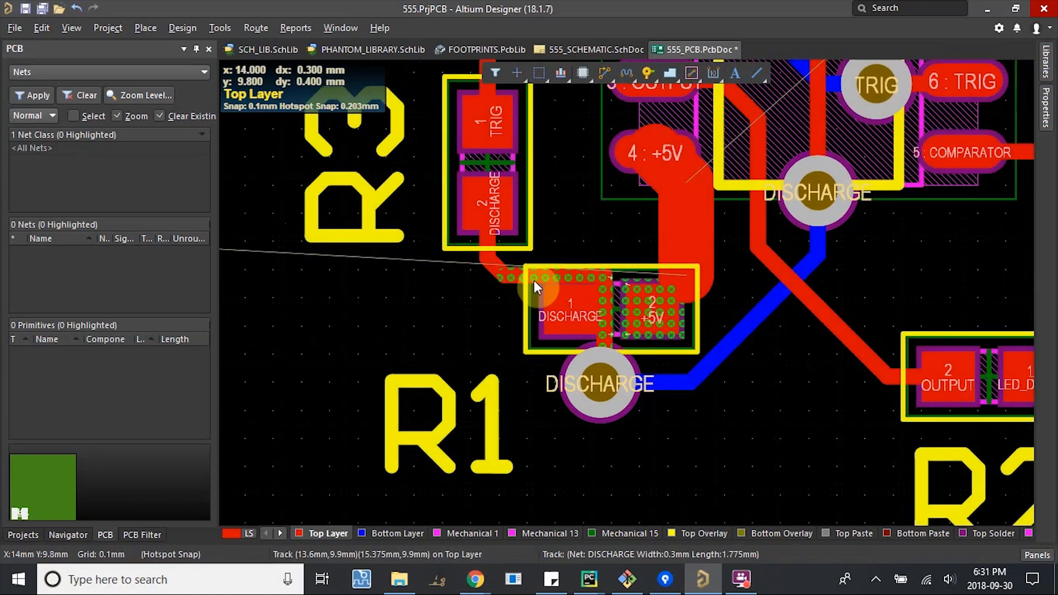
mouse_move(500, 279)
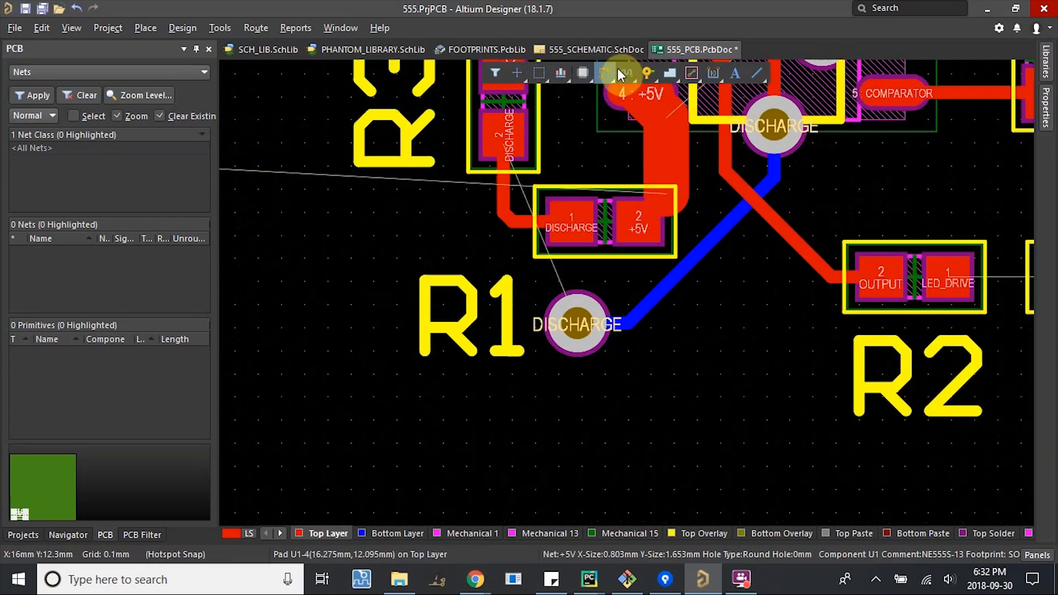
mouse_move(580, 327)
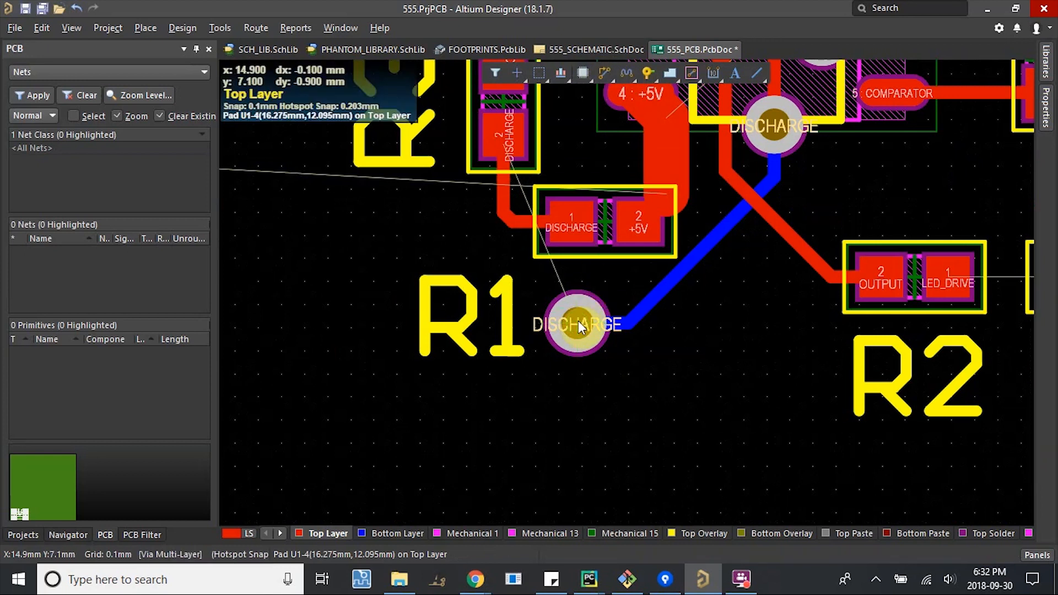
mouse_move(574, 271)
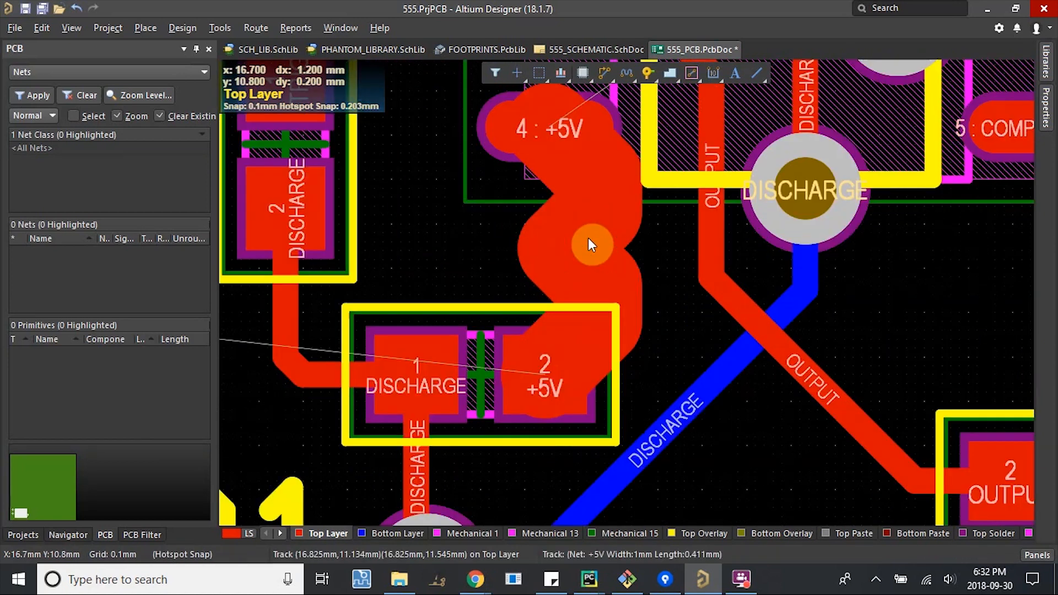
mouse_move(576, 128)
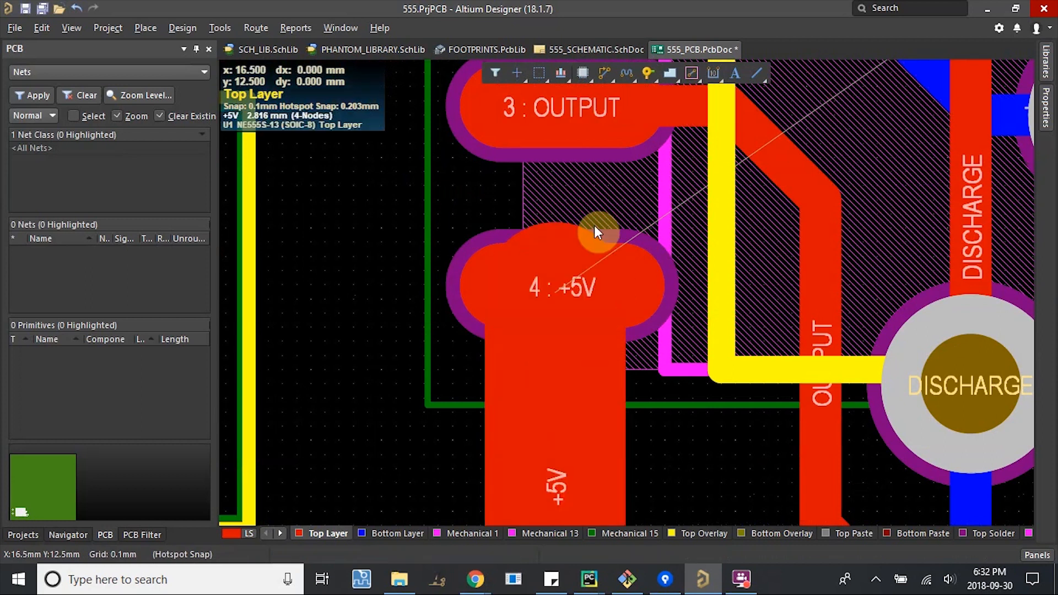
Zoom around the straight 1 mm +5V track from U1 pin 4 to R1.
scroll(down, 3)
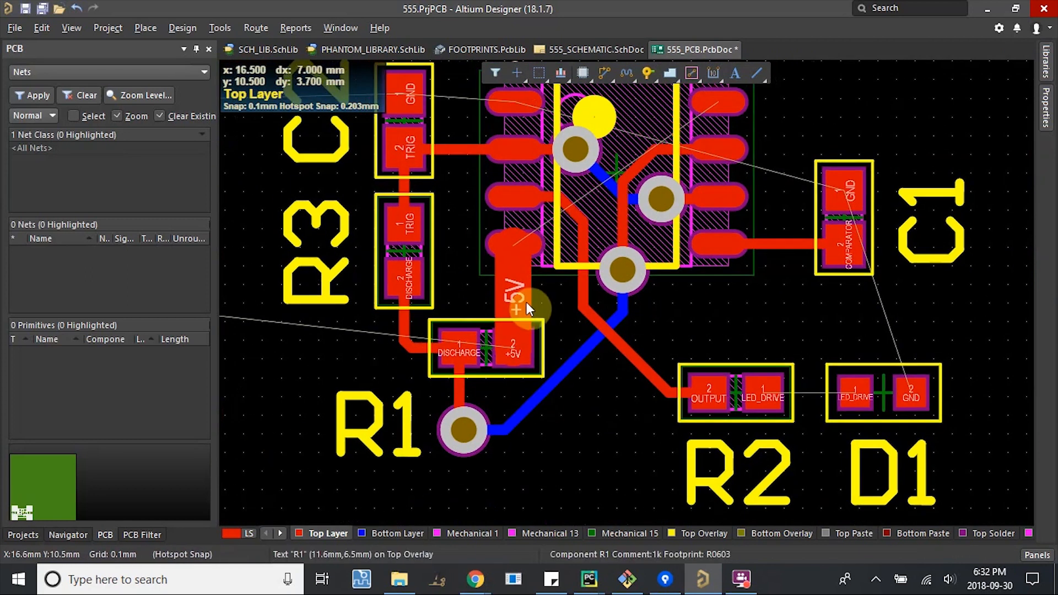
mouse_move(530, 273)
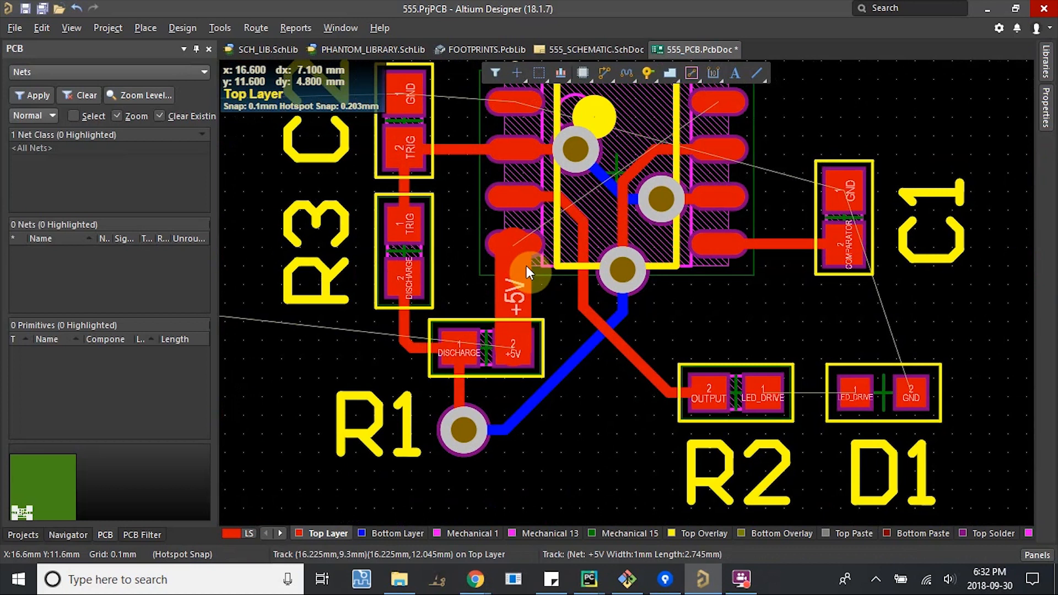
scroll(up, 3)
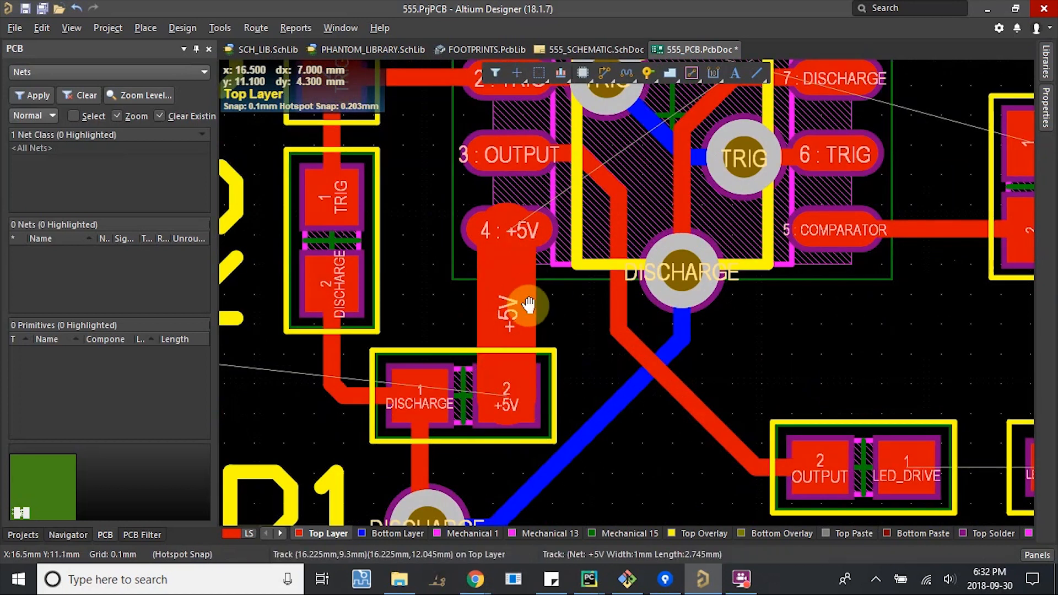
scroll(down, 3)
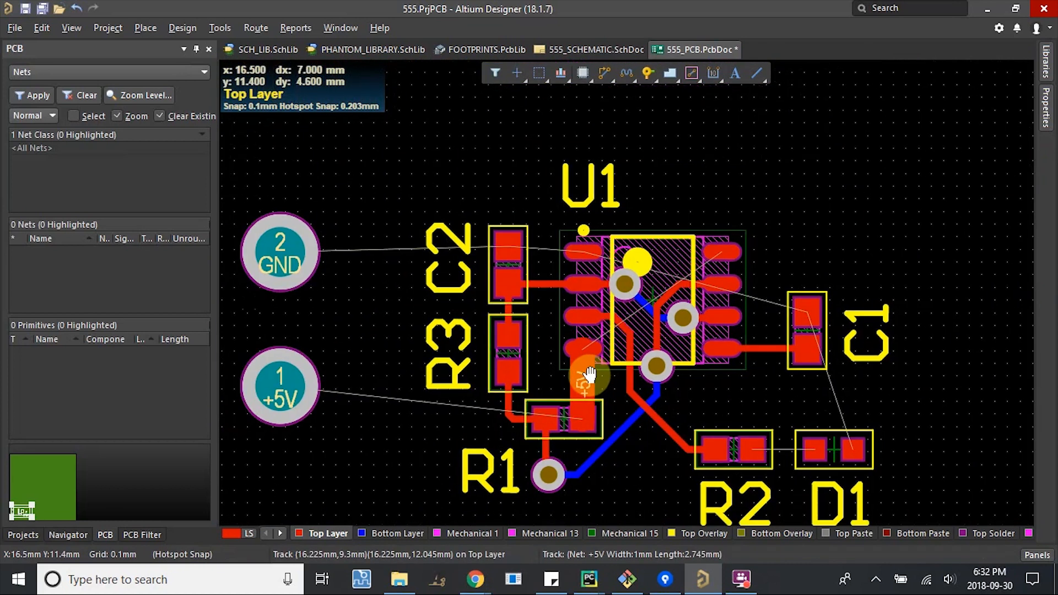
mouse_move(587, 376)
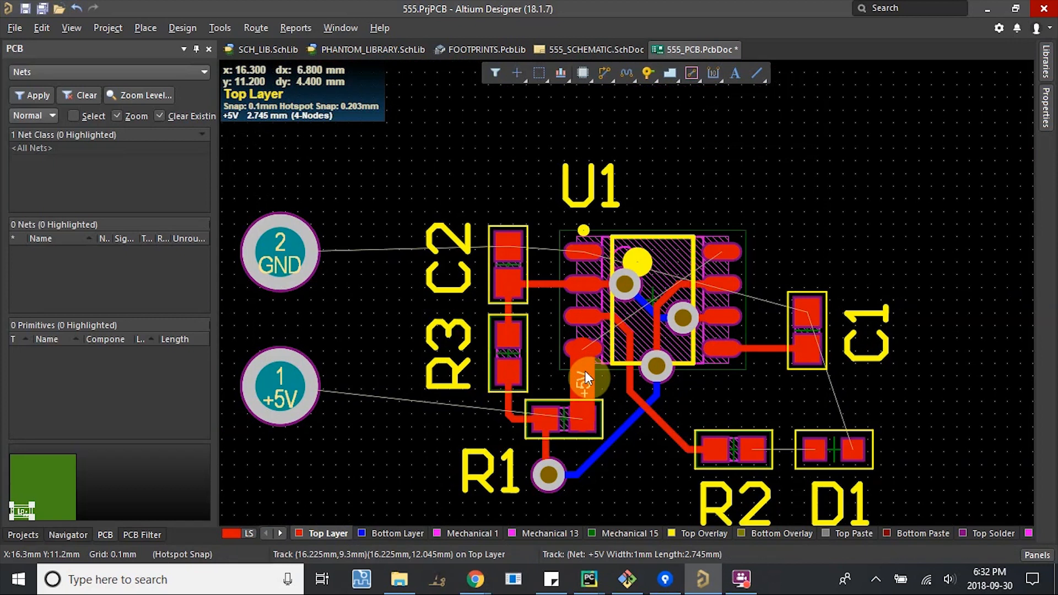
mouse_move(672, 459)
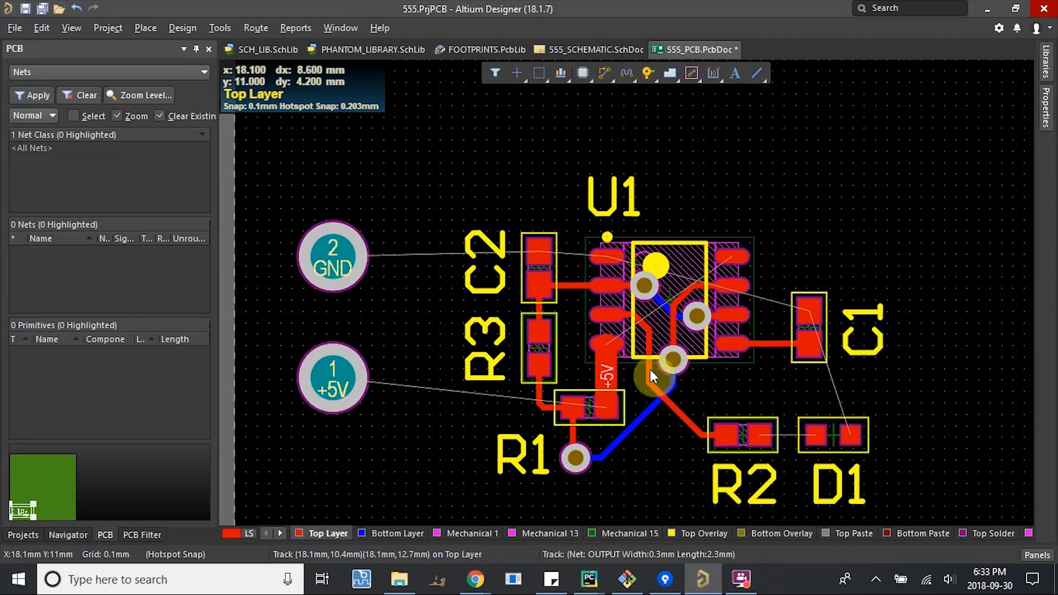
scroll(up, 3)
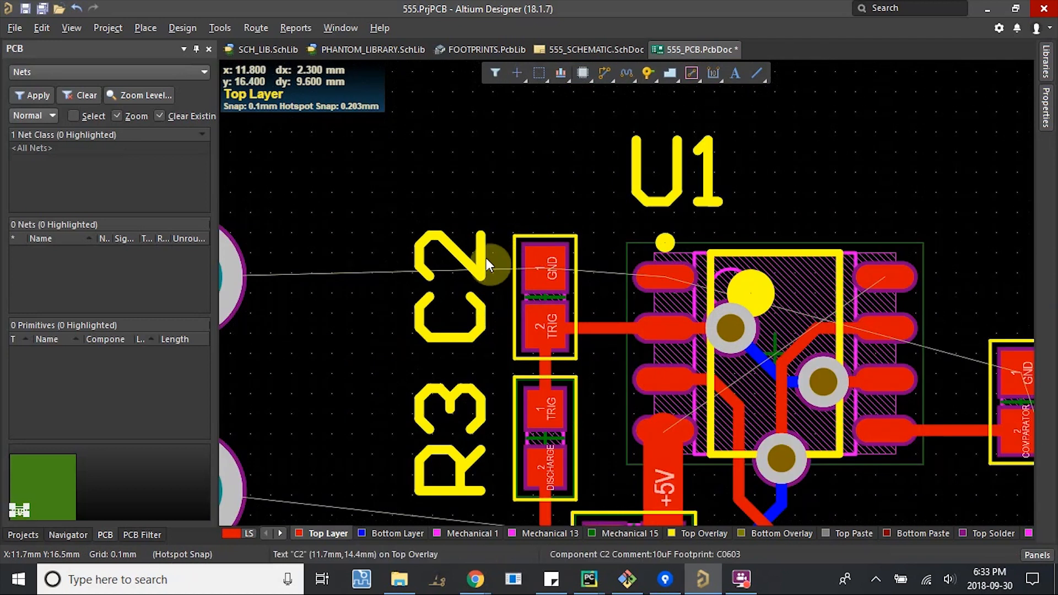
scroll(down, 3)
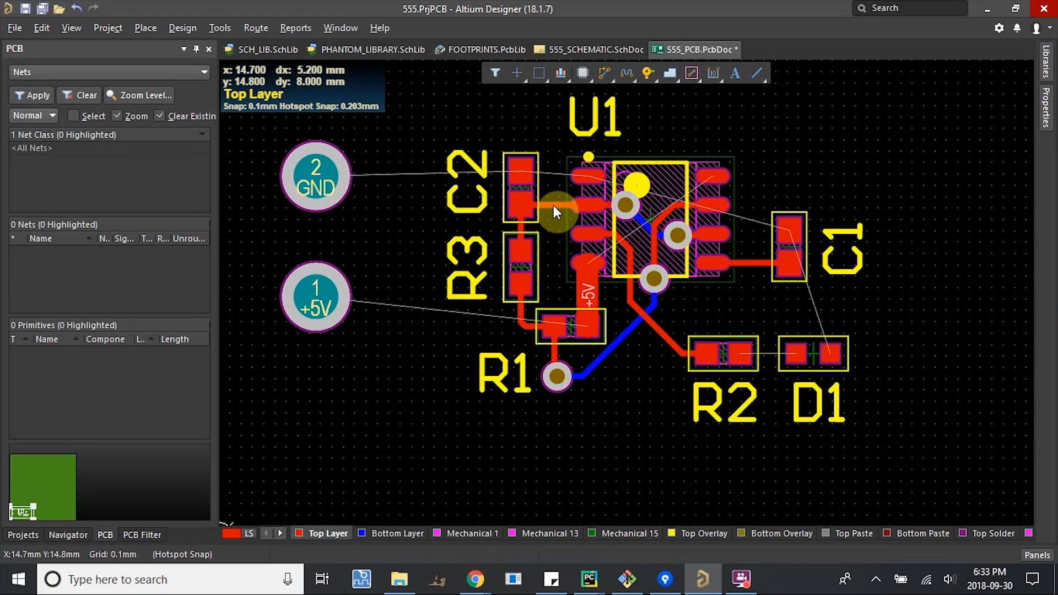
mouse_move(555, 266)
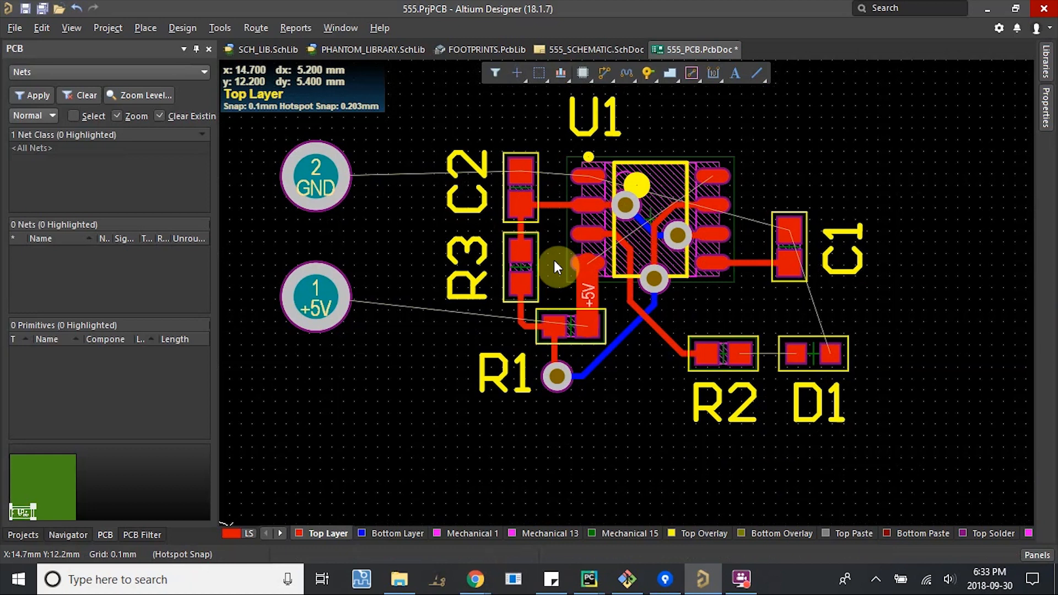
mouse_move(555, 270)
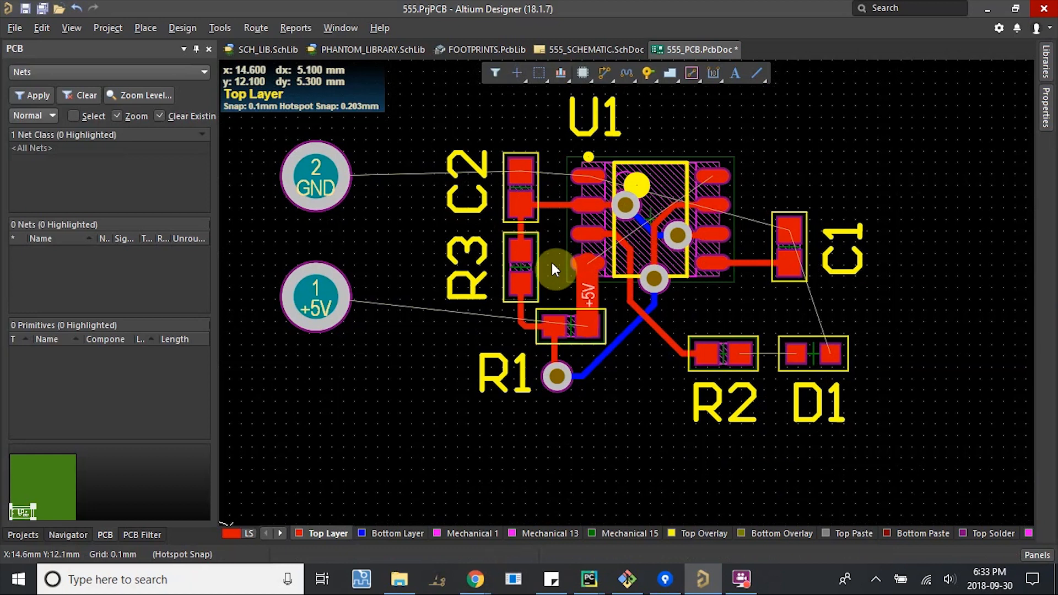
mouse_move(347, 270)
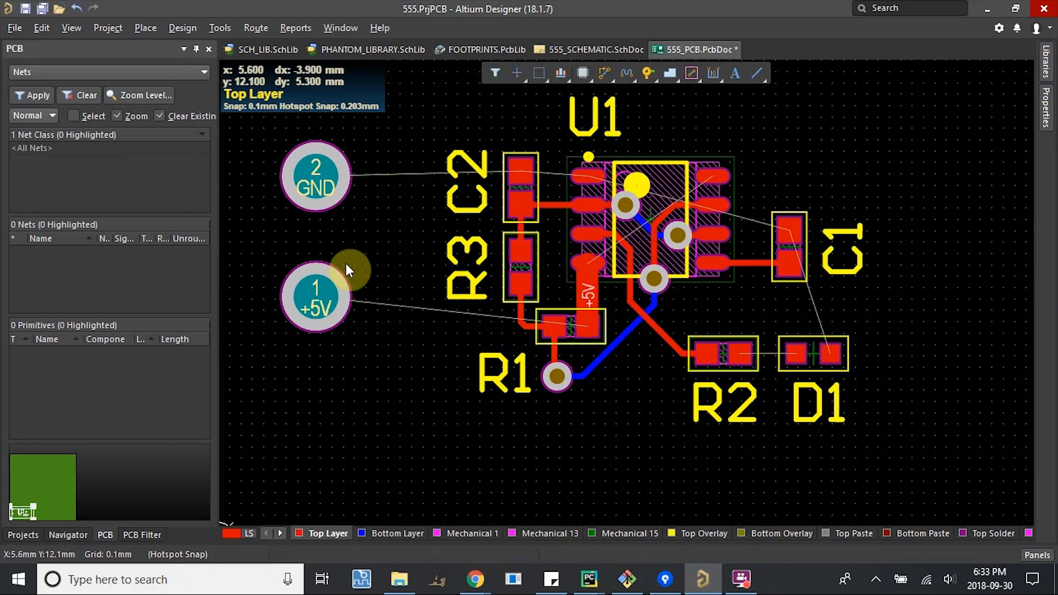
mouse_move(582, 73)
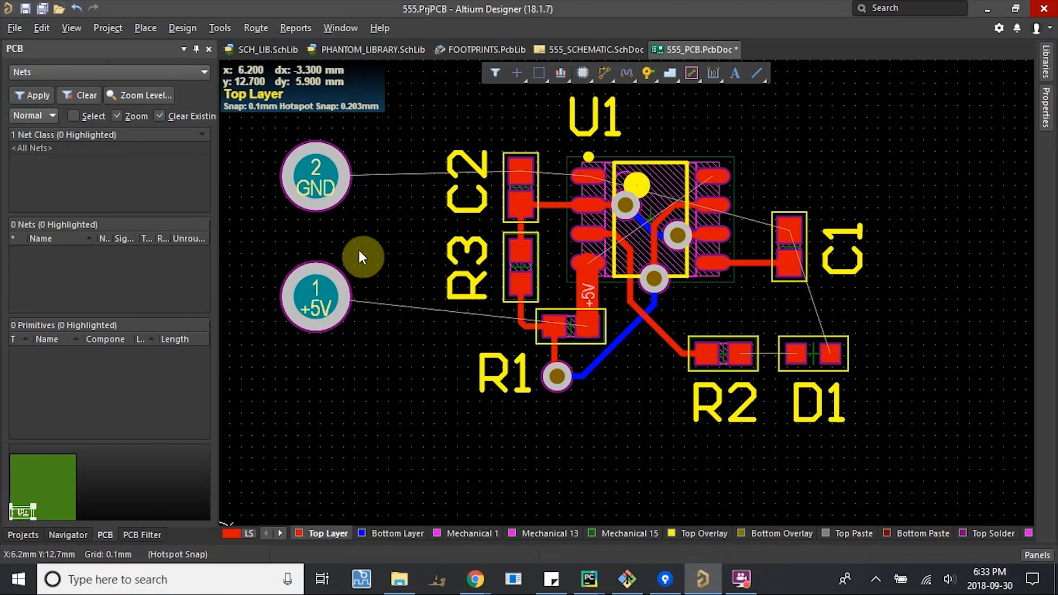
mouse_move(661, 210)
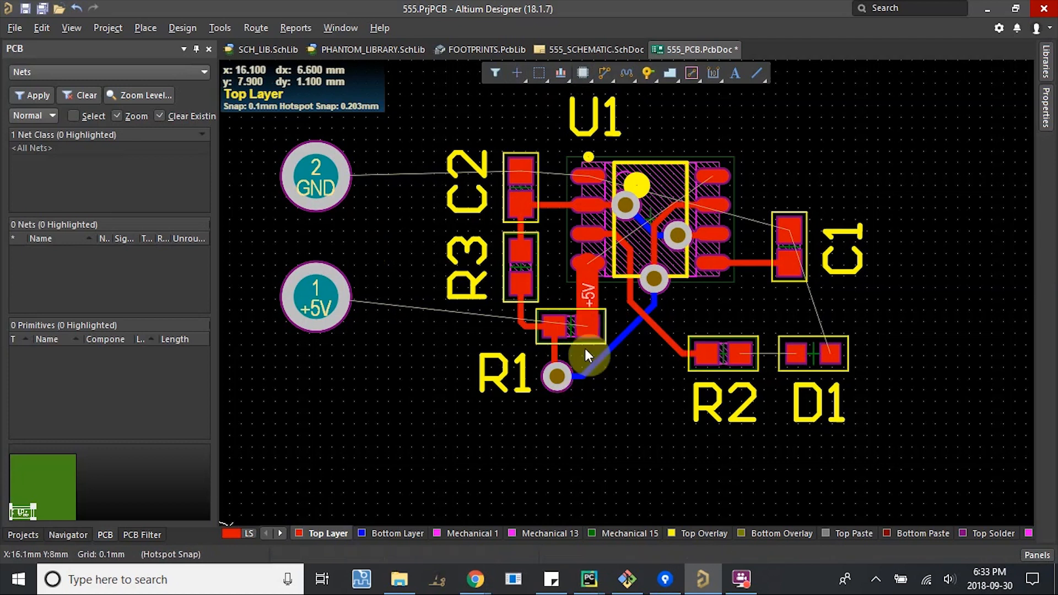
scroll(up, 3)
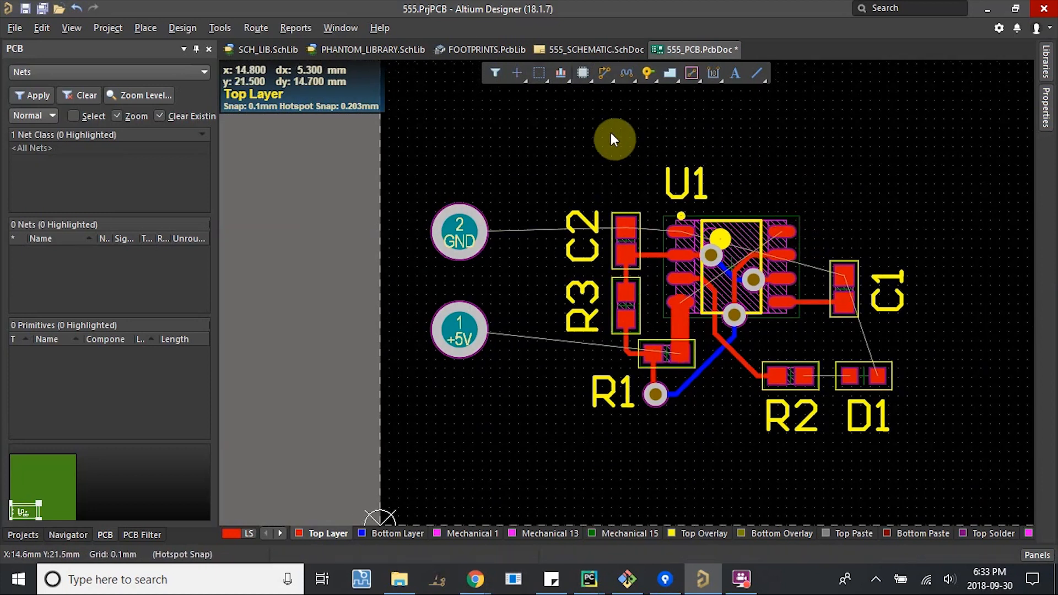
mouse_move(735, 404)
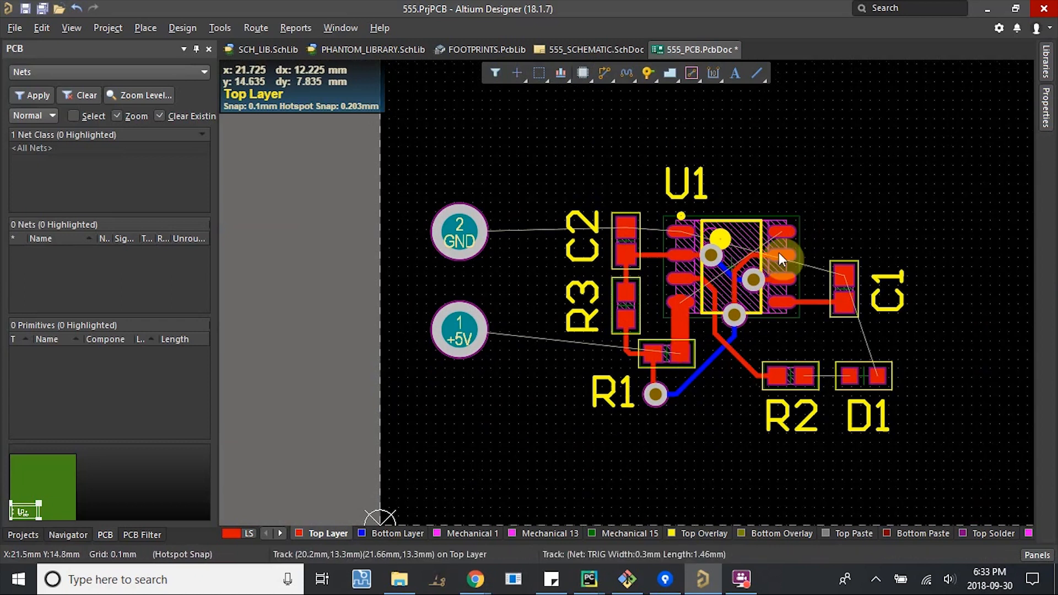
mouse_move(442, 263)
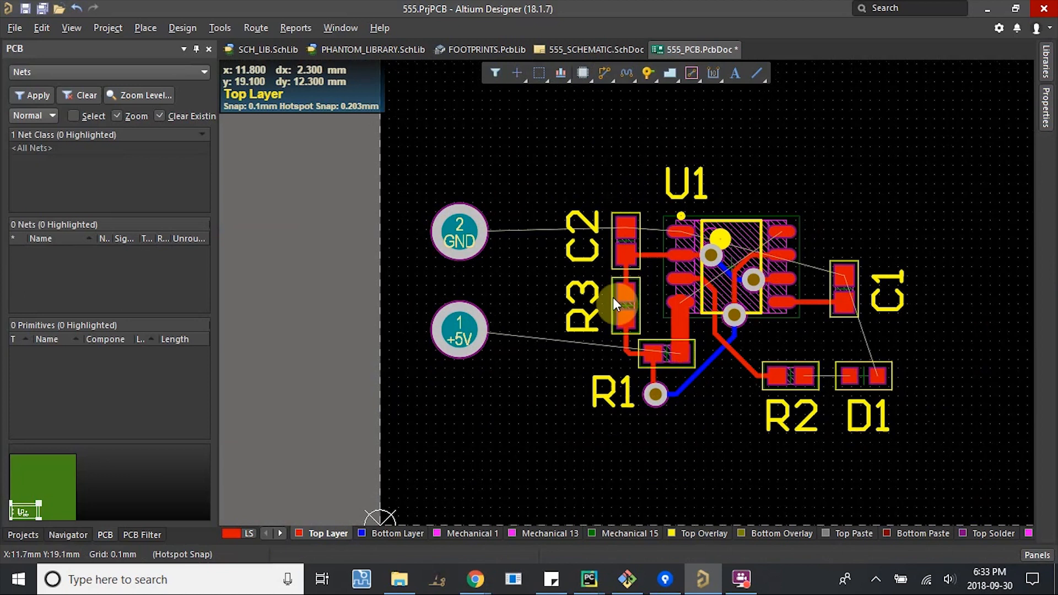
scroll(up, 3)
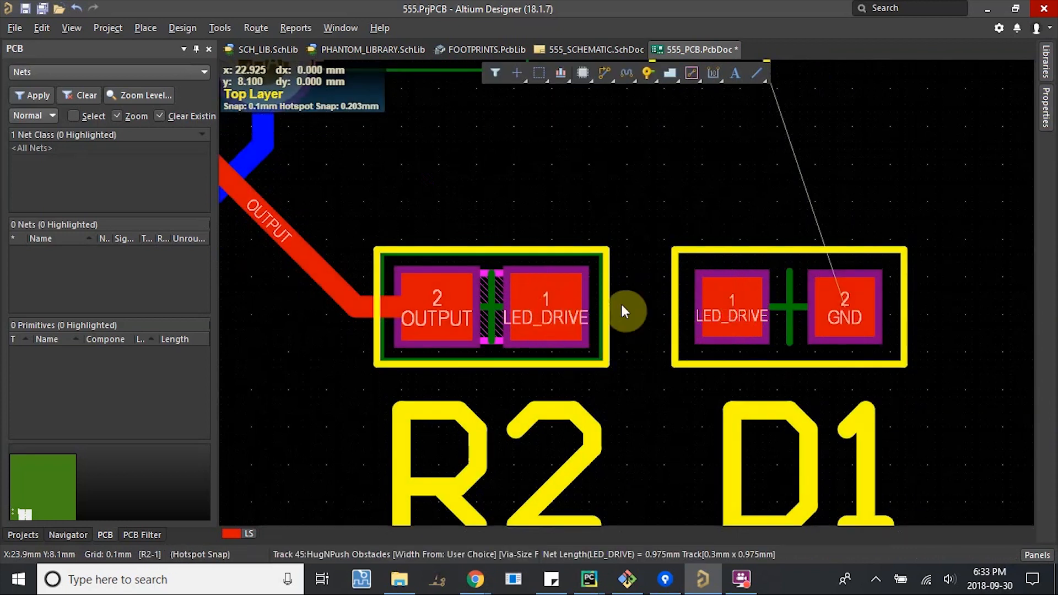
scroll(down, 3)
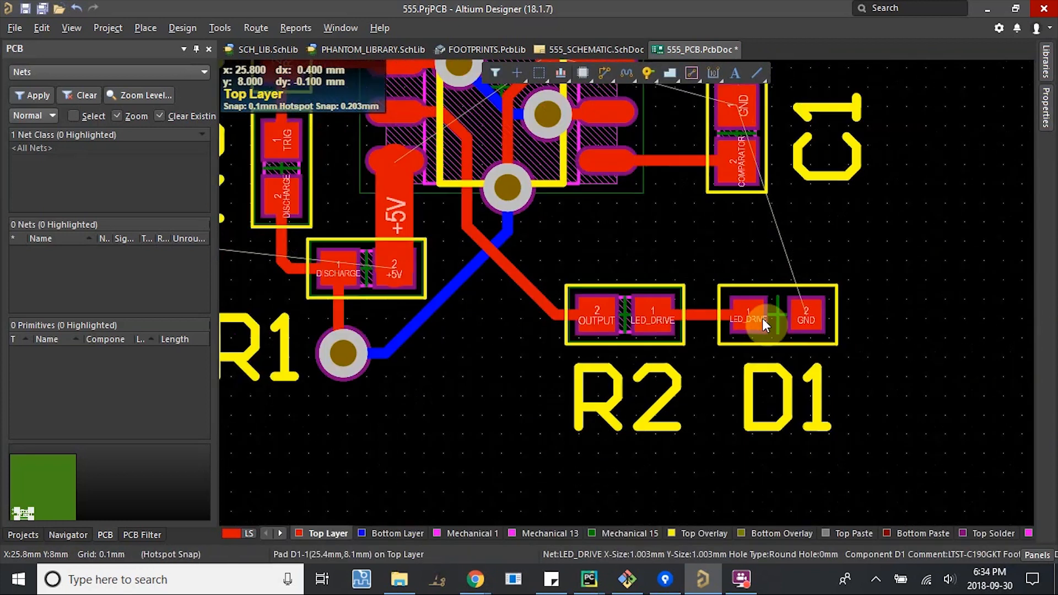
scroll(down, 3)
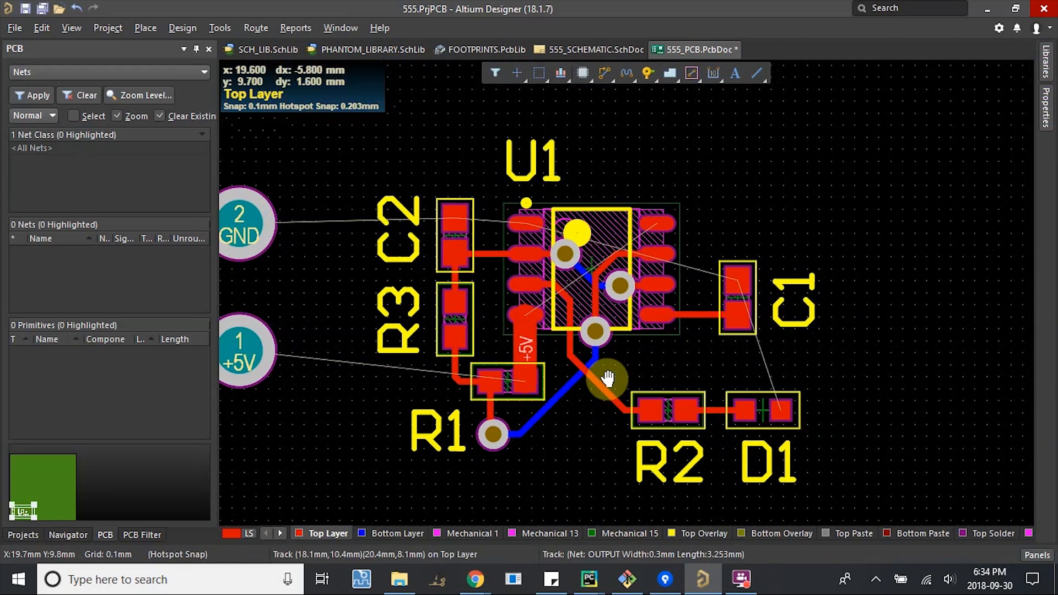
scroll(down, 3)
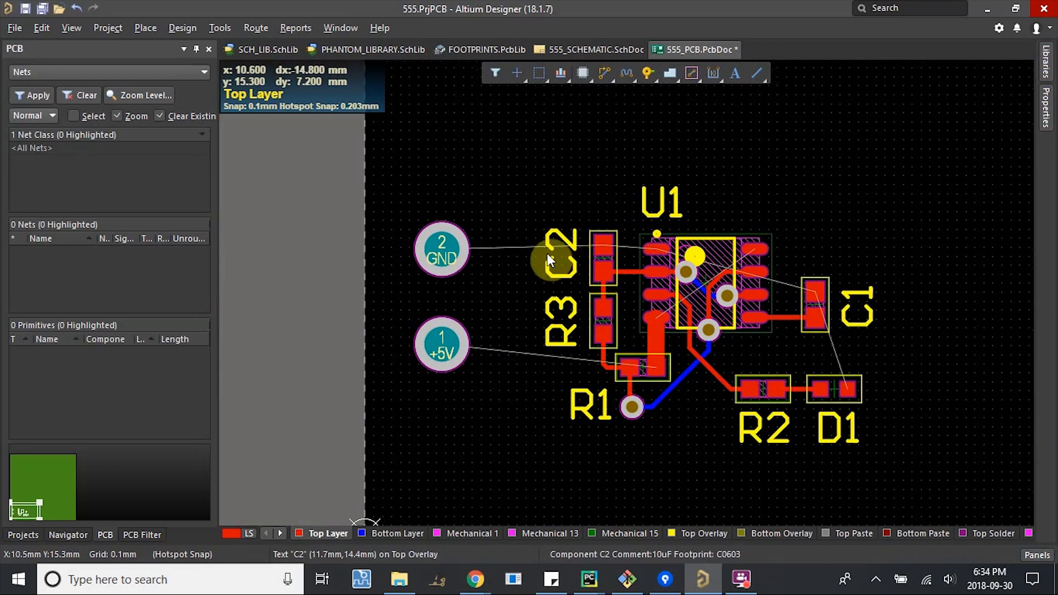
mouse_move(459, 297)
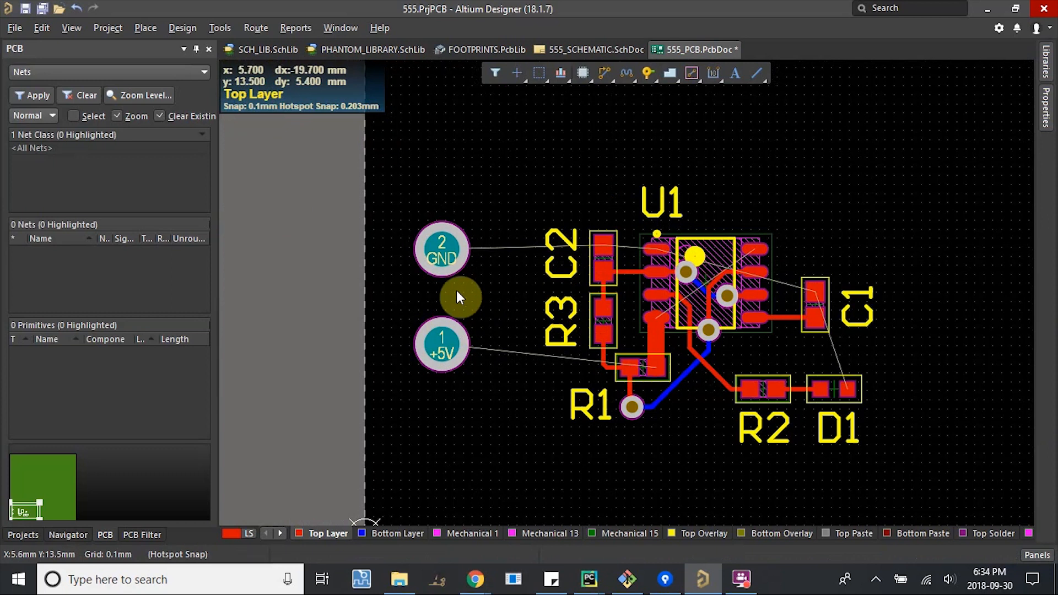
Start a top-layer polygon pour outline beside the +5V power pads.
click(144, 27)
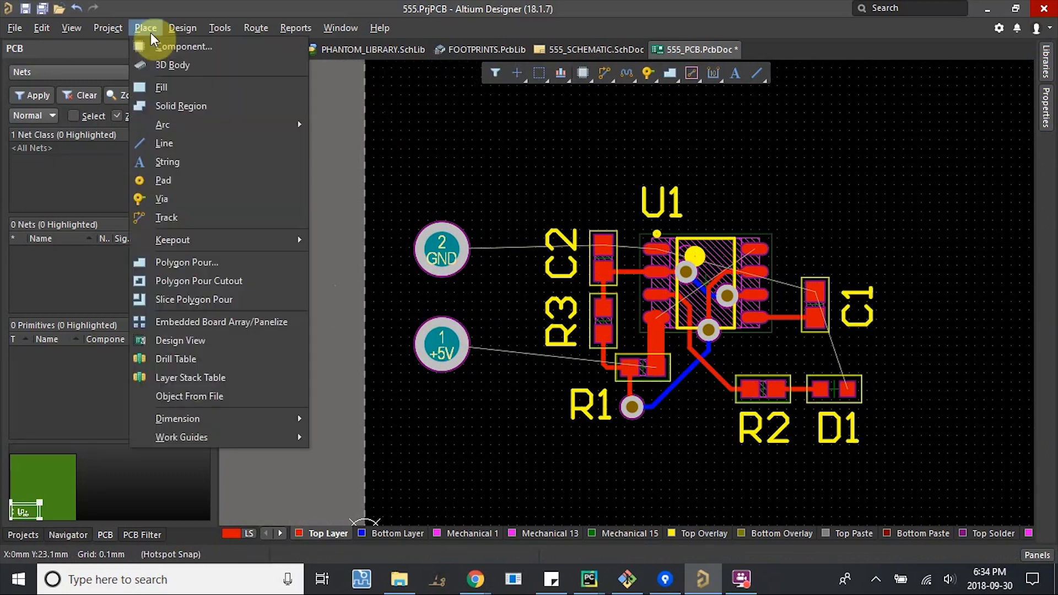
mouse_move(186, 262)
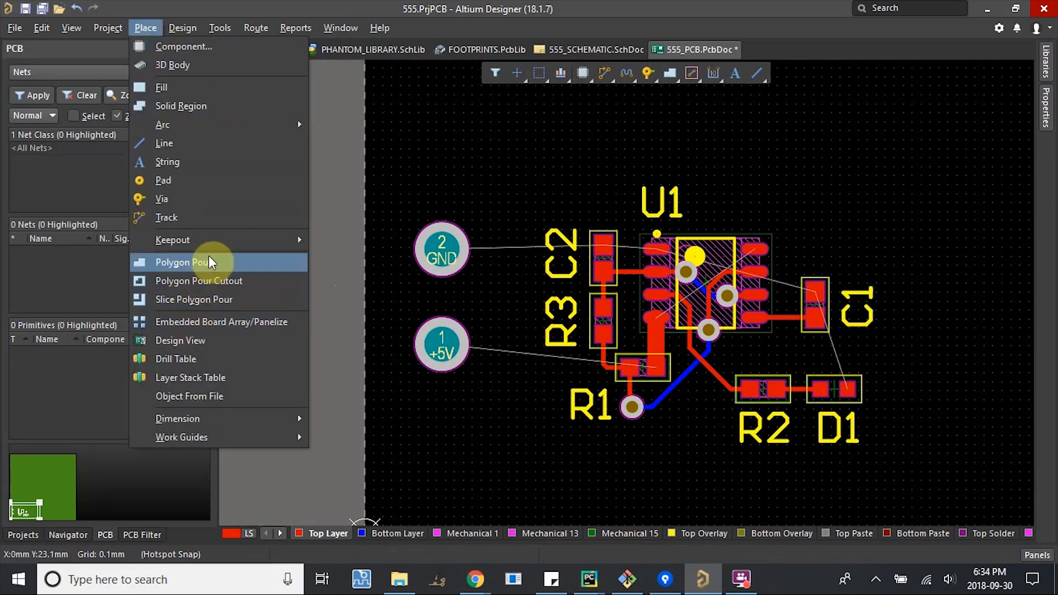
click(182, 262)
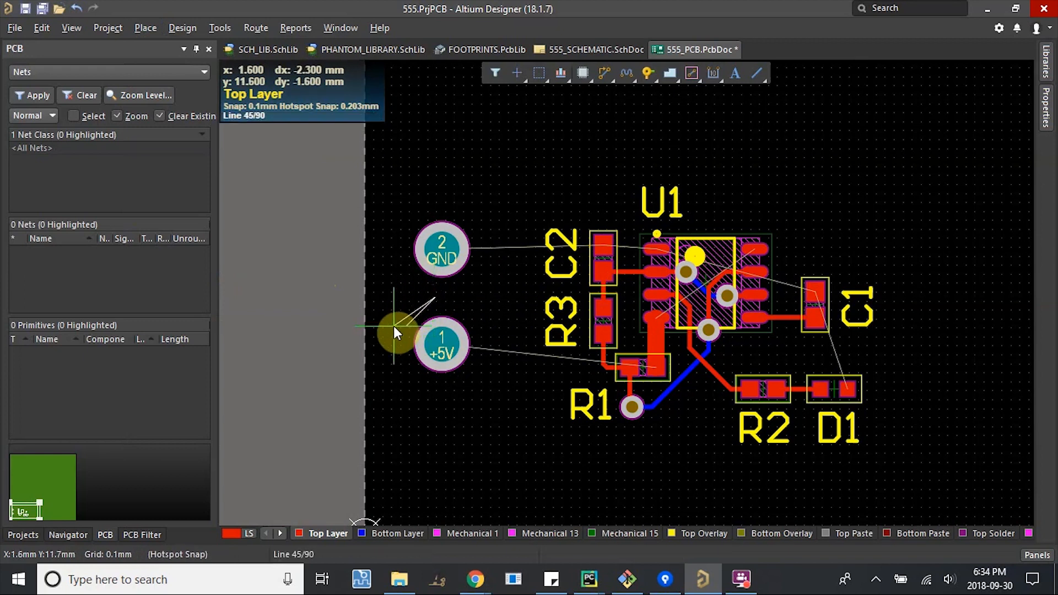
mouse_move(491, 433)
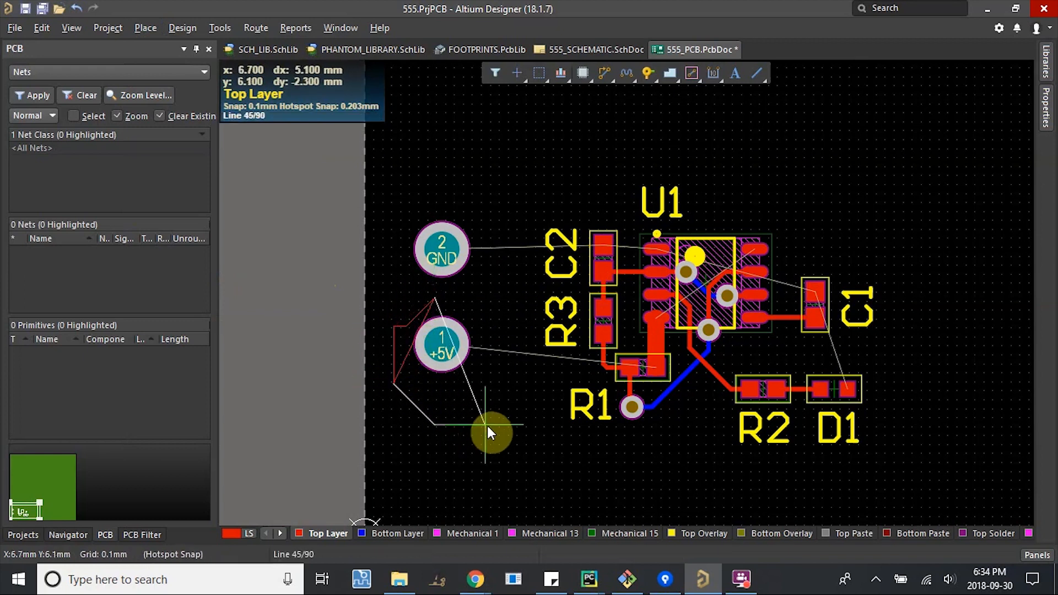
mouse_move(613, 483)
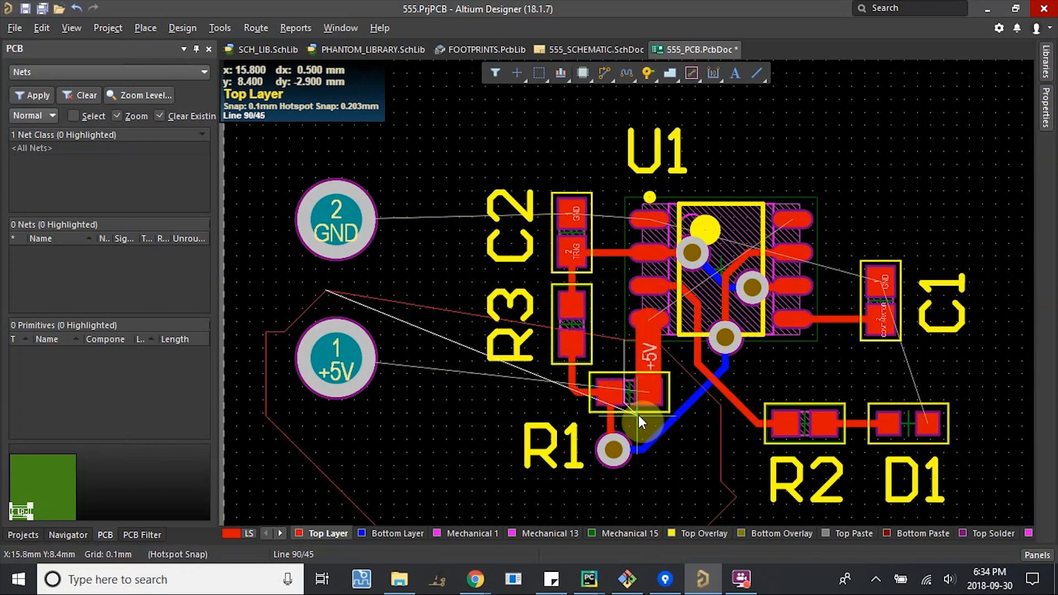
mouse_move(553, 496)
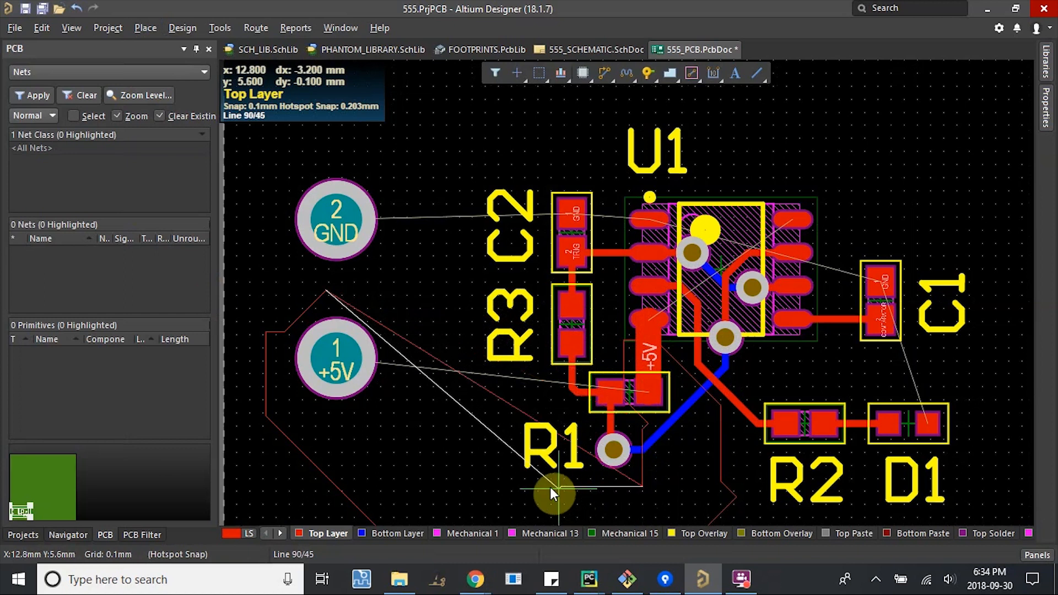
mouse_move(479, 203)
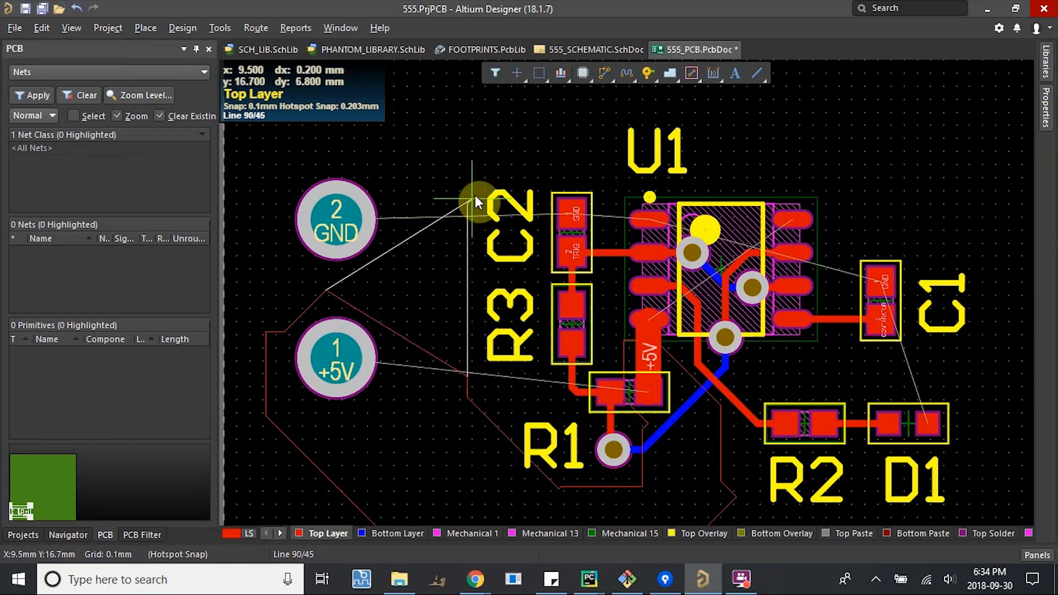
mouse_move(739, 210)
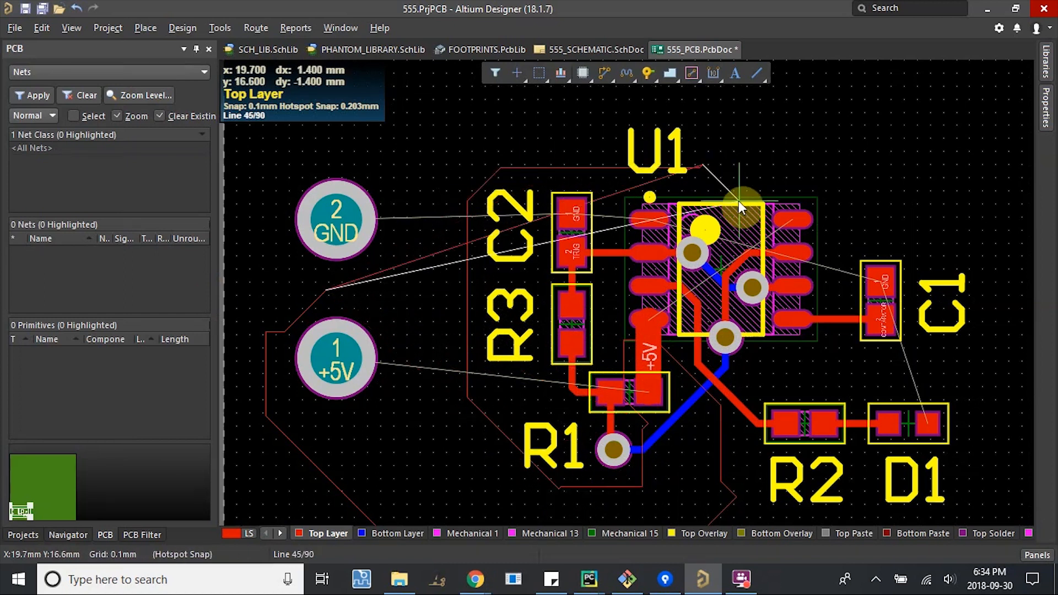
mouse_move(867, 204)
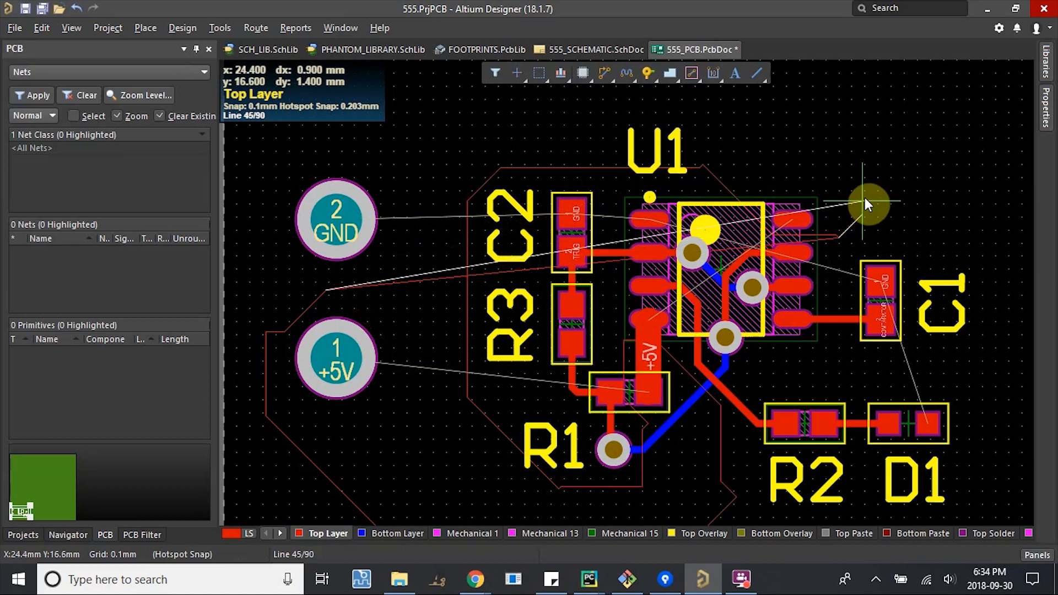
mouse_move(432, 138)
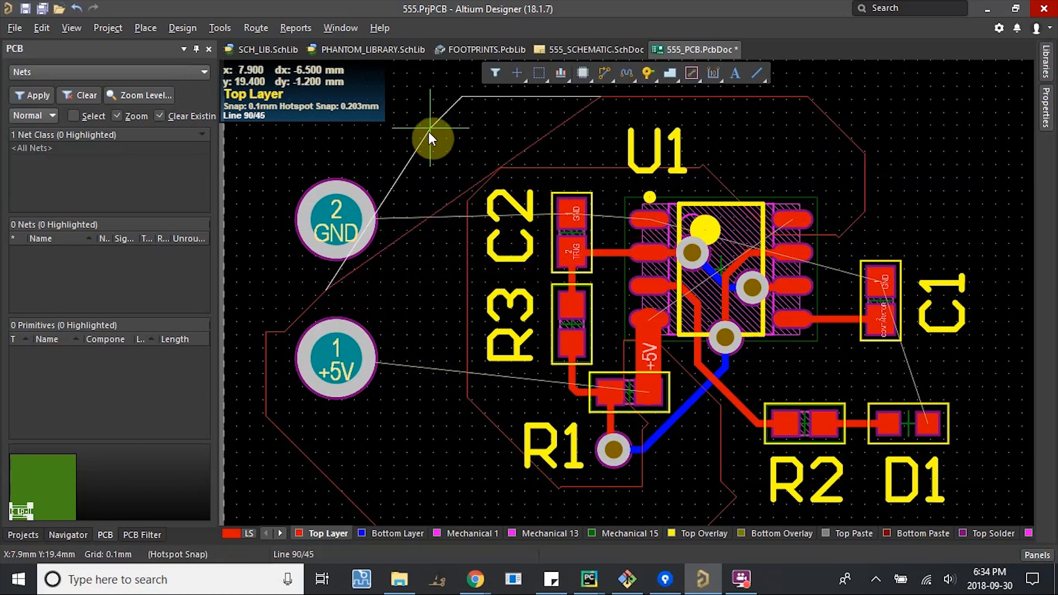
mouse_move(388, 280)
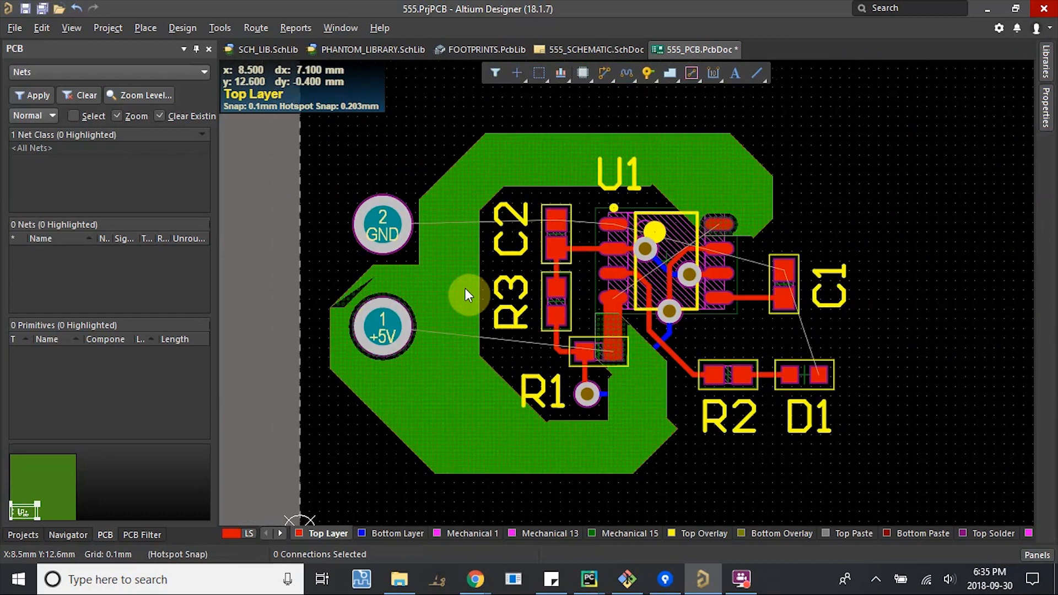
Repour the selected top-layer copper polygon around the power pads.
right_click(469, 295)
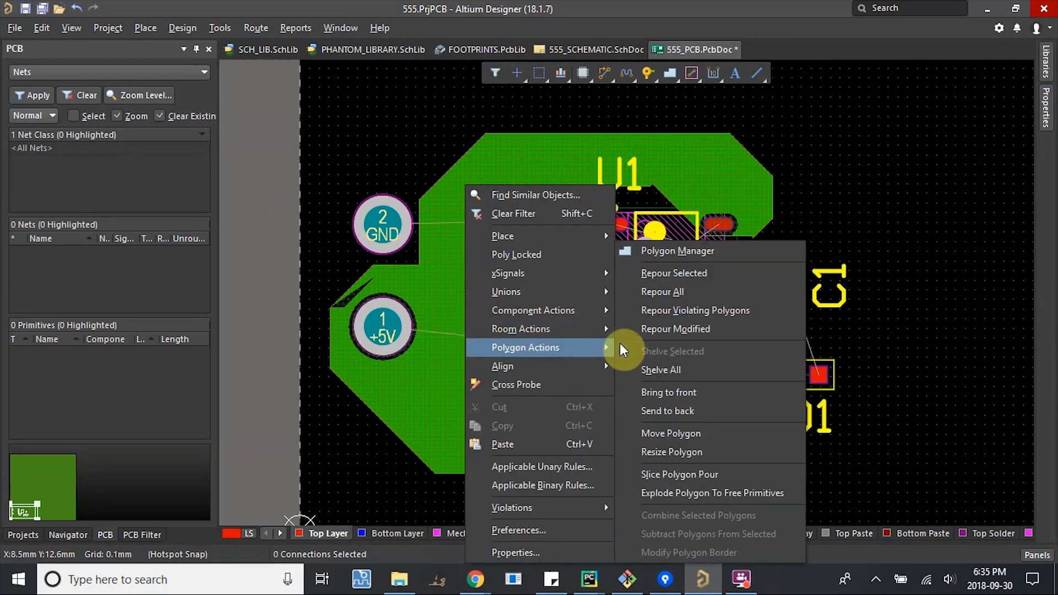
click(661, 291)
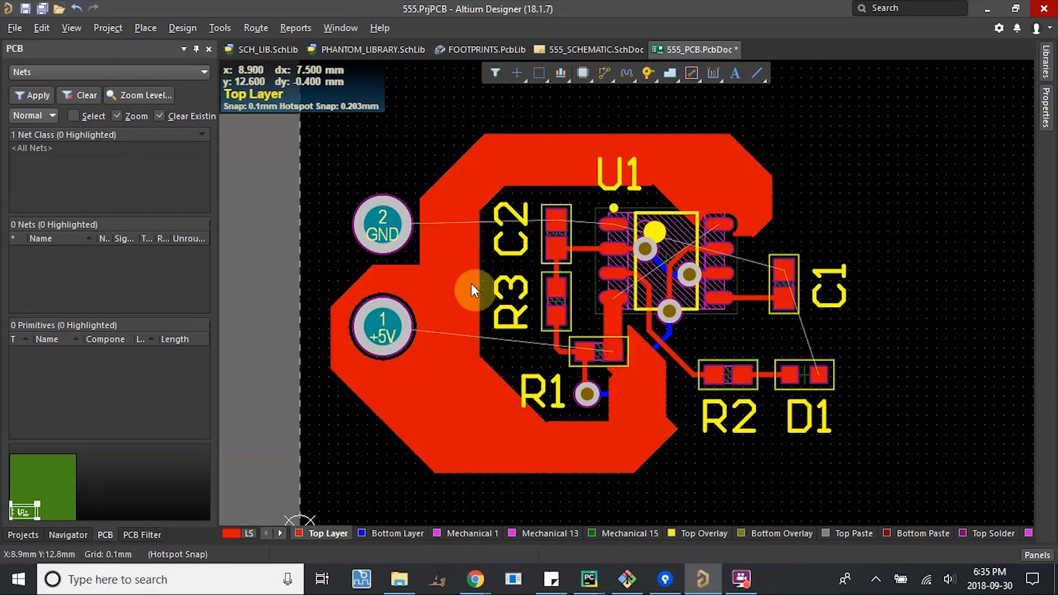
mouse_move(454, 283)
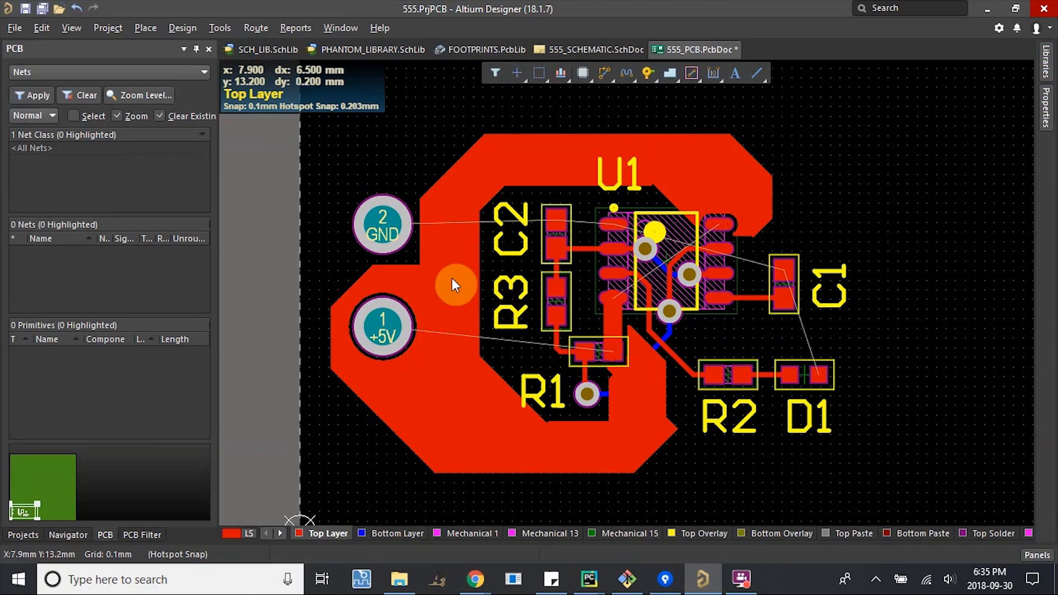
Enable 'Repour Polygons After Modification' under PCB Editor > General in Preferences.
click(219, 28)
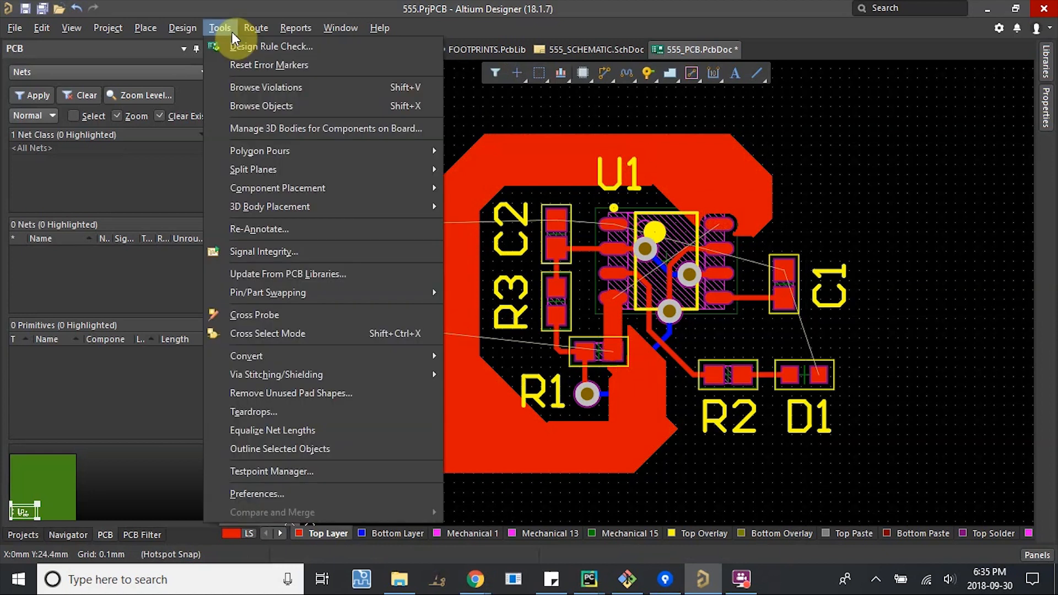
click(256, 493)
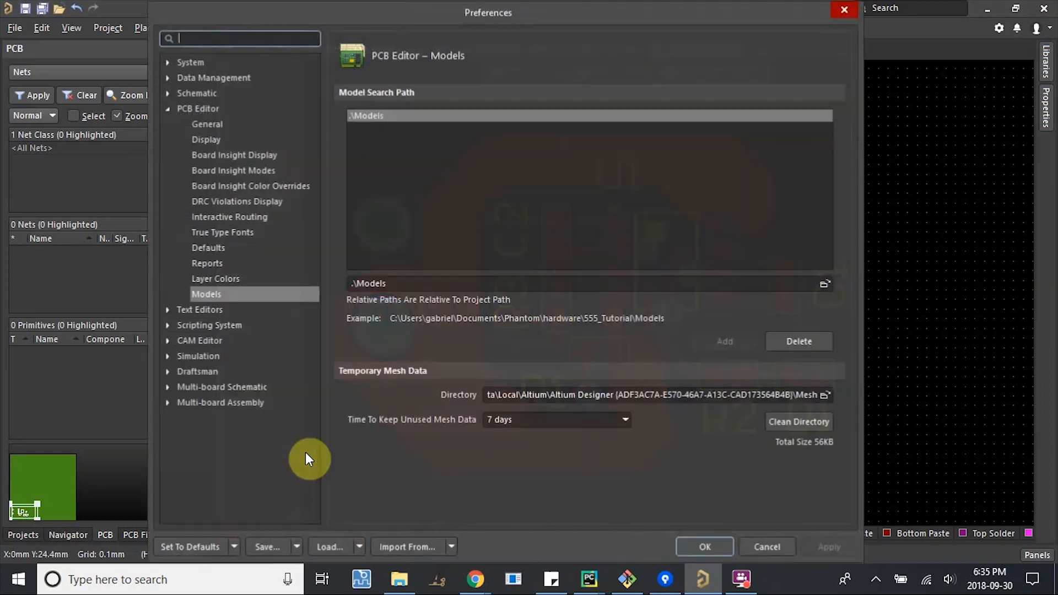
click(207, 123)
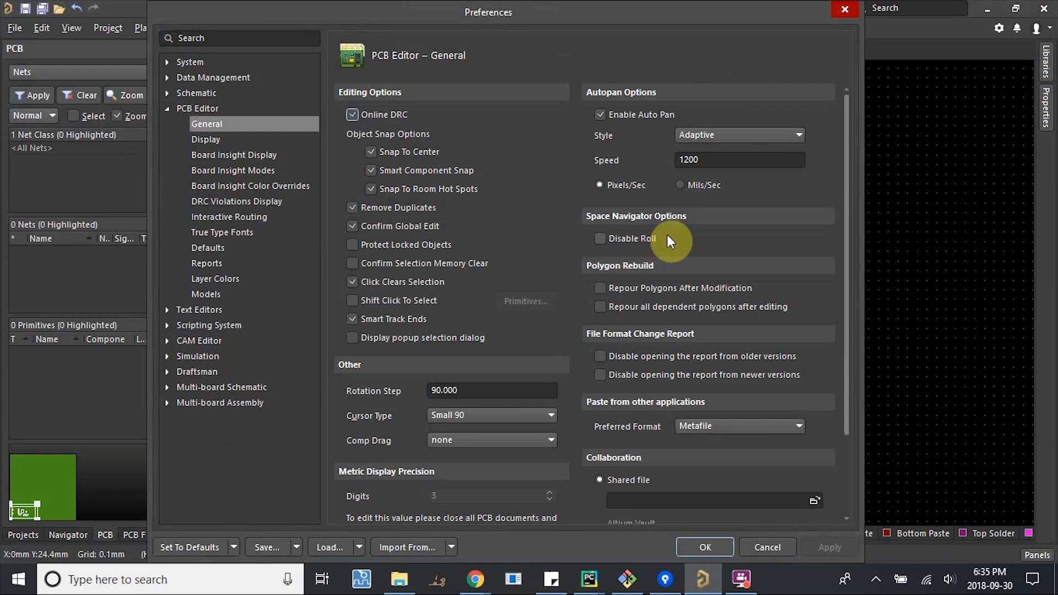
click(599, 288)
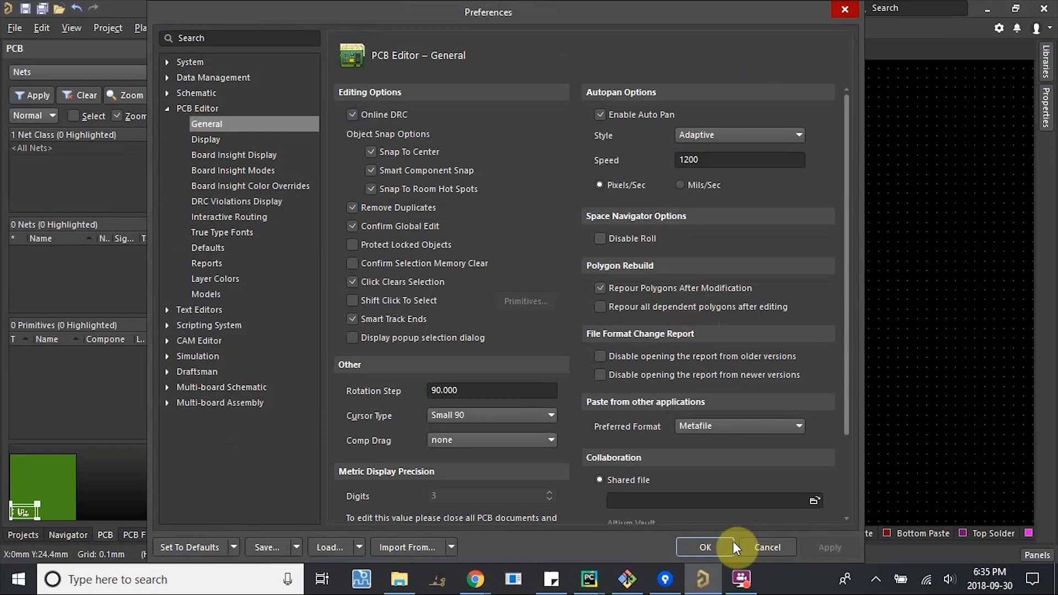
click(704, 547)
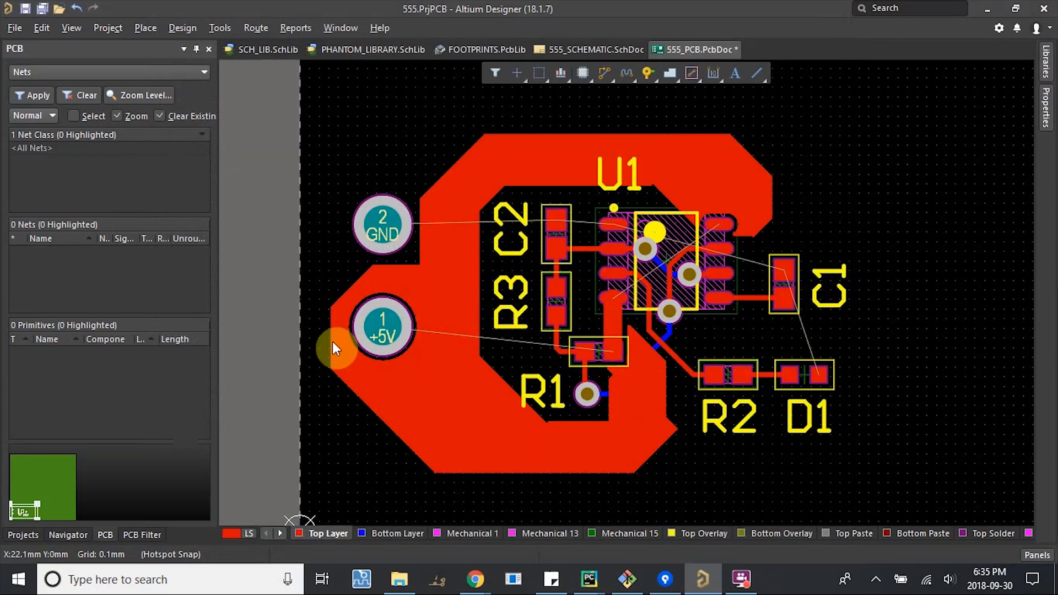
scroll(up, 3)
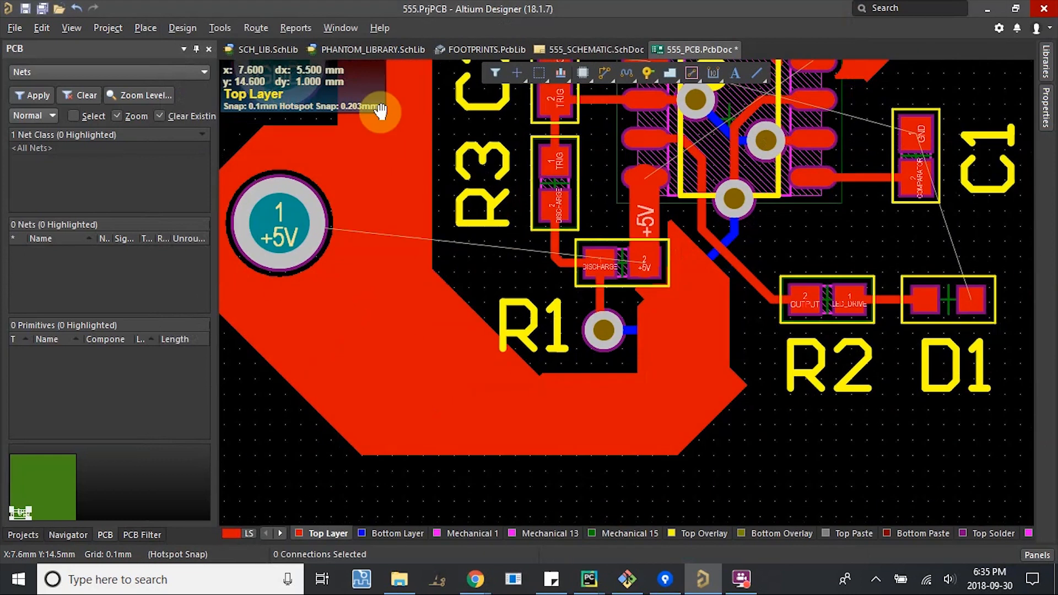
scroll(down, 3)
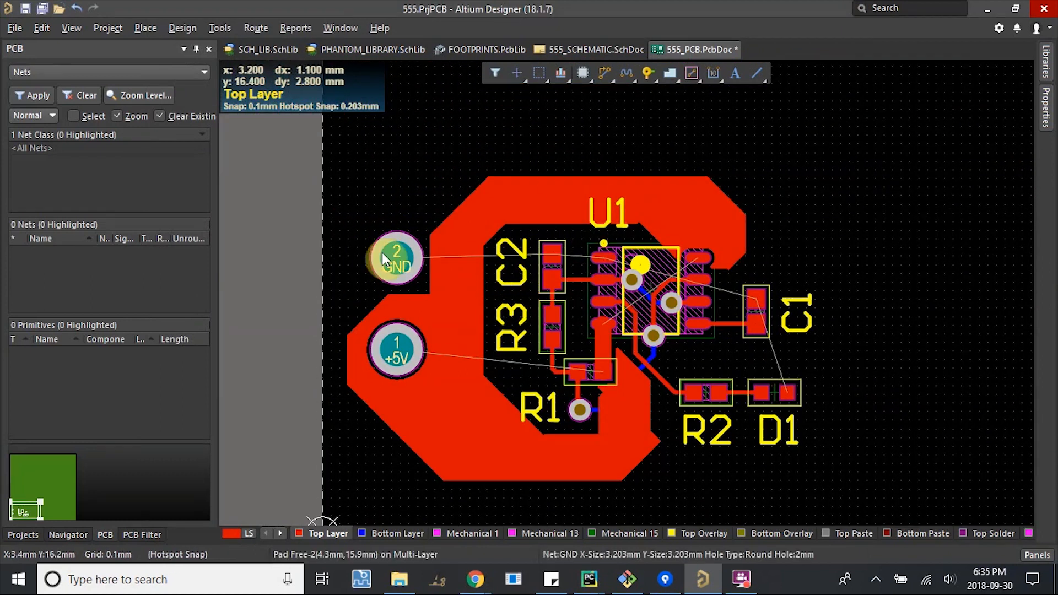
scroll(up, 3)
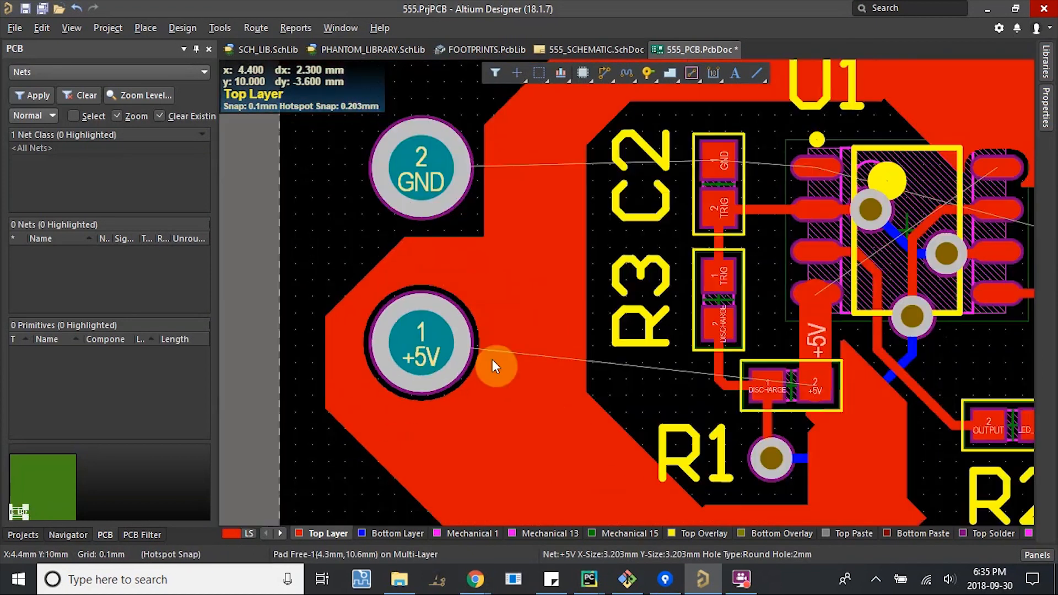
scroll(up, 3)
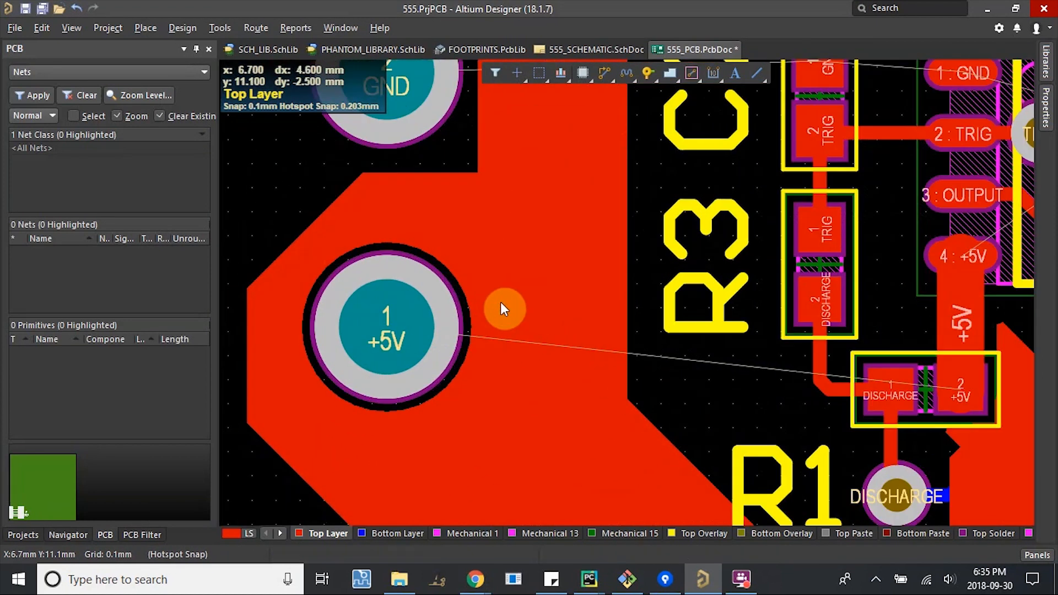
Set the top-layer pour's net to +5V with Pour Over All Same Net Objects, and apply.
click(502, 309)
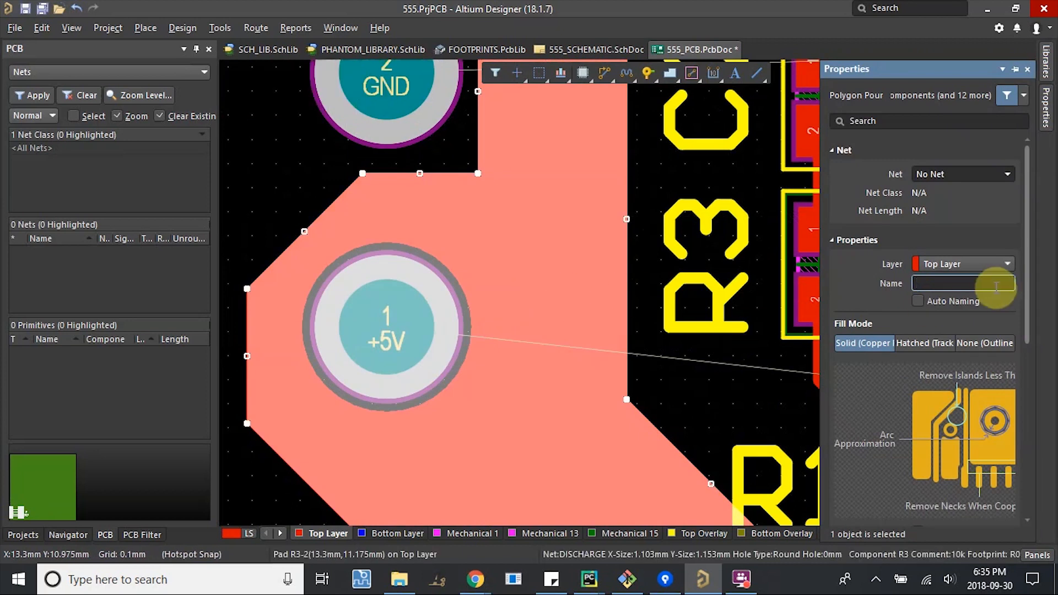
click(961, 173)
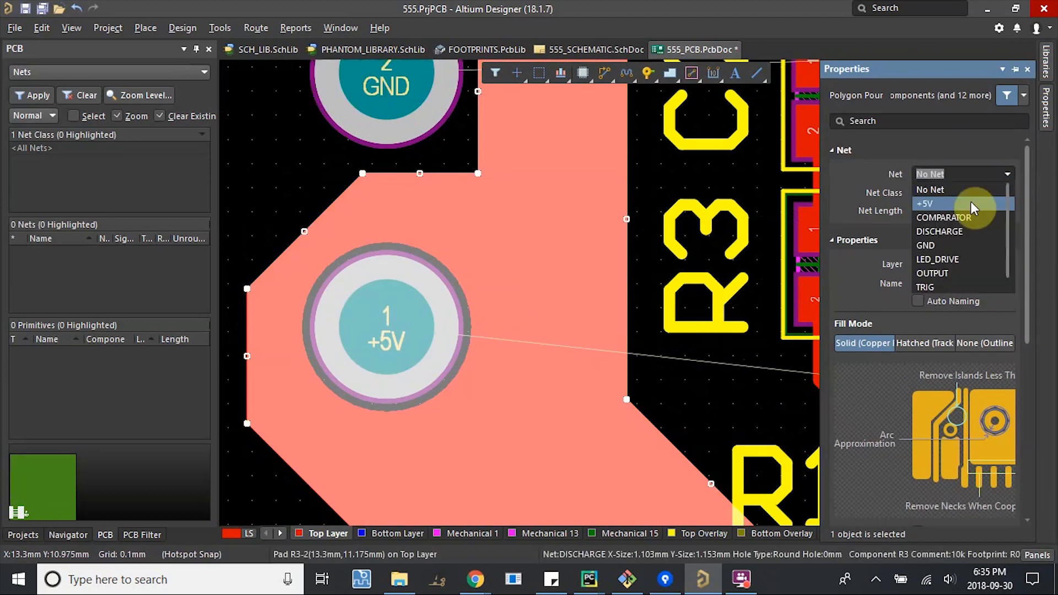
click(923, 204)
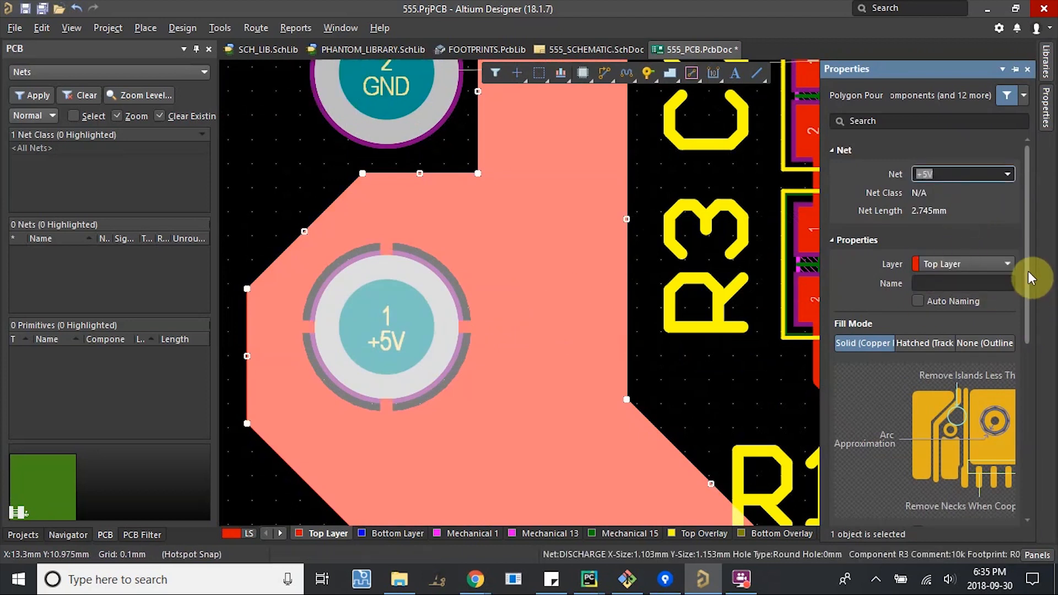
scroll(down, 3)
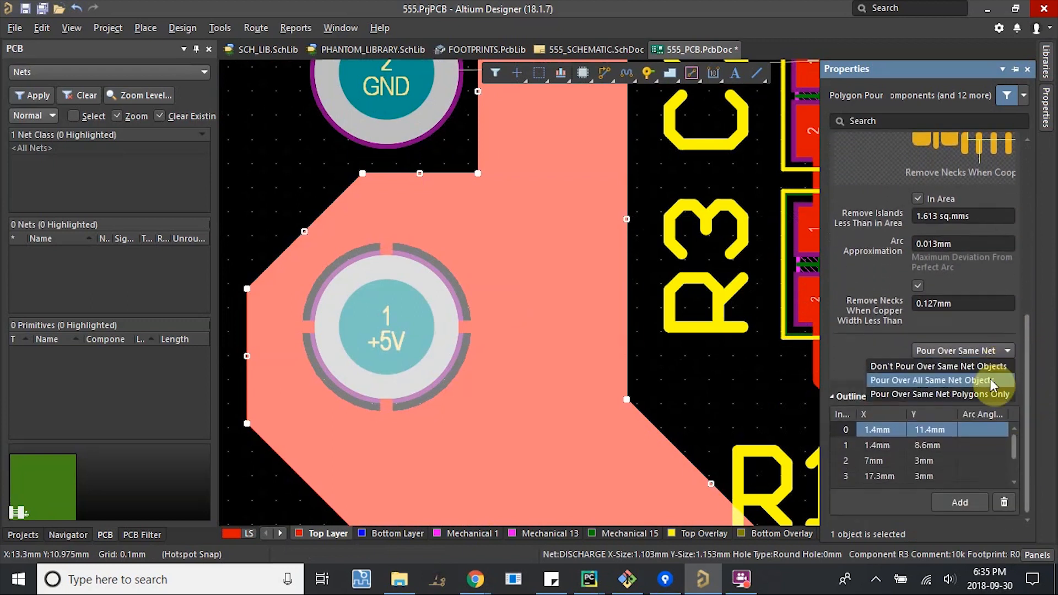
click(931, 379)
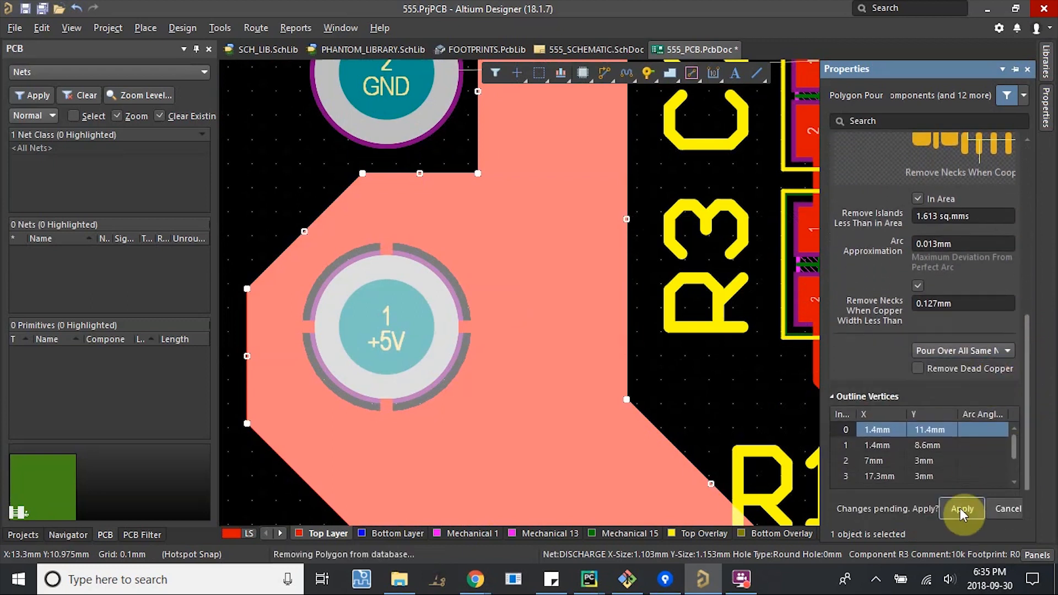
click(960, 509)
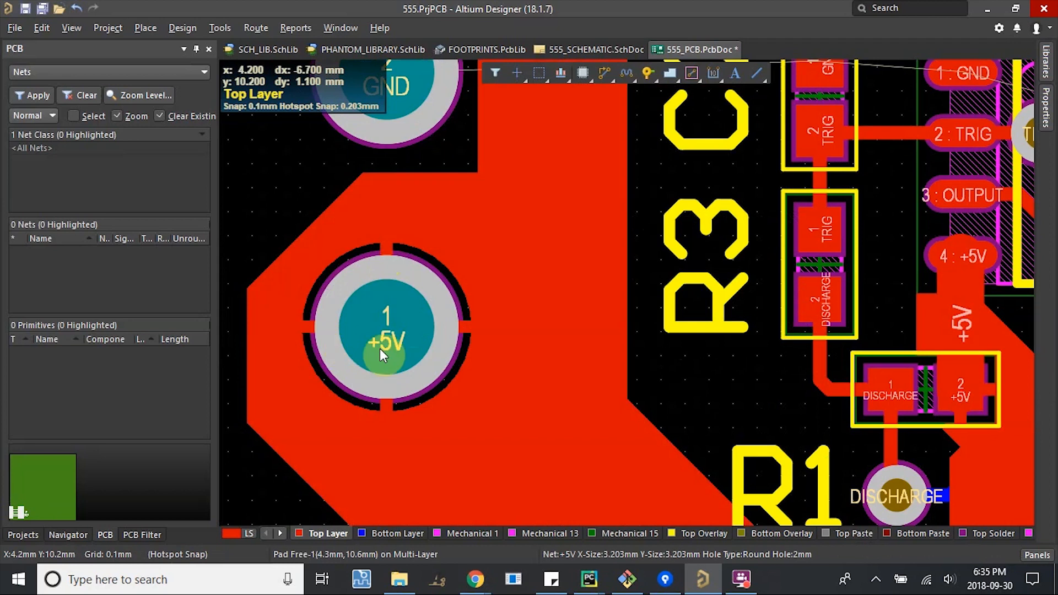
mouse_move(338, 259)
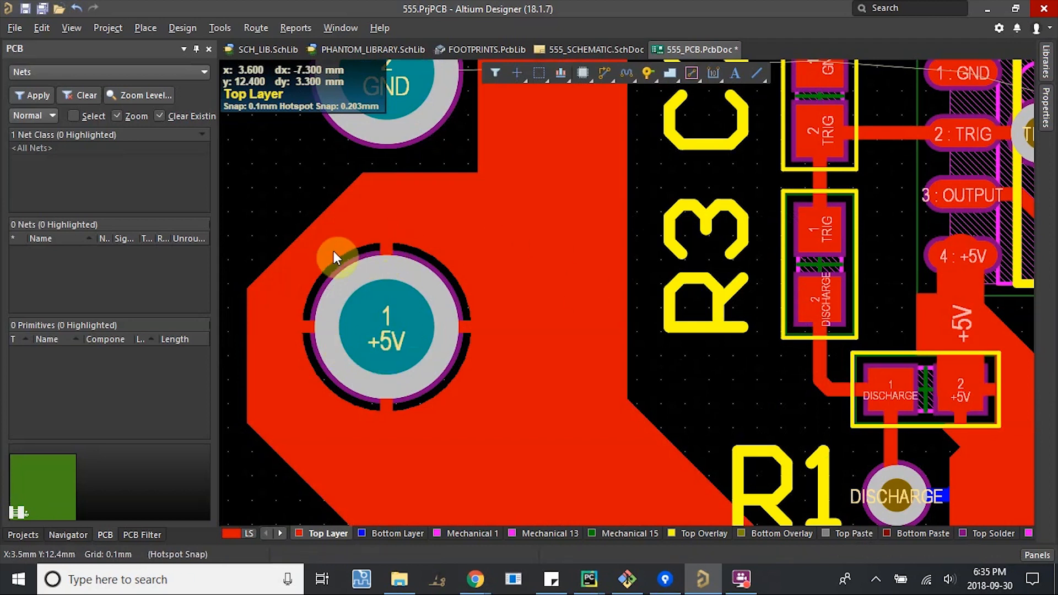
mouse_move(405, 355)
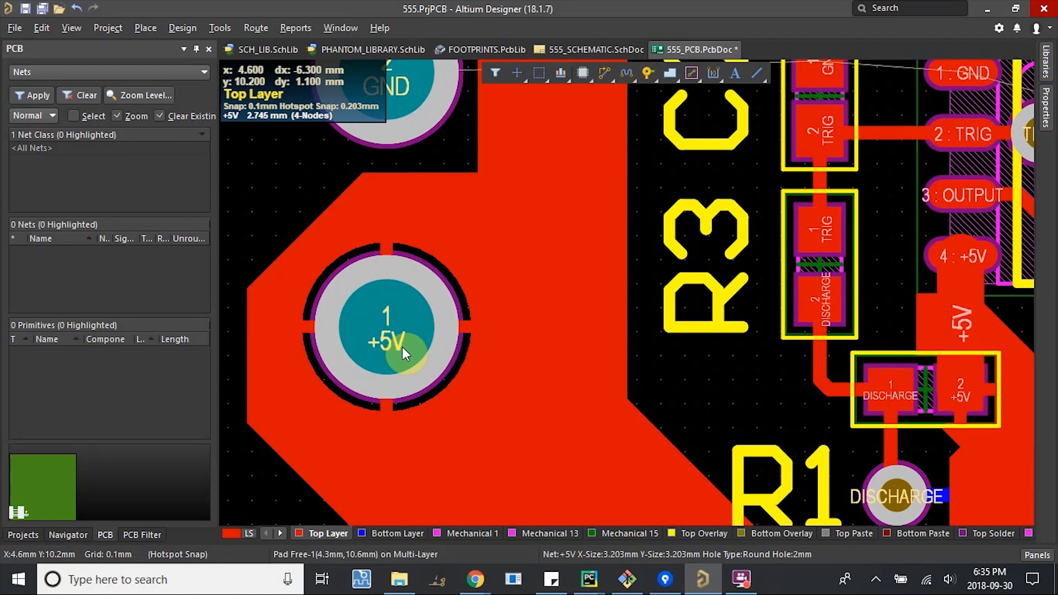
mouse_move(324, 340)
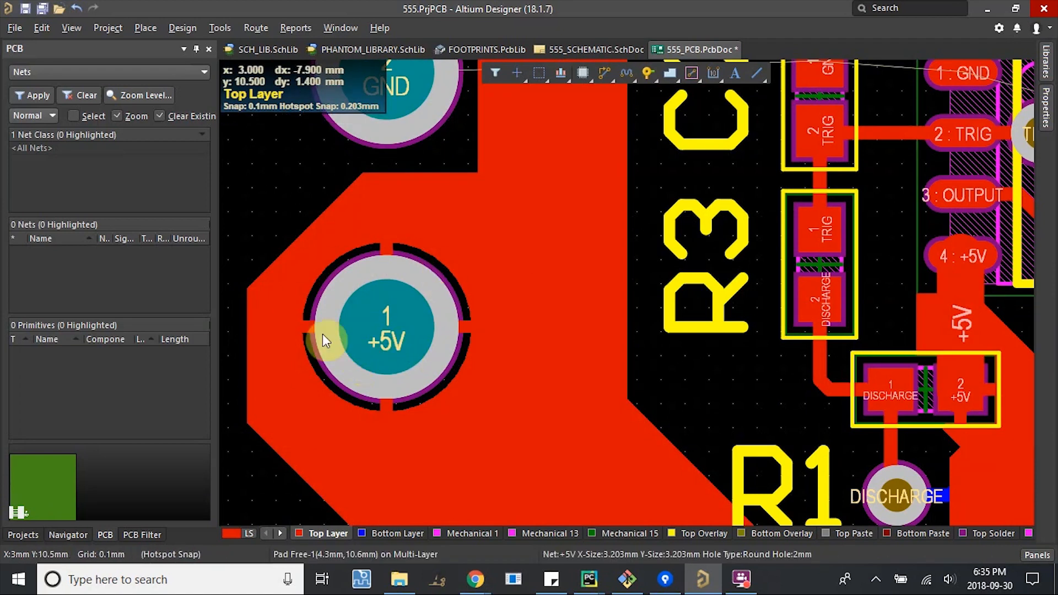
mouse_move(385, 333)
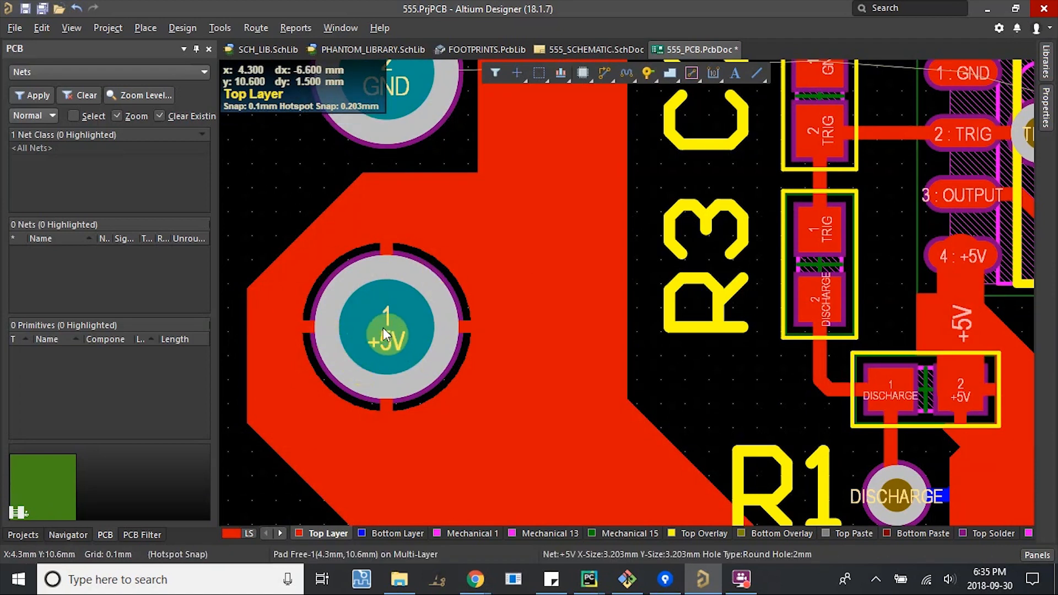
mouse_move(462, 356)
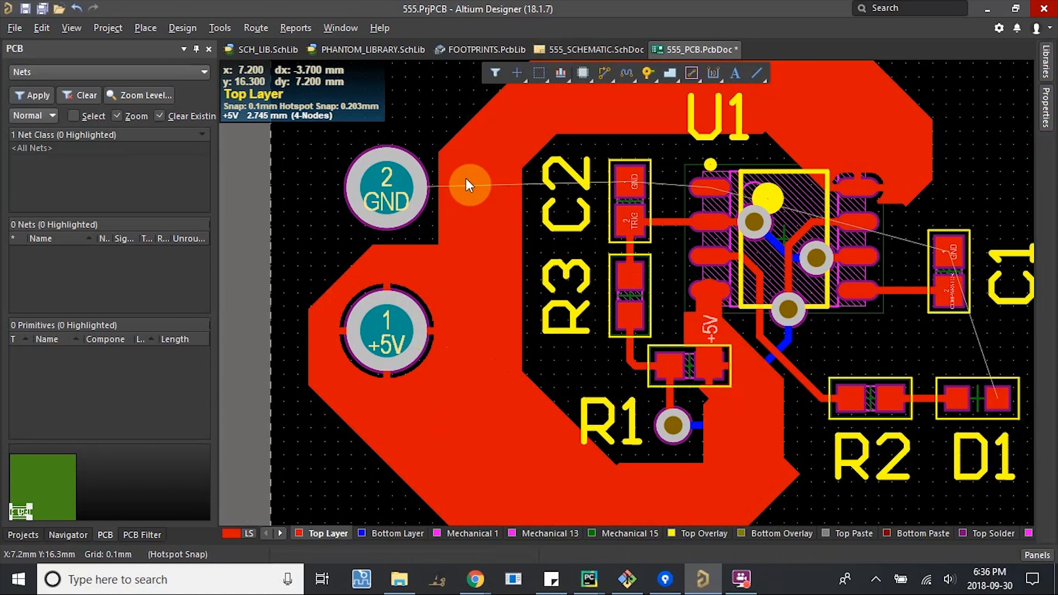
mouse_move(650, 150)
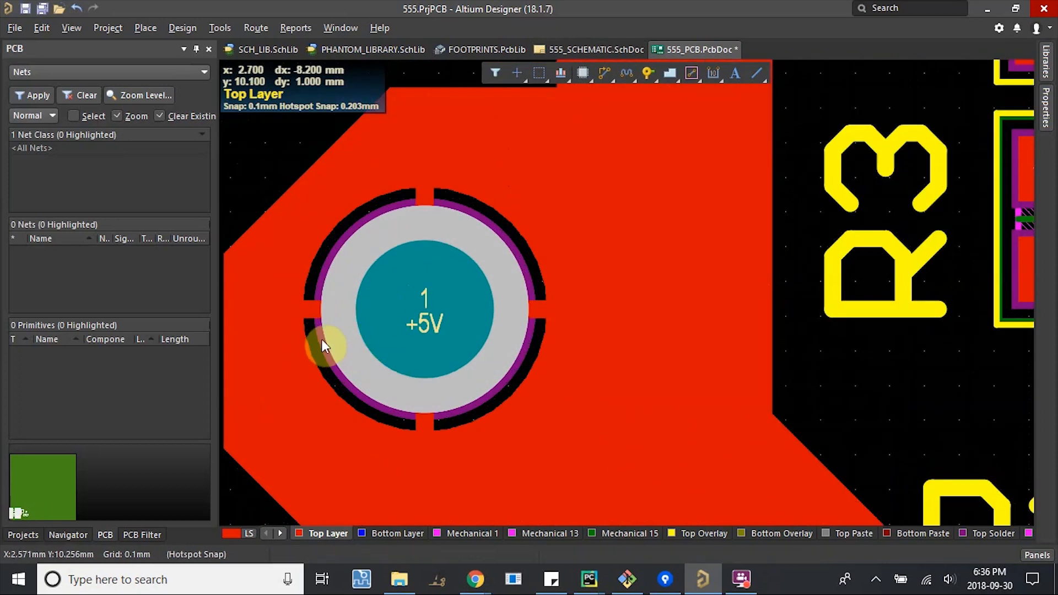
mouse_move(469, 308)
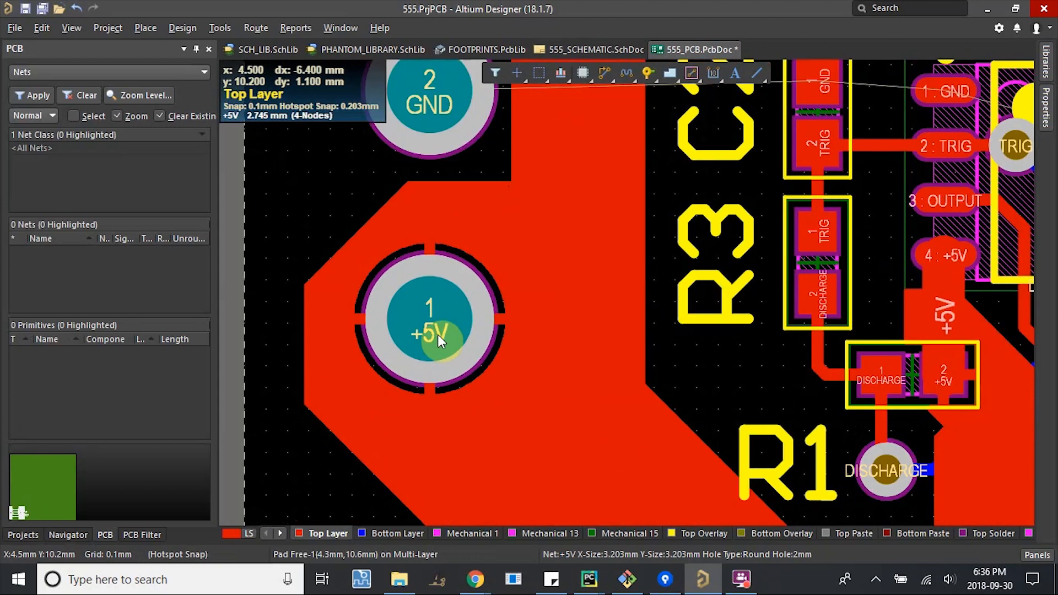
scroll(down, 3)
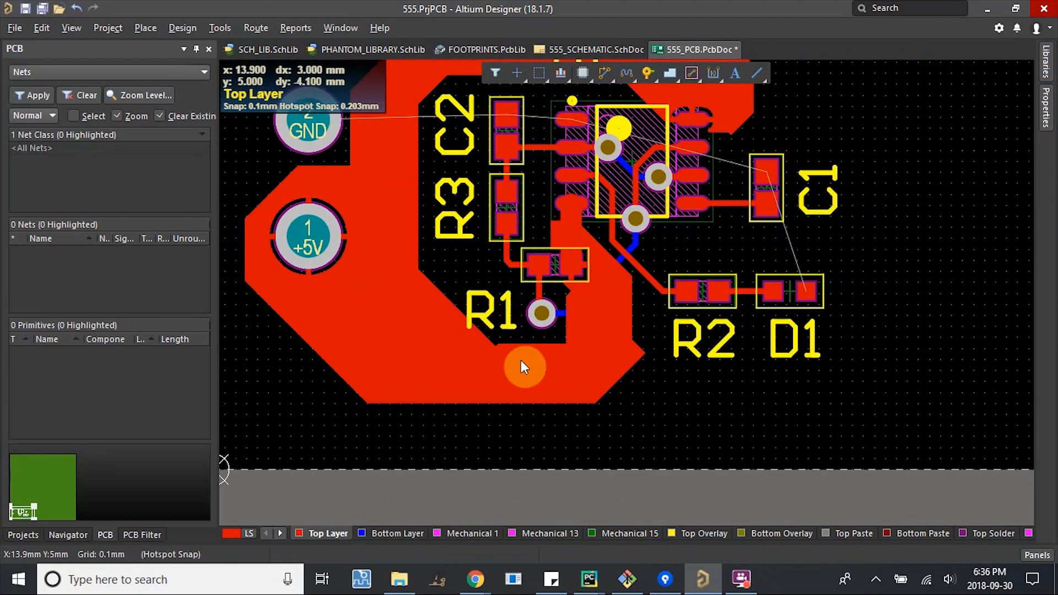
Zoom in and select the +5V pour near R1 for editing.
scroll(up, 3)
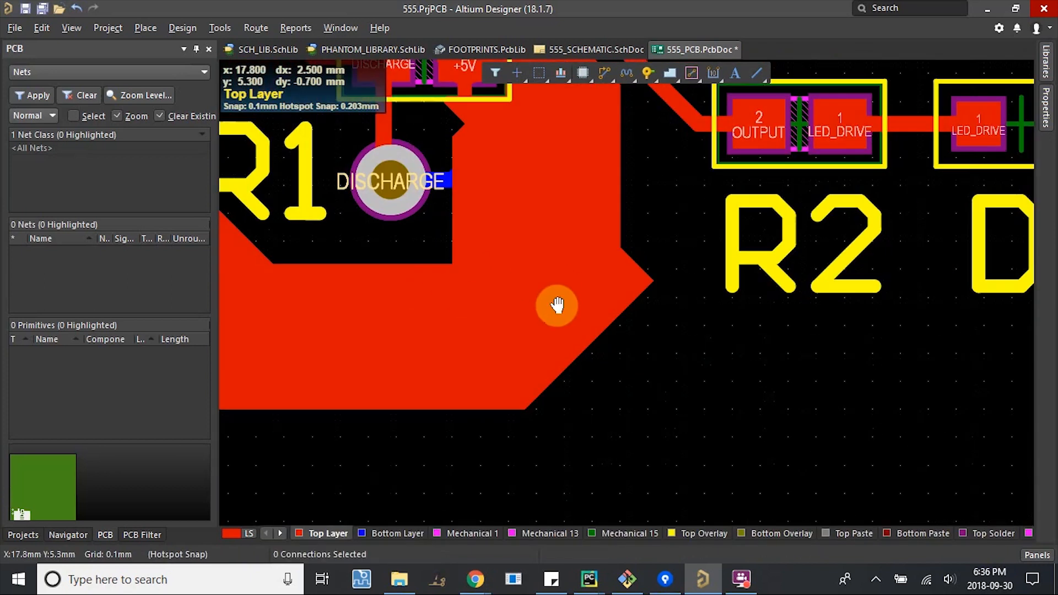
click(556, 304)
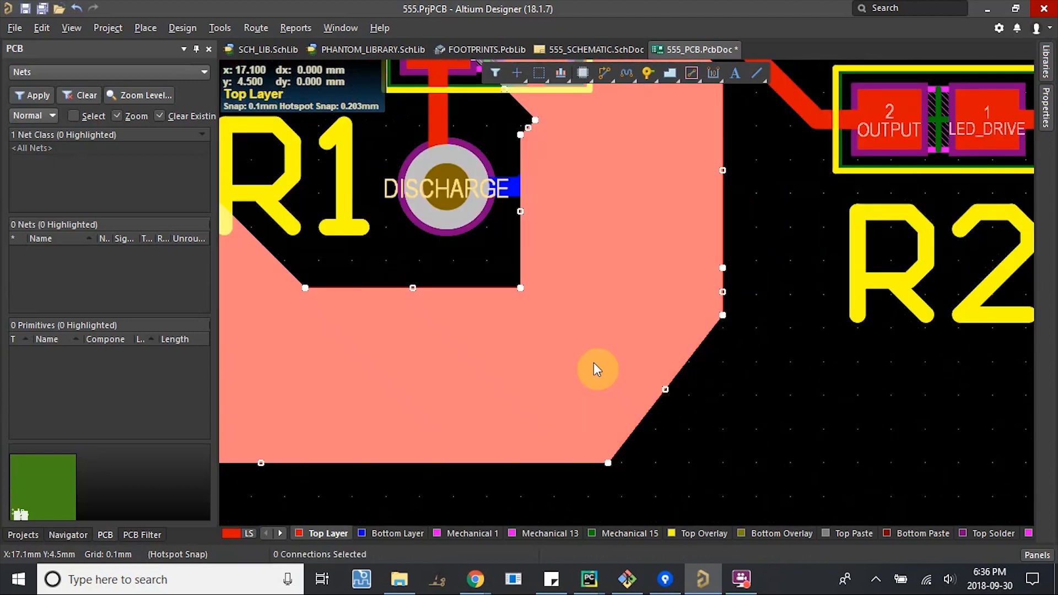
mouse_move(635, 457)
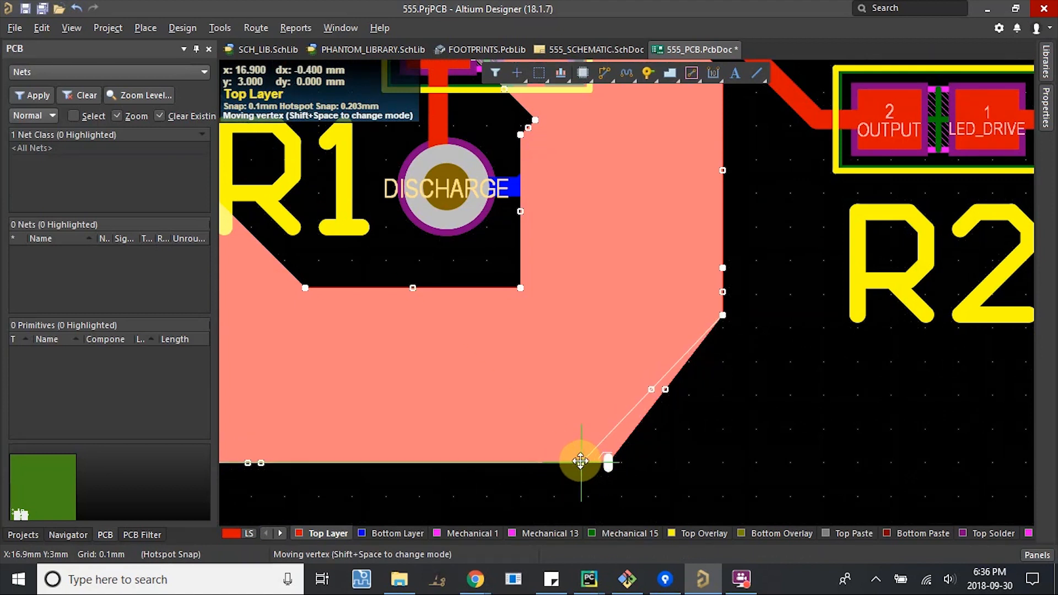
mouse_move(576, 460)
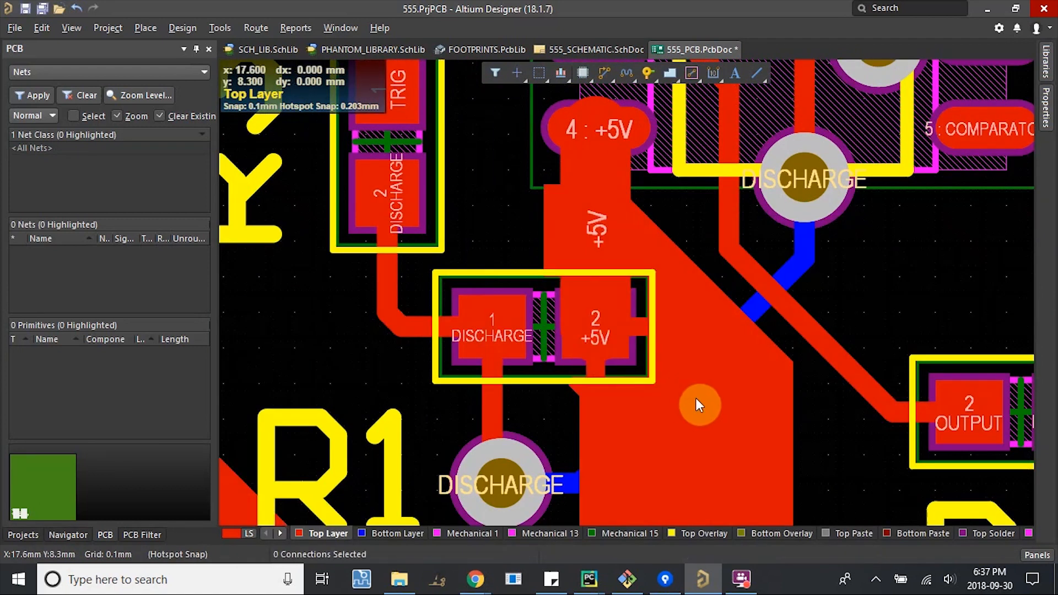
Redraw the +5V pour border with Modify Polygon Border, adding a new corner.
right_click(699, 405)
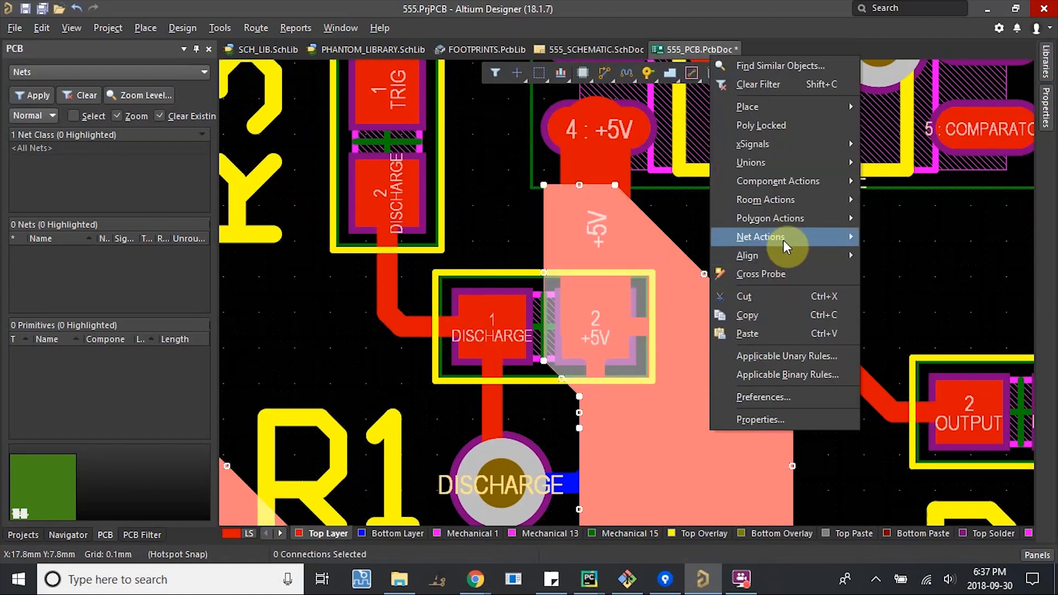
click(769, 218)
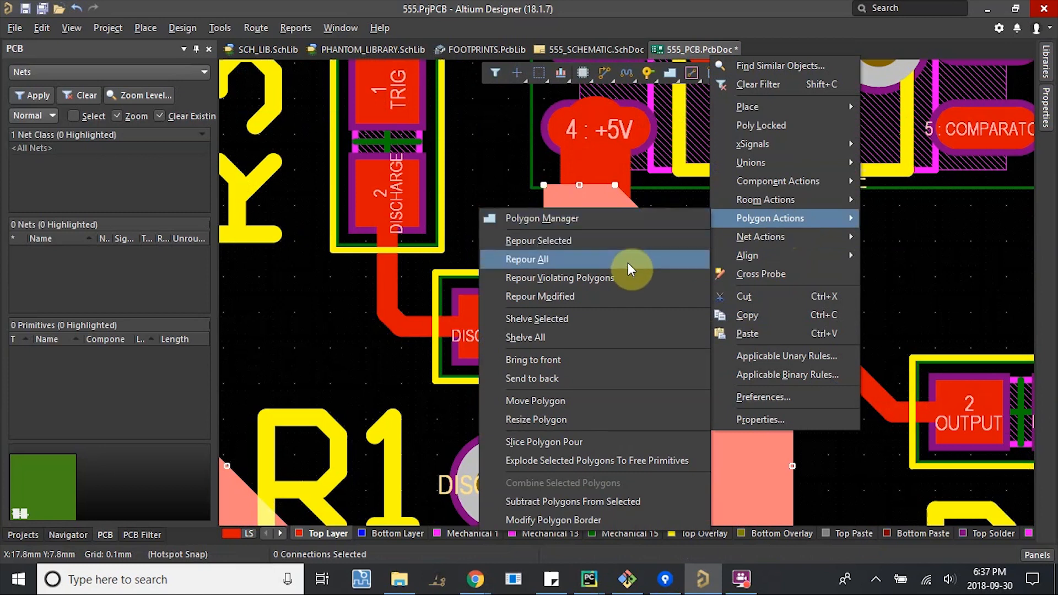
mouse_move(571, 418)
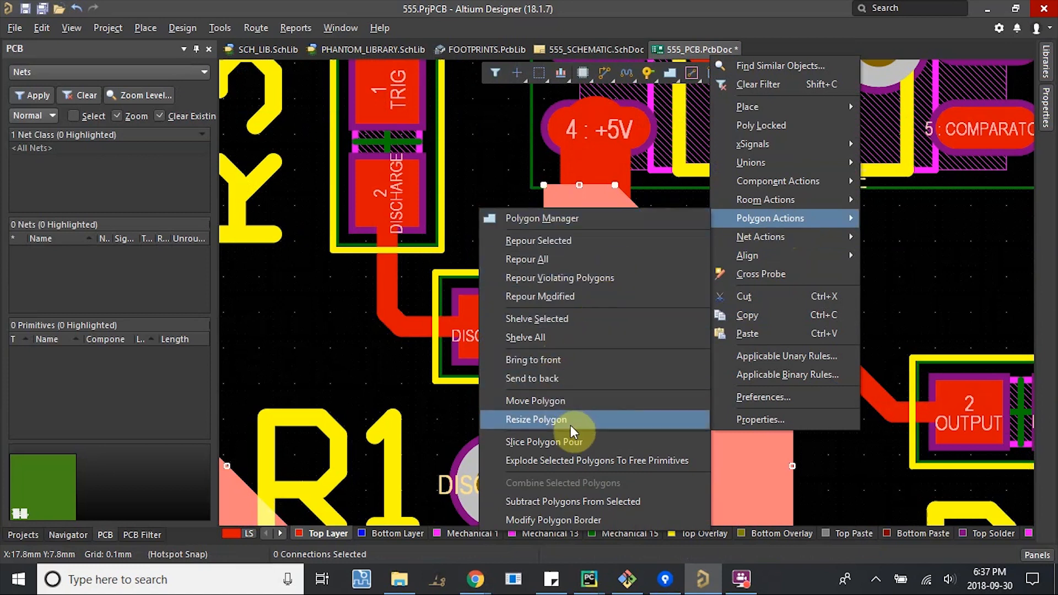
mouse_move(553, 520)
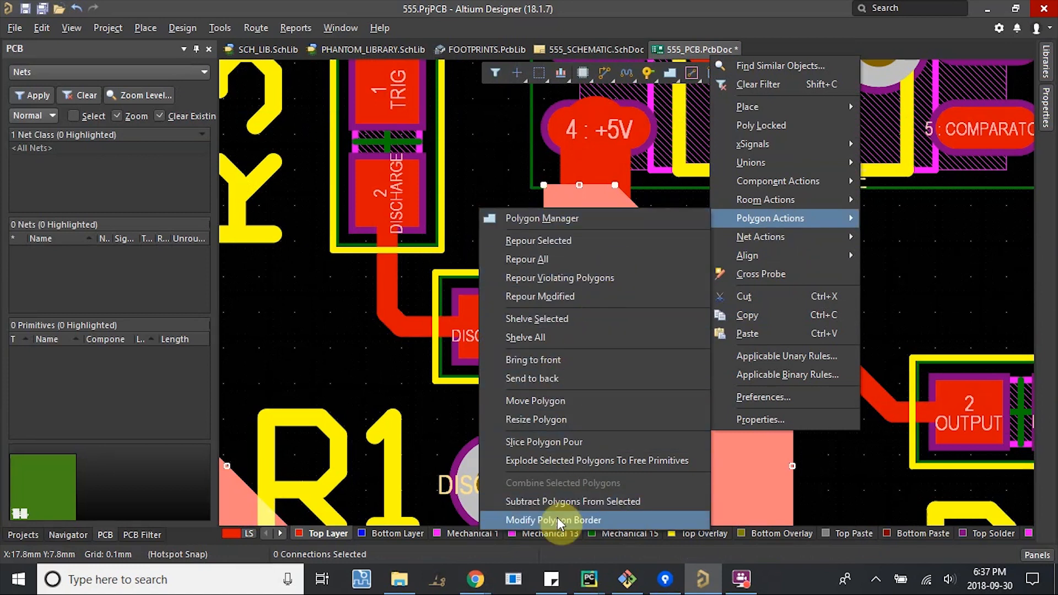
click(553, 519)
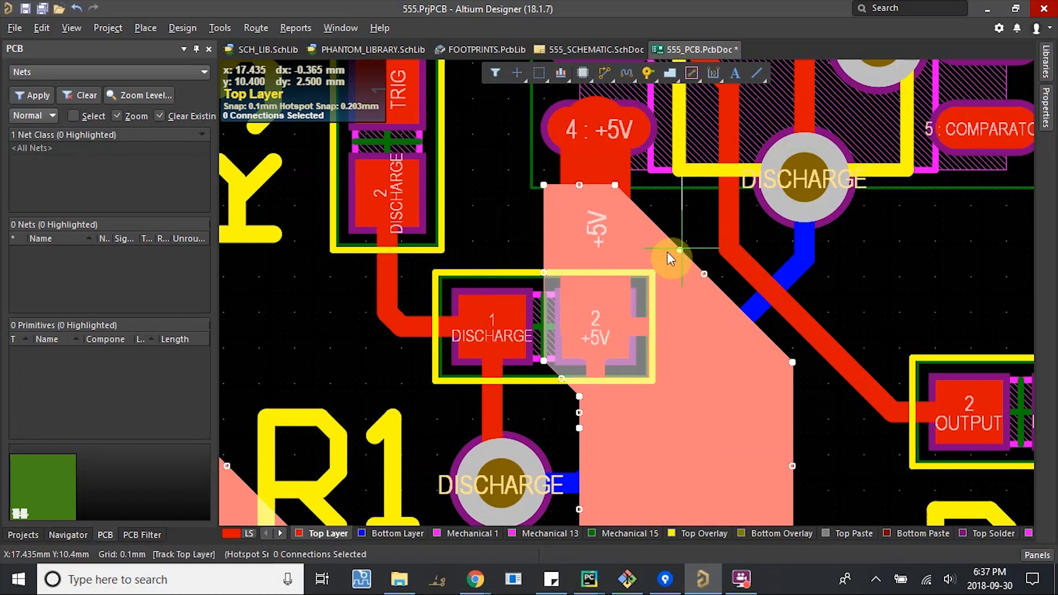
mouse_move(577, 253)
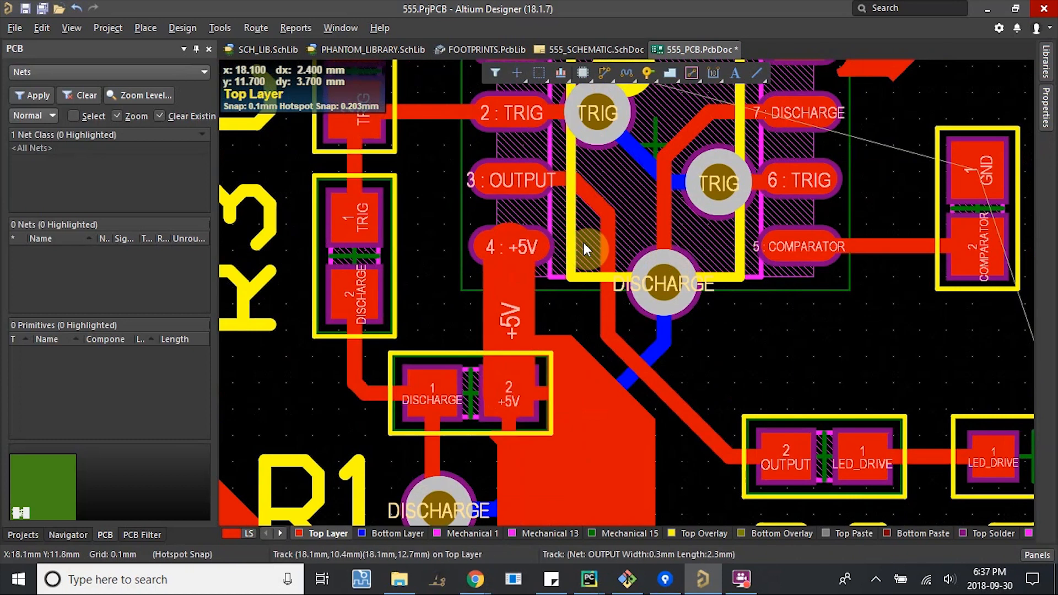
mouse_move(546, 393)
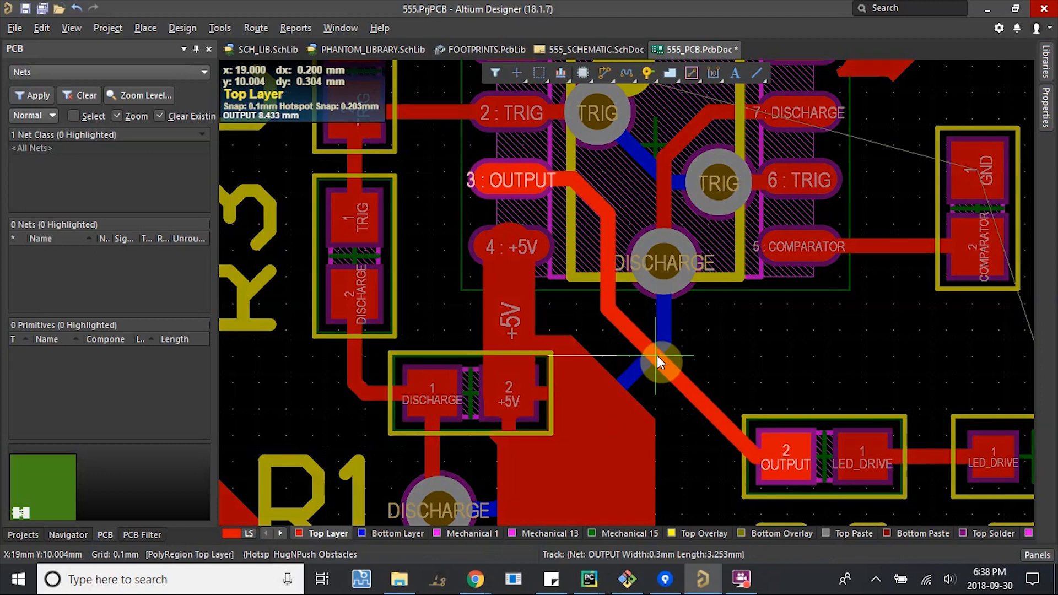
click(661, 359)
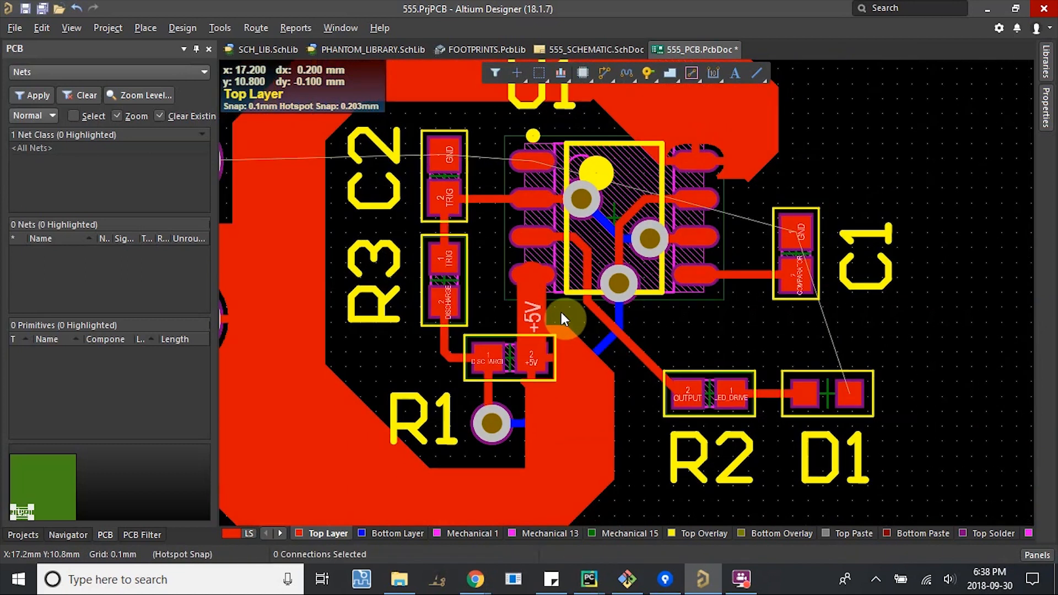
Zoom in and back out around the +5V pour near pin 4 of the 555.
scroll(up, 3)
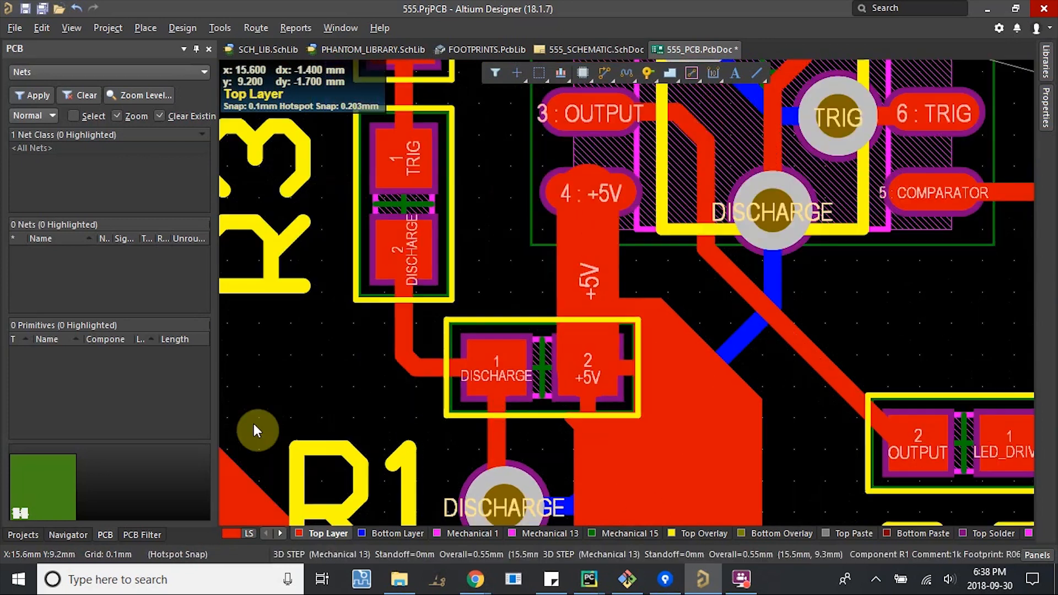
scroll(down, 3)
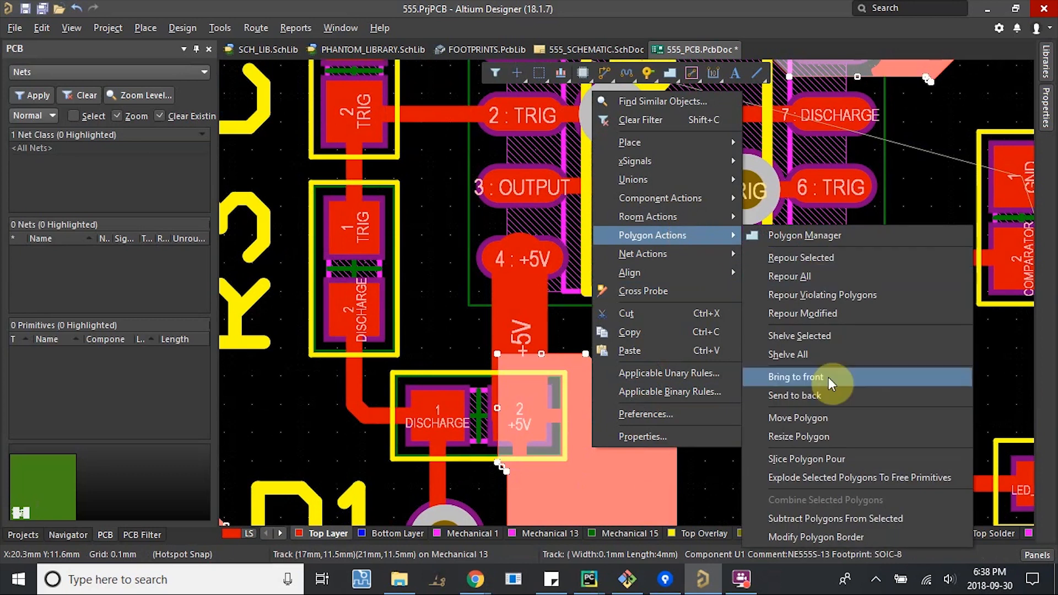
Extend the +5V pour border to cover pin 4, then select and inspect the refilled pour.
click(795, 376)
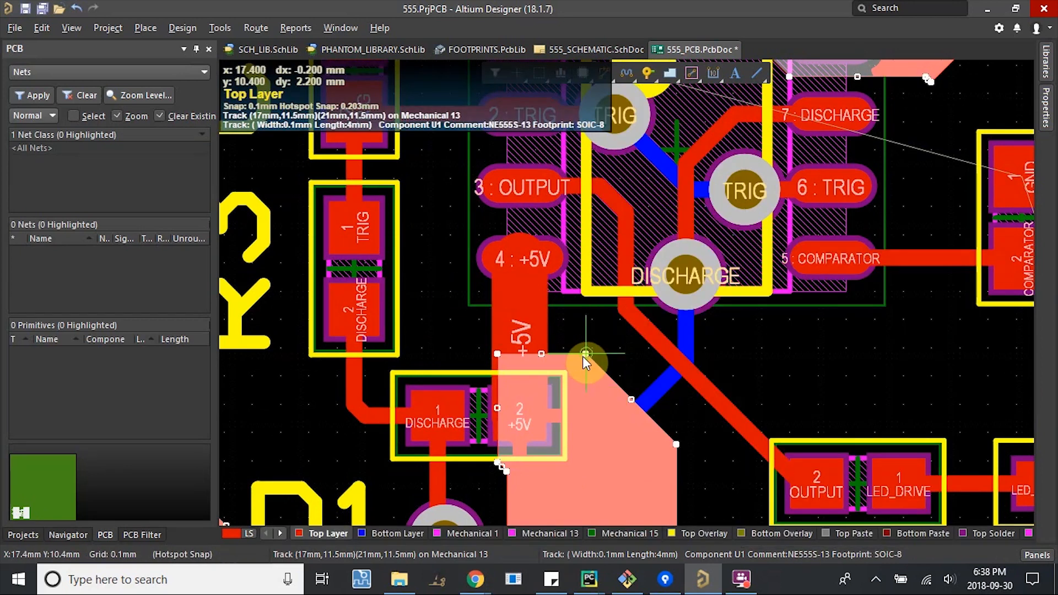
mouse_move(586, 271)
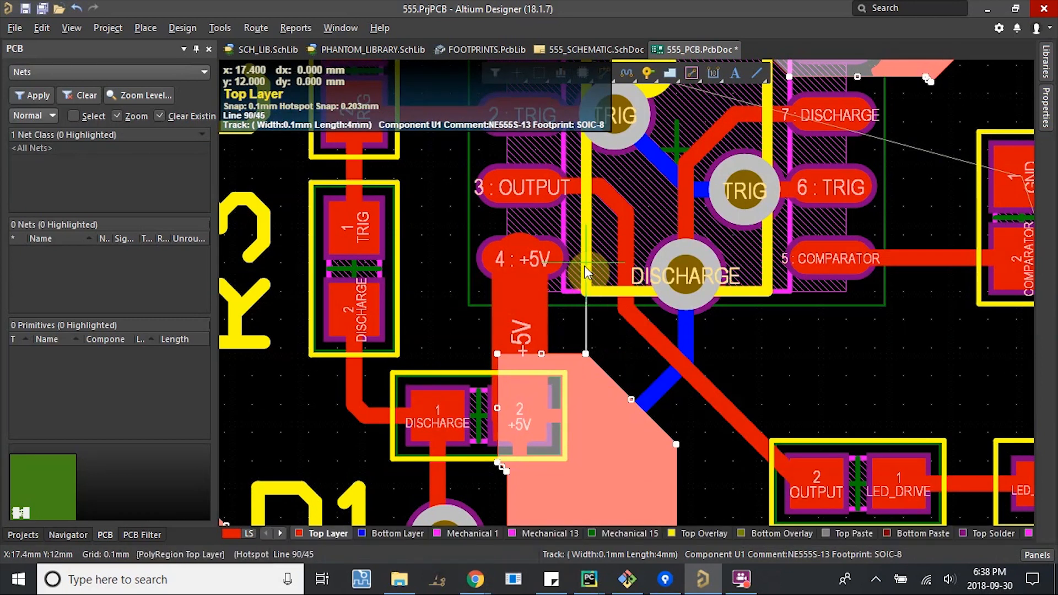
mouse_move(483, 226)
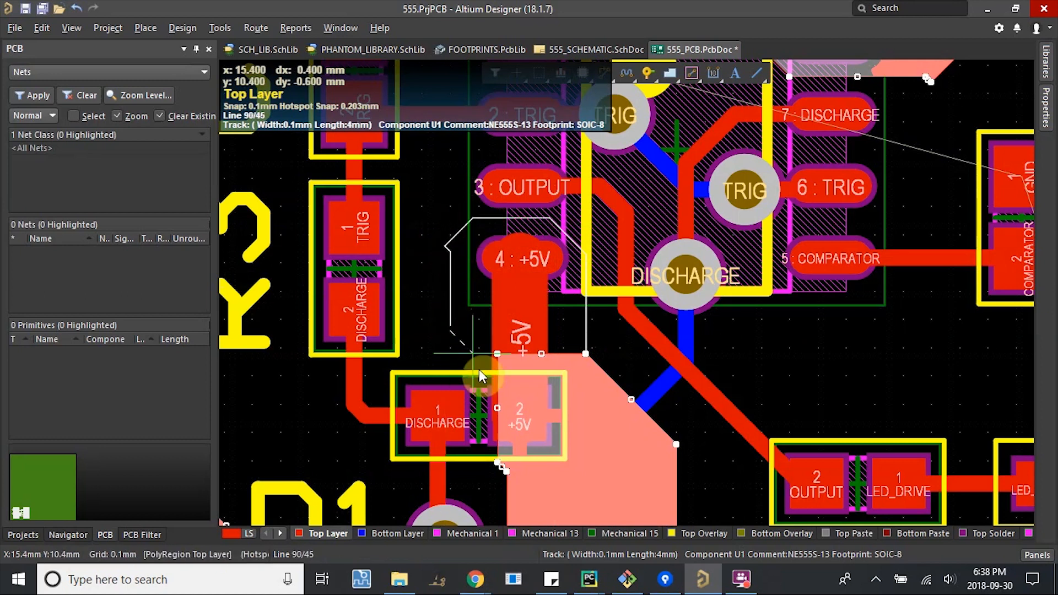
mouse_move(483, 357)
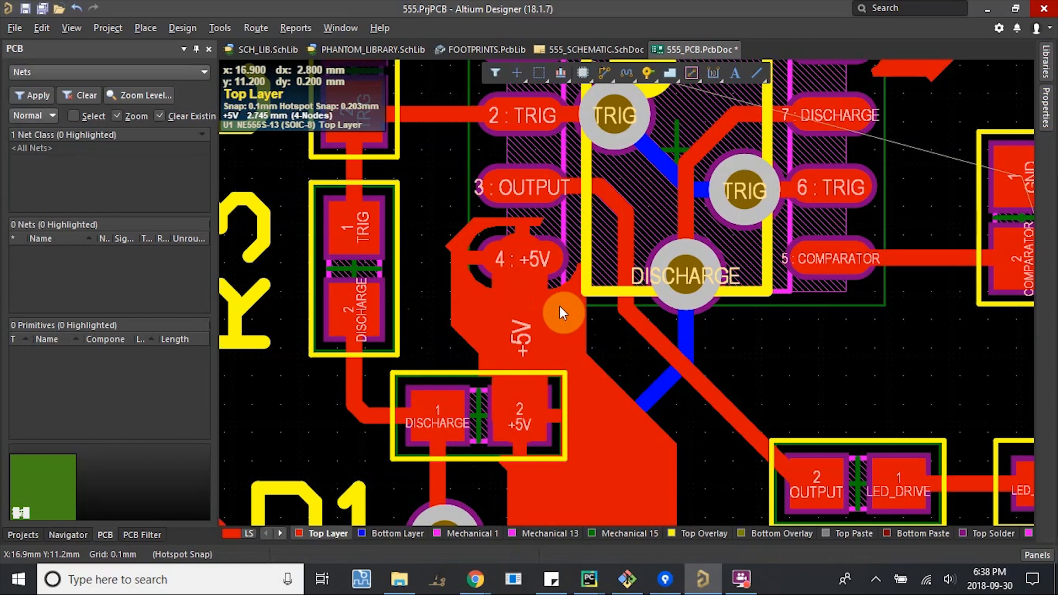
click(561, 312)
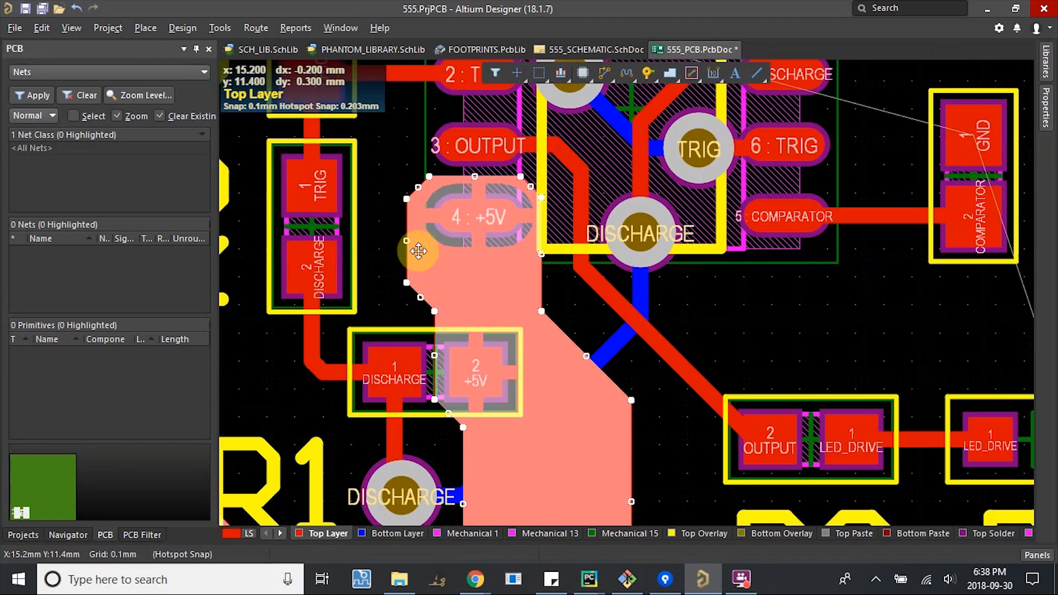
scroll(up, 3)
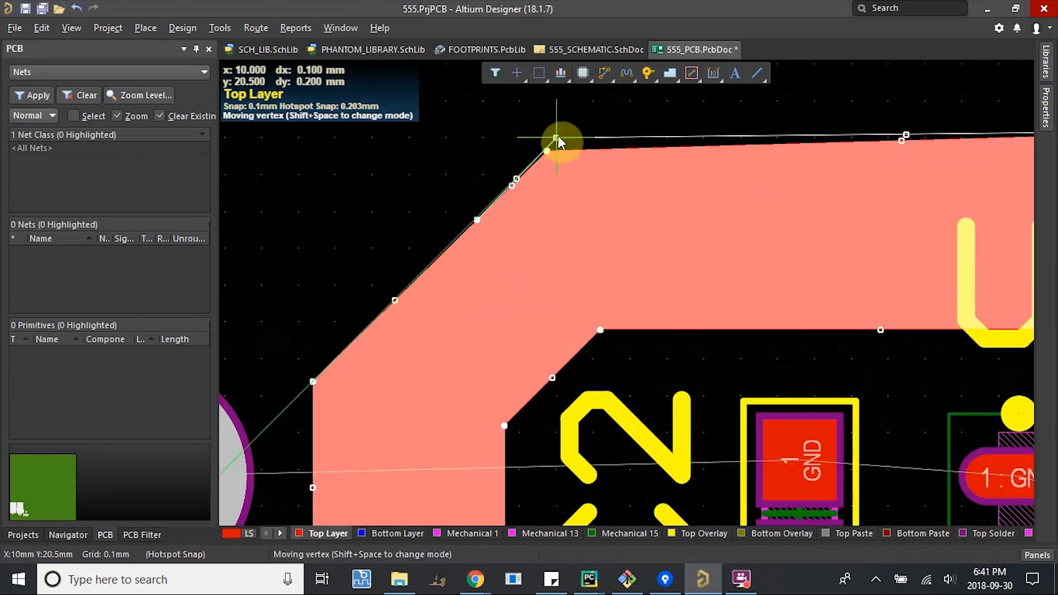
scroll(down, 3)
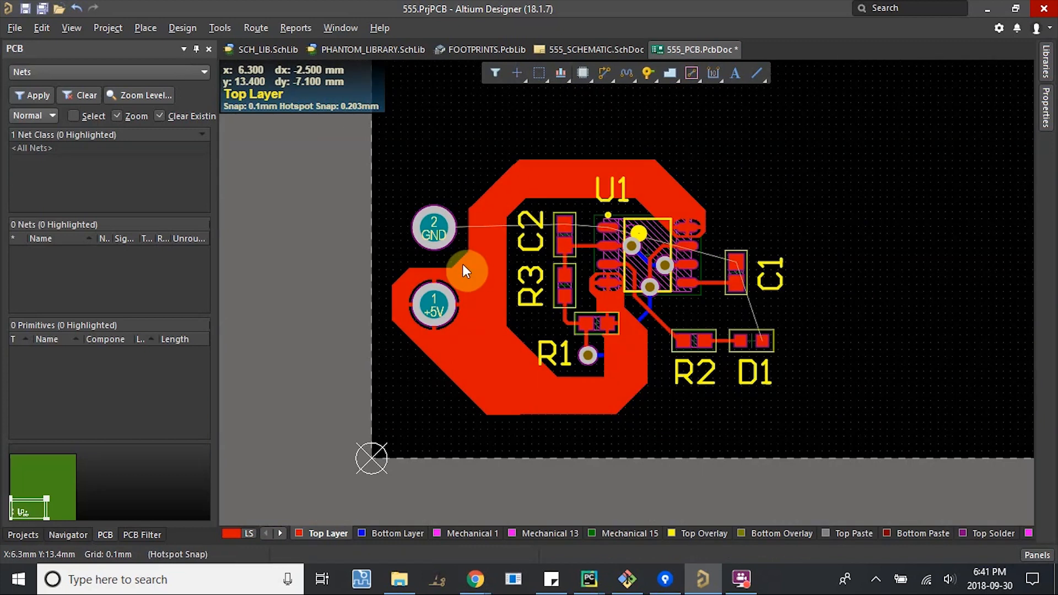
scroll(up, 3)
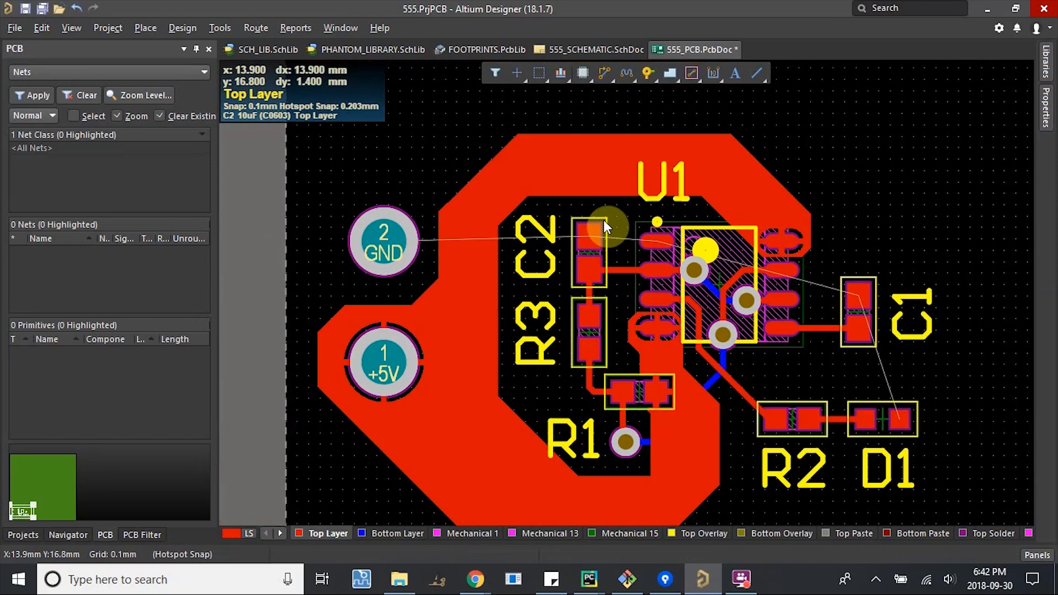
scroll(down, 3)
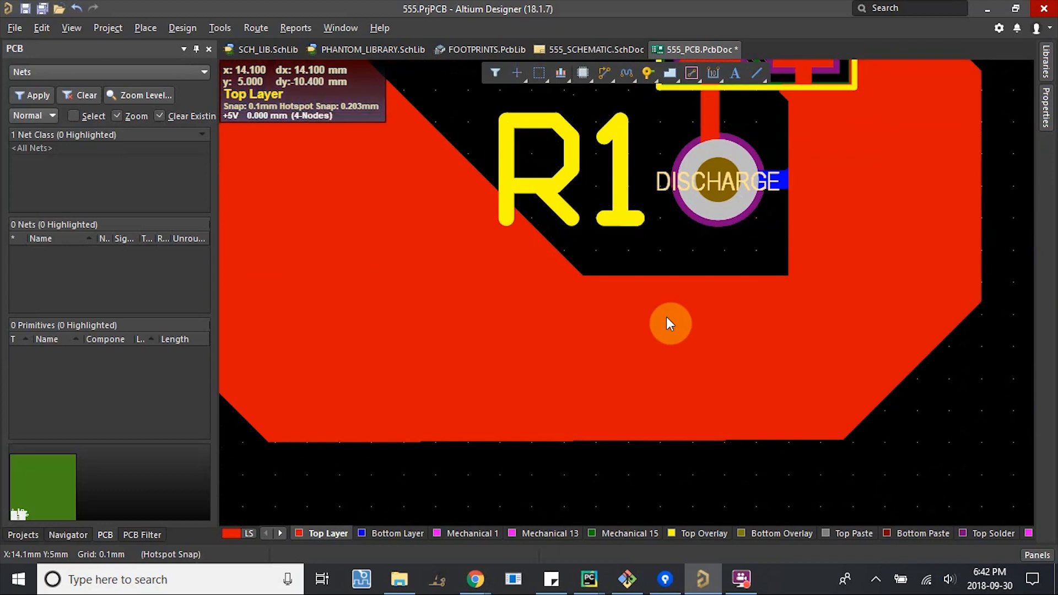
Start a small top-layer GND pour outline beside C2's GND pad.
scroll(down, 3)
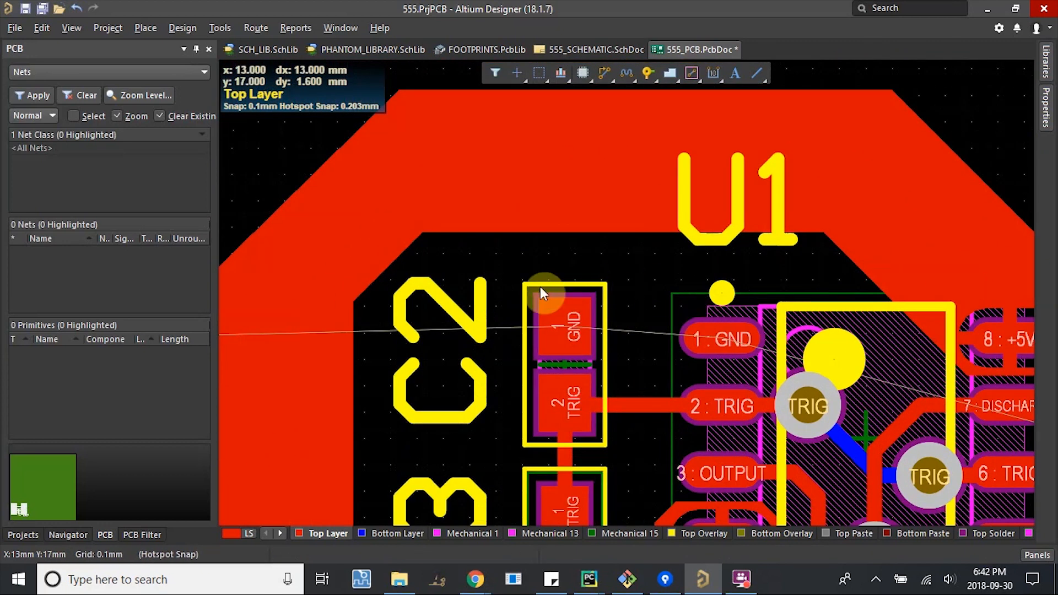
mouse_move(442, 385)
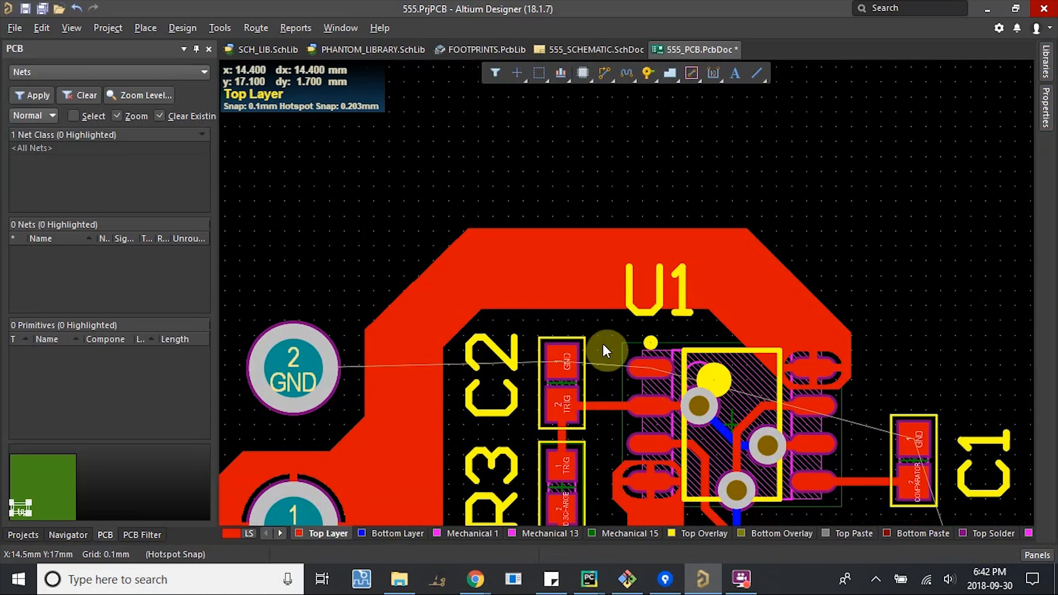
click(144, 27)
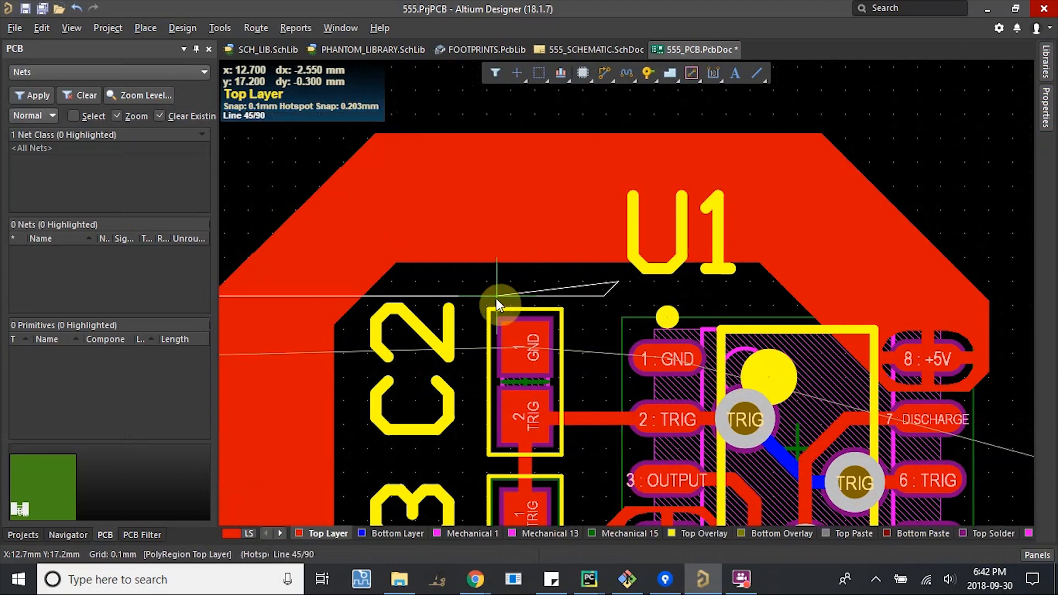
mouse_move(471, 312)
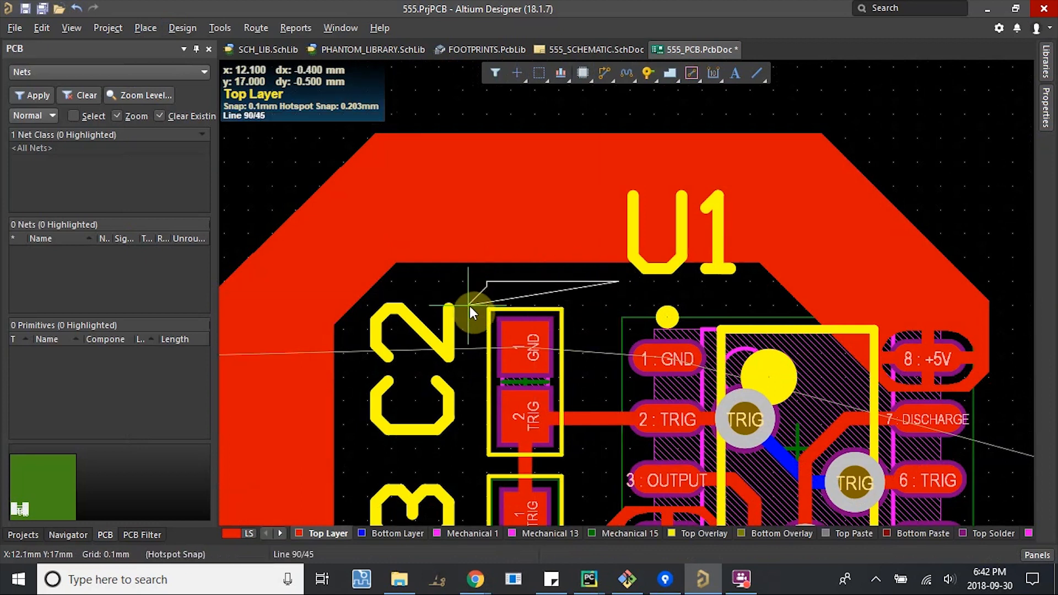
mouse_move(466, 351)
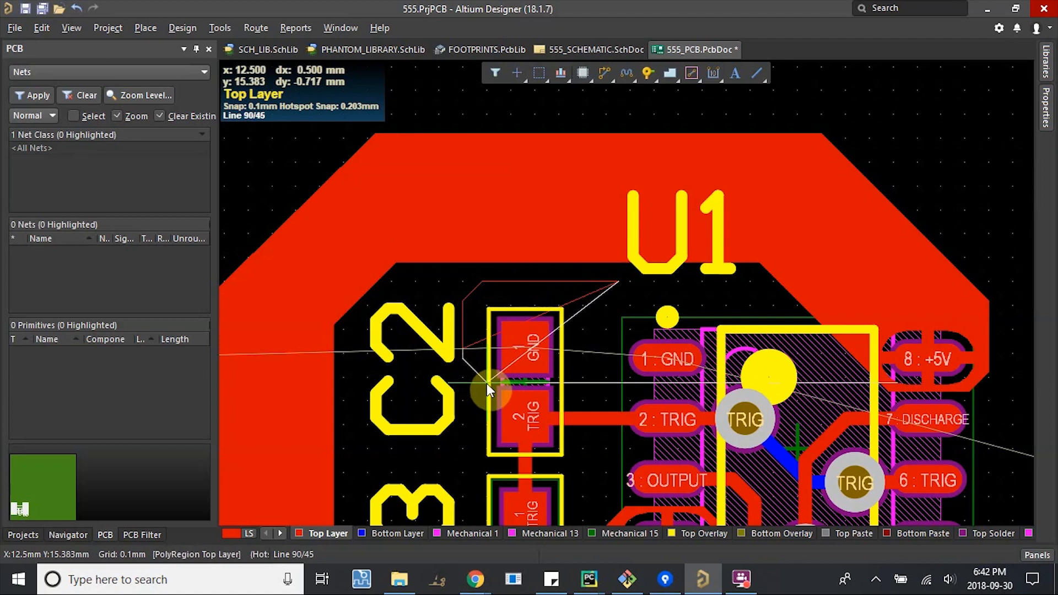
mouse_move(671, 388)
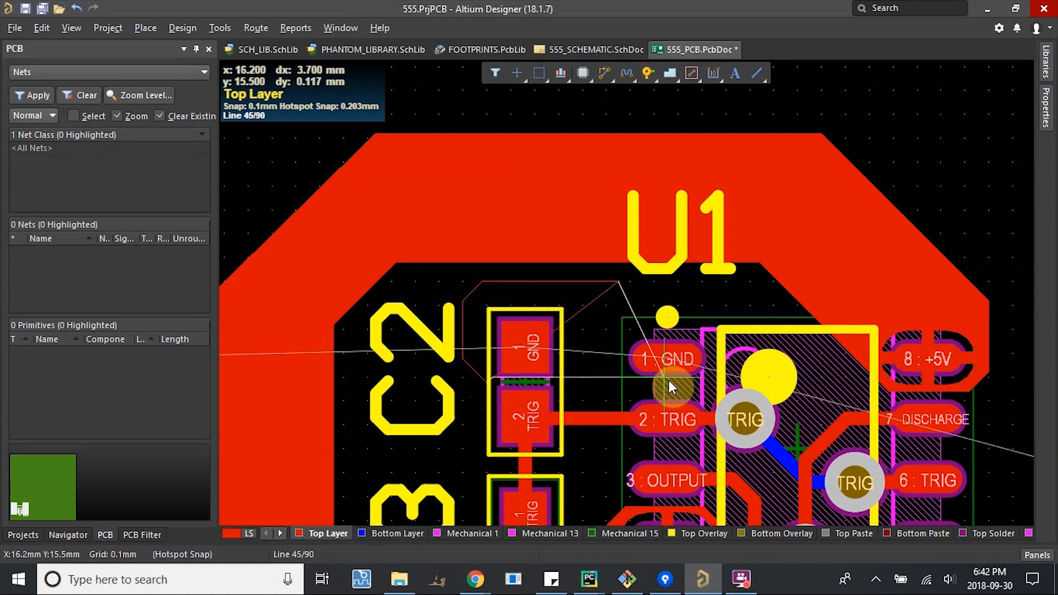
mouse_move(742, 371)
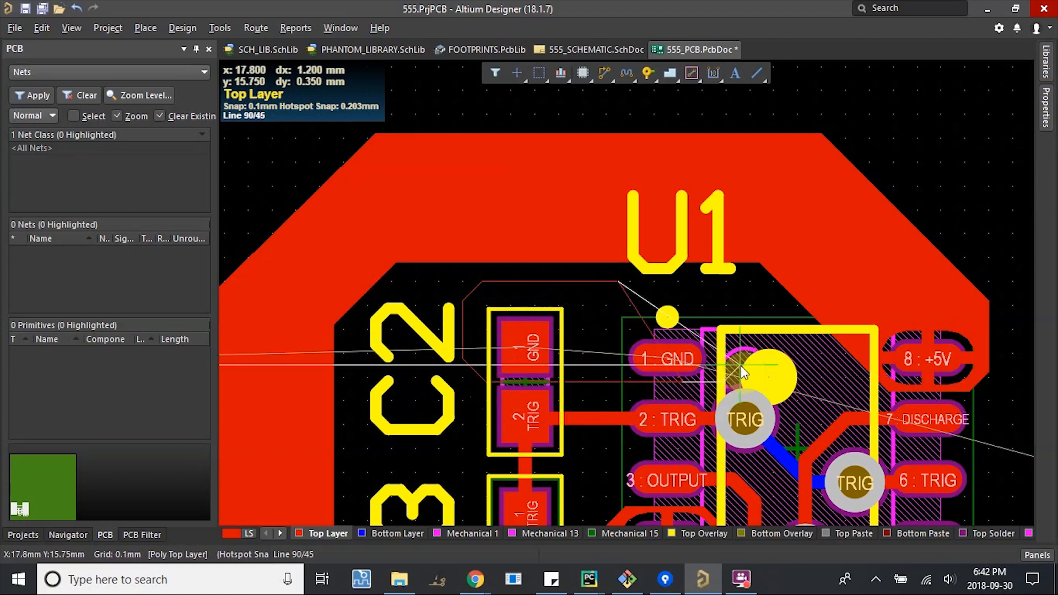
mouse_move(753, 301)
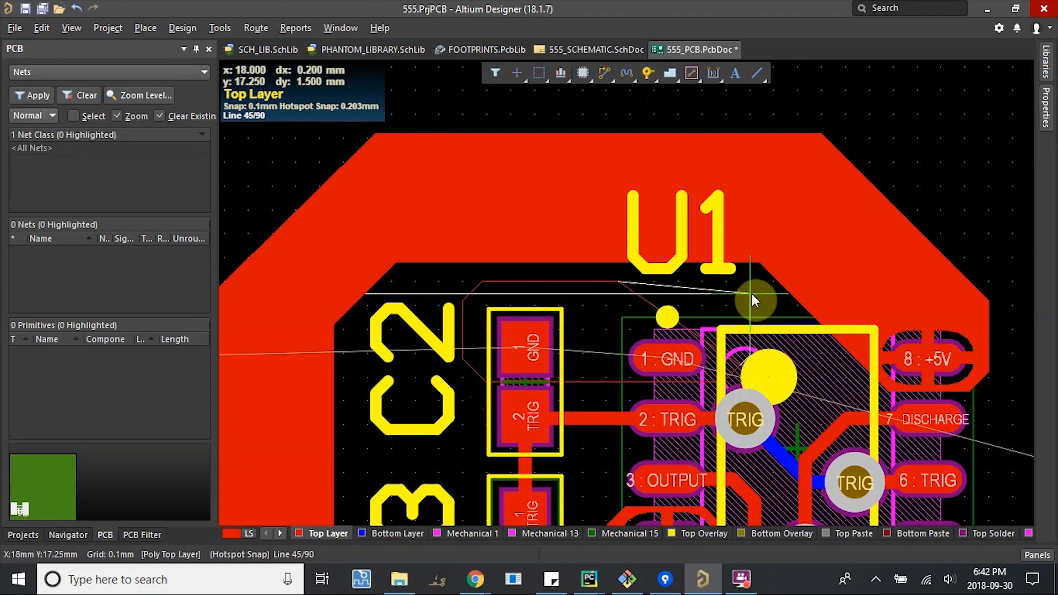
mouse_move(685, 298)
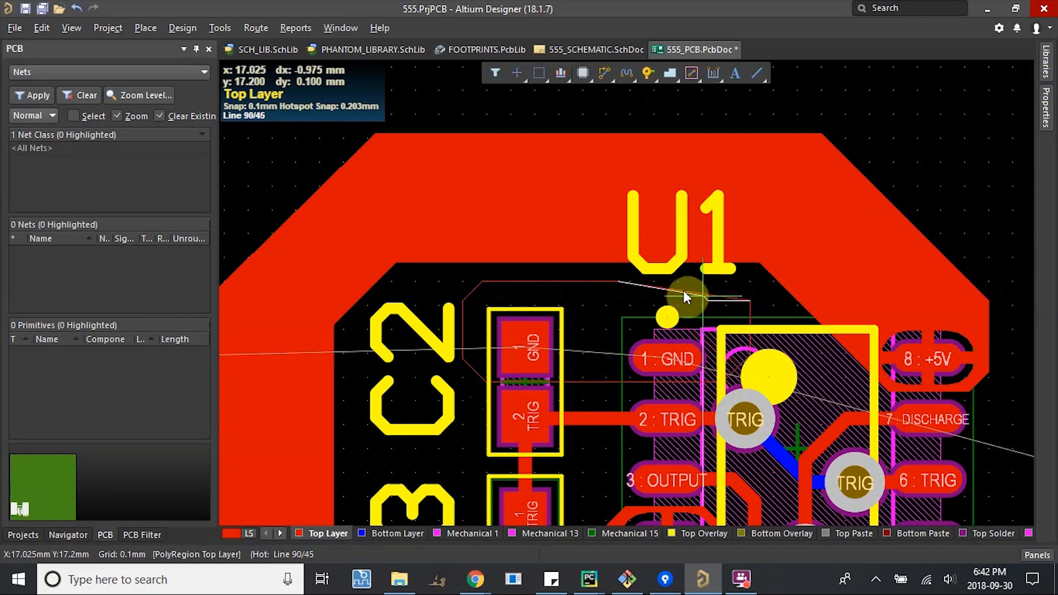
mouse_move(725, 280)
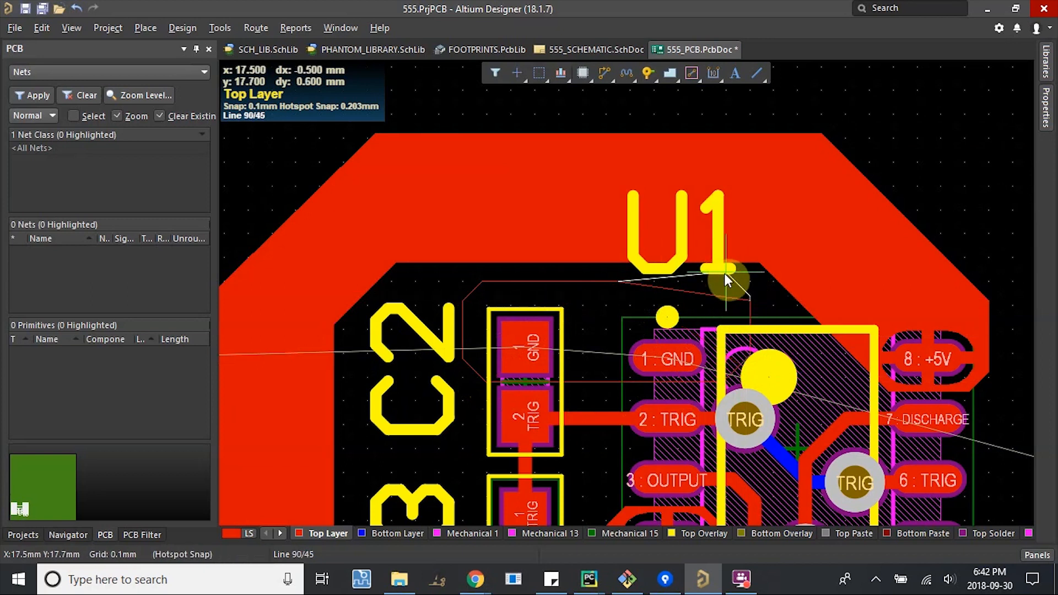
mouse_move(732, 286)
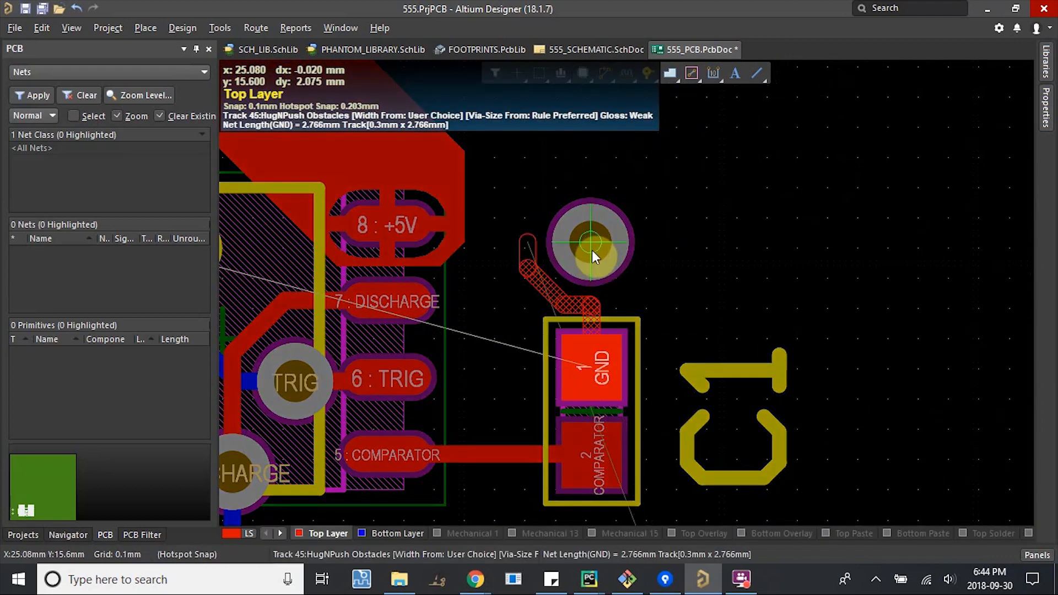
Connect C1's GND pad to the new GND via.
click(590, 243)
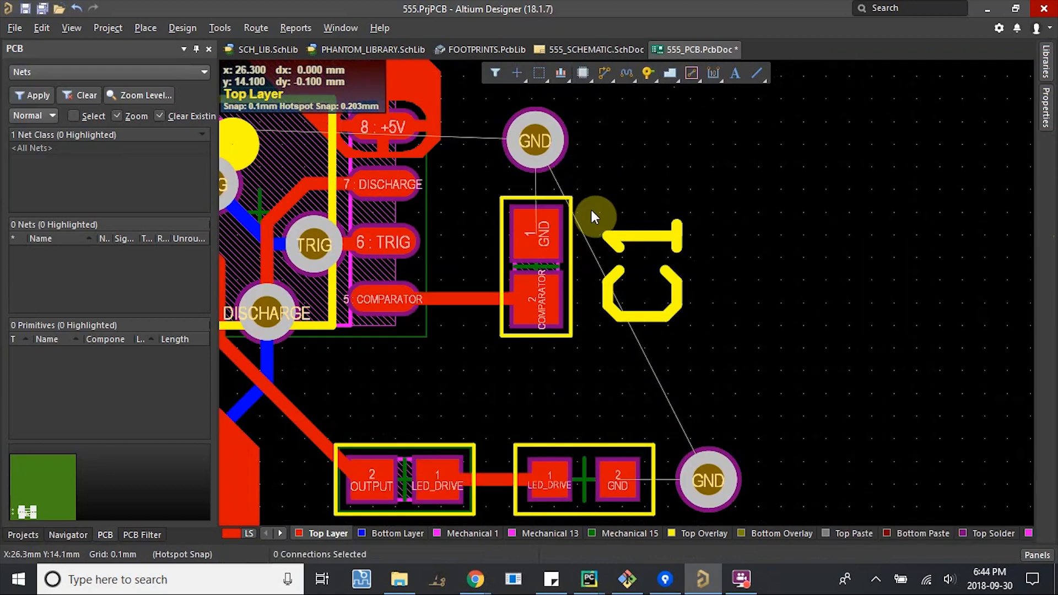
mouse_move(540, 229)
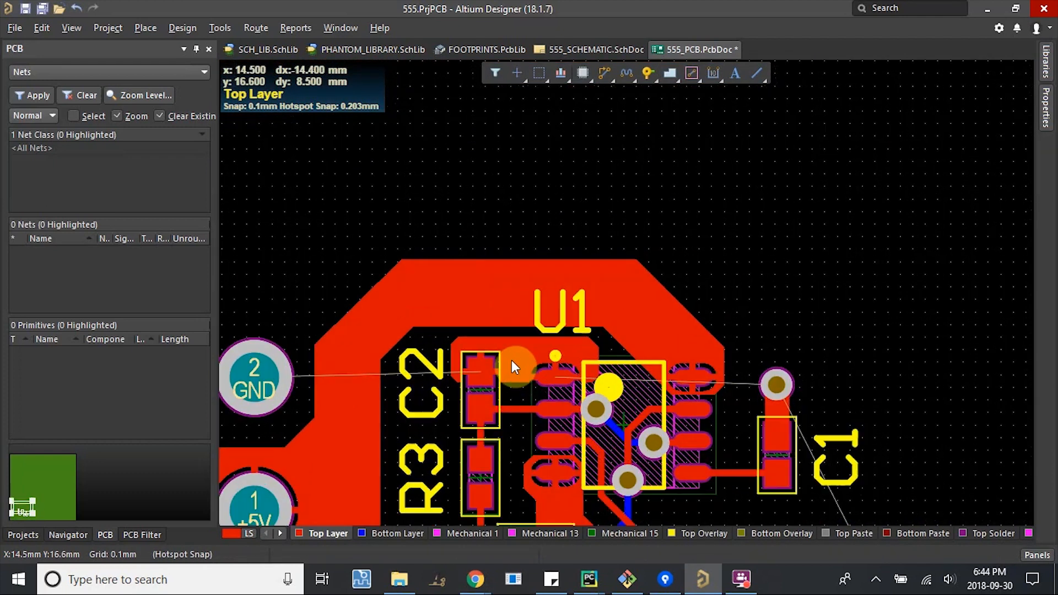
Start a bottom-layer polygon pour on GND set to Pour Over All Same Net Objects.
scroll(down, 3)
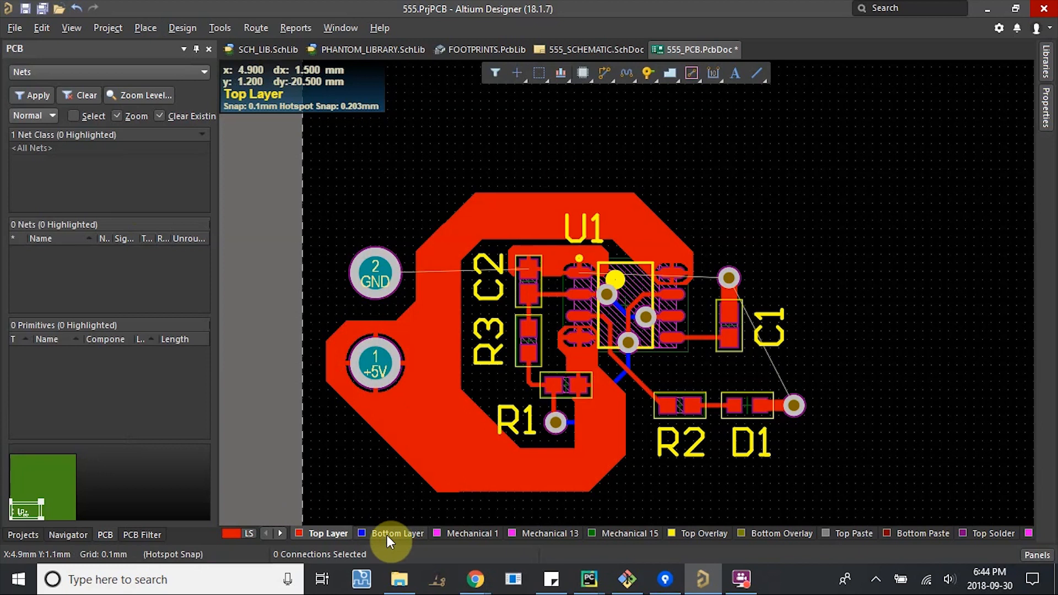
click(144, 27)
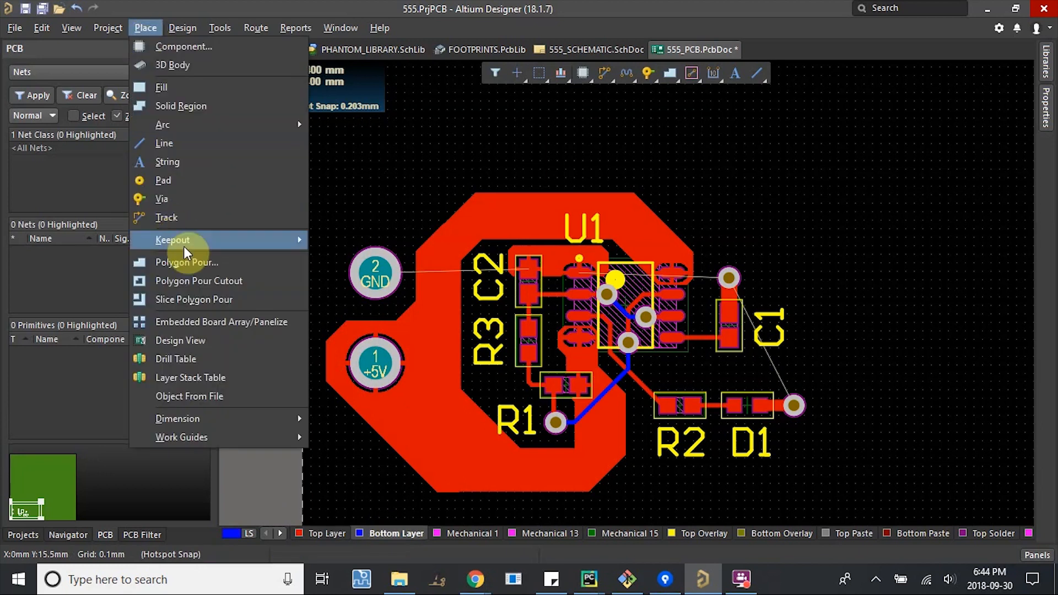
click(186, 262)
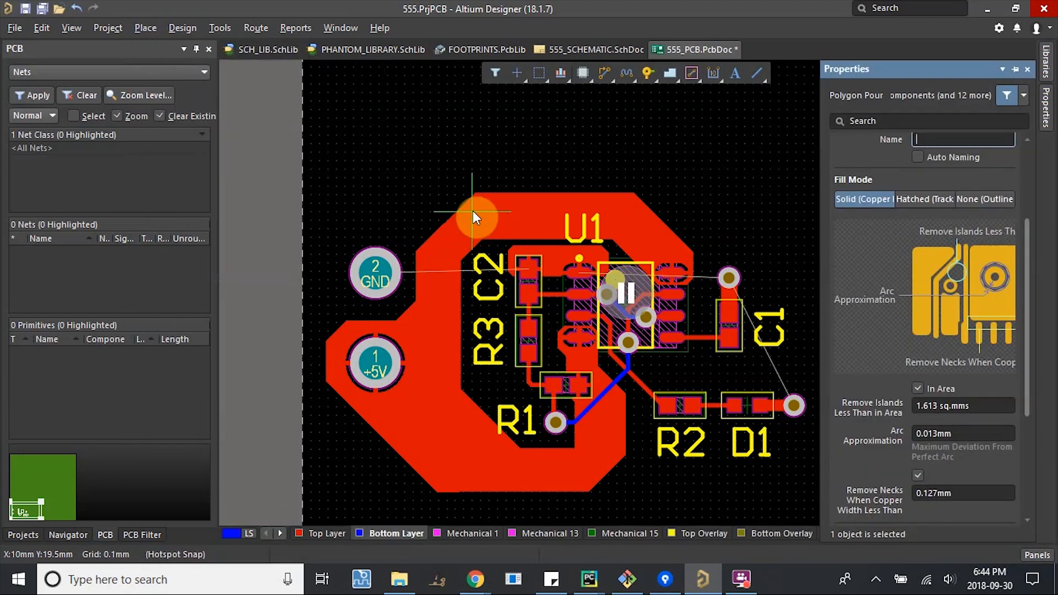
scroll(up, 3)
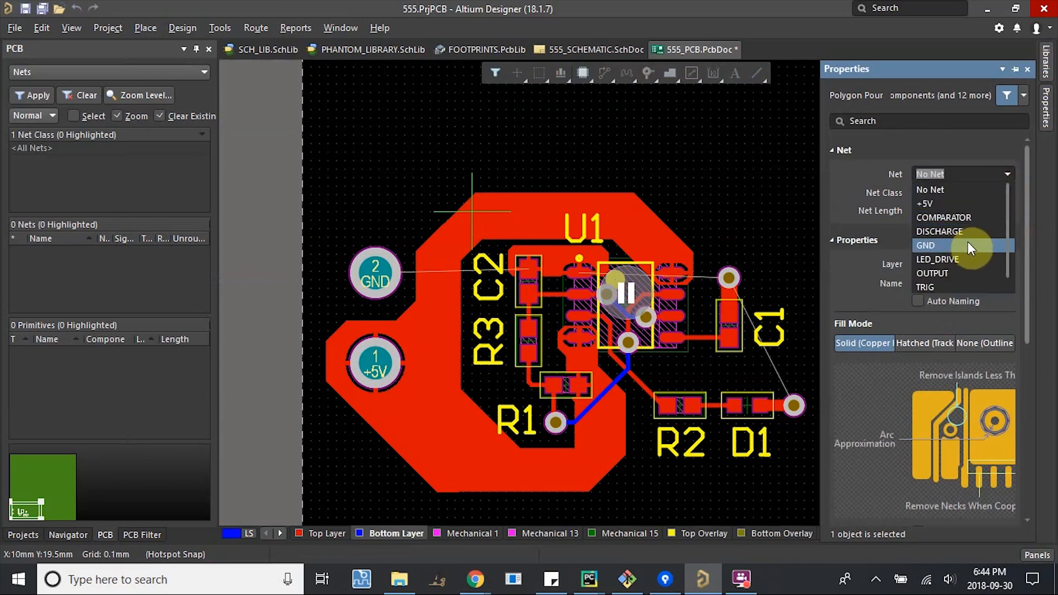
click(925, 244)
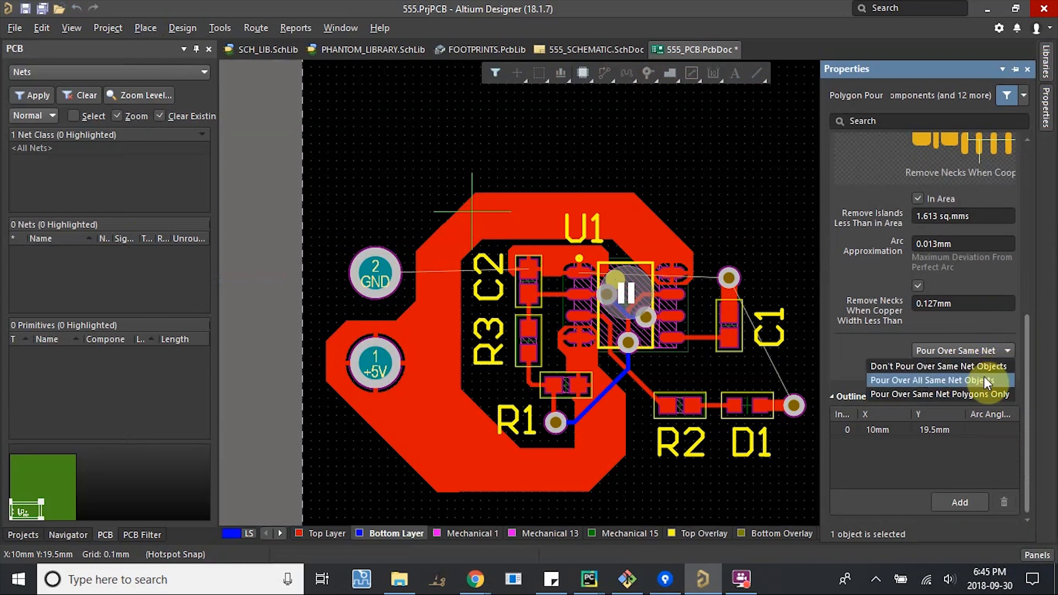
click(931, 380)
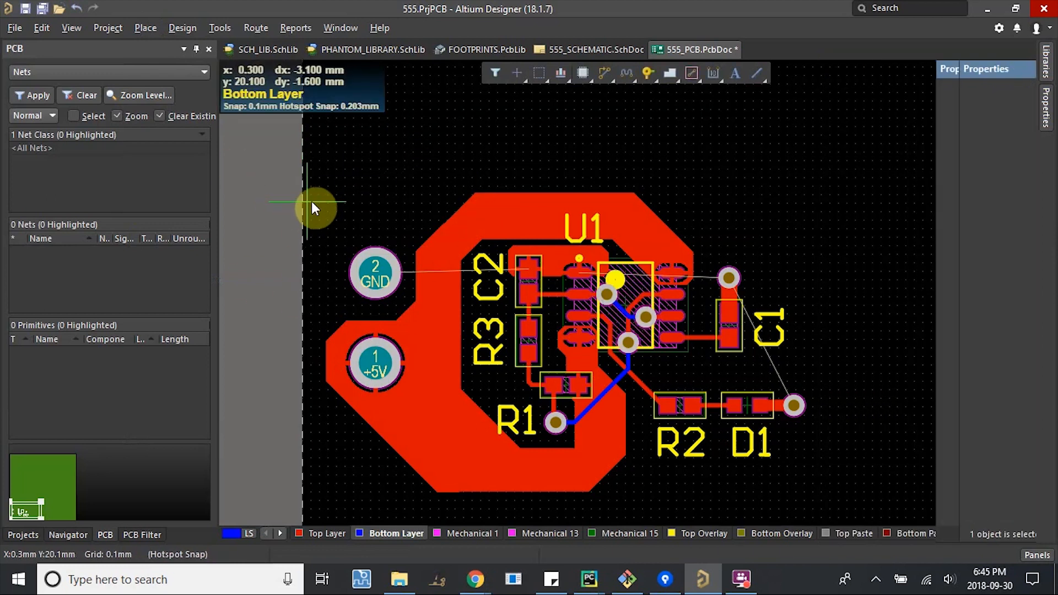
mouse_move(319, 187)
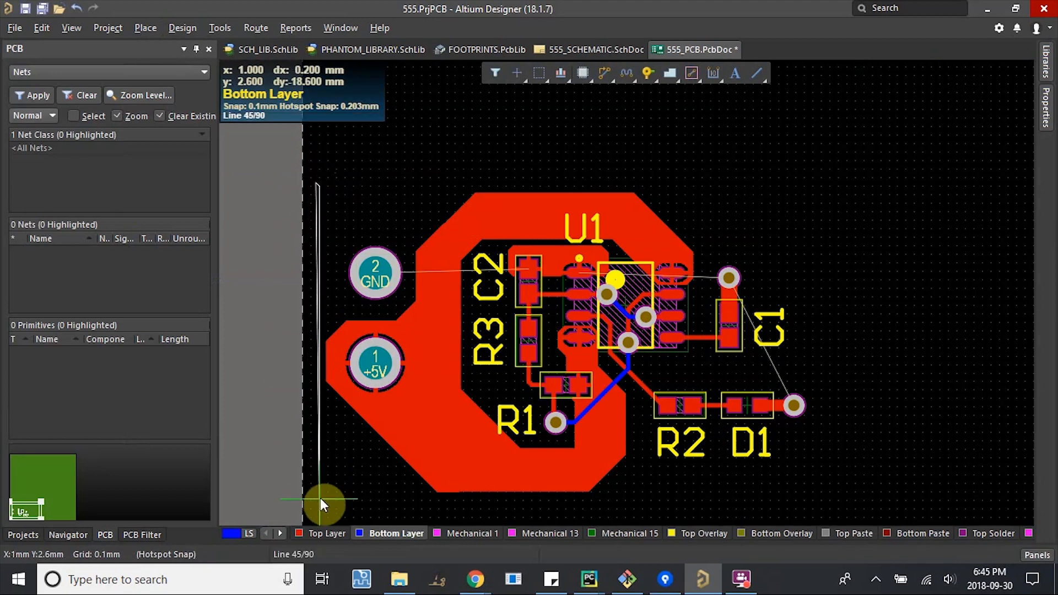
mouse_move(321, 504)
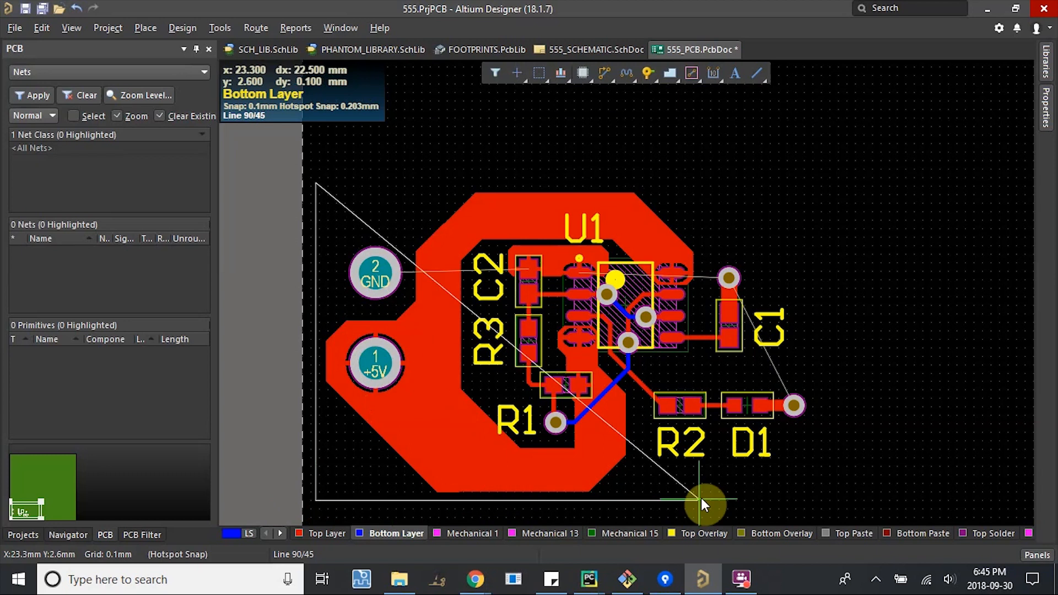
mouse_move(827, 506)
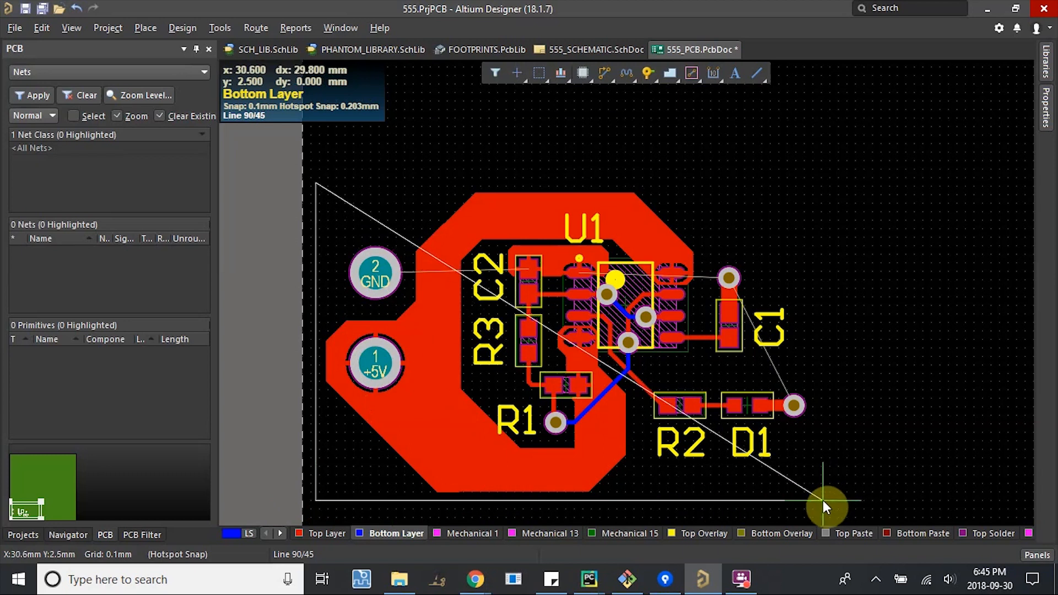
mouse_move(826, 508)
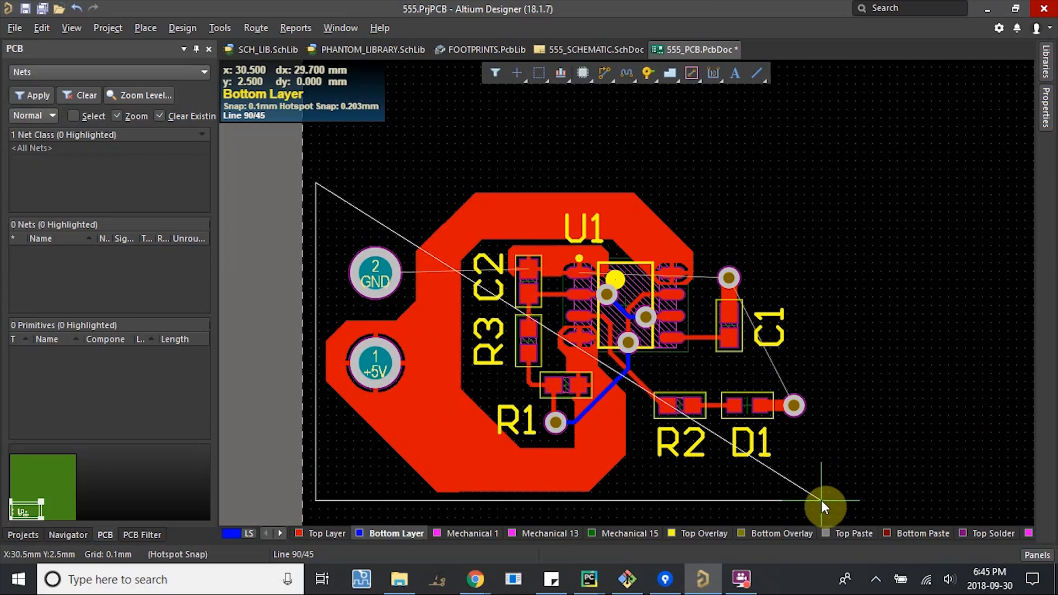
mouse_move(823, 199)
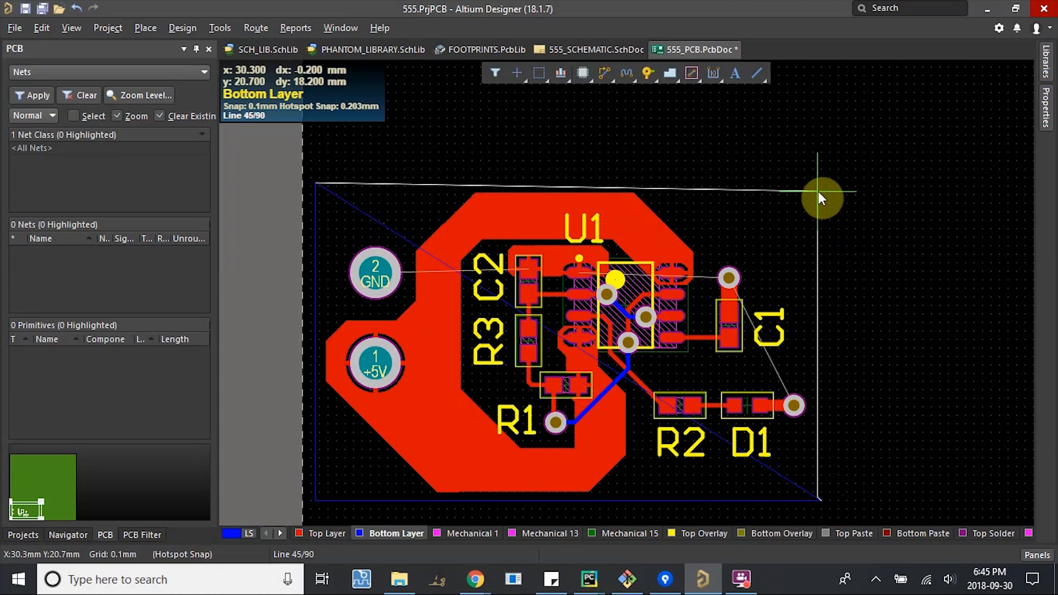
mouse_move(824, 186)
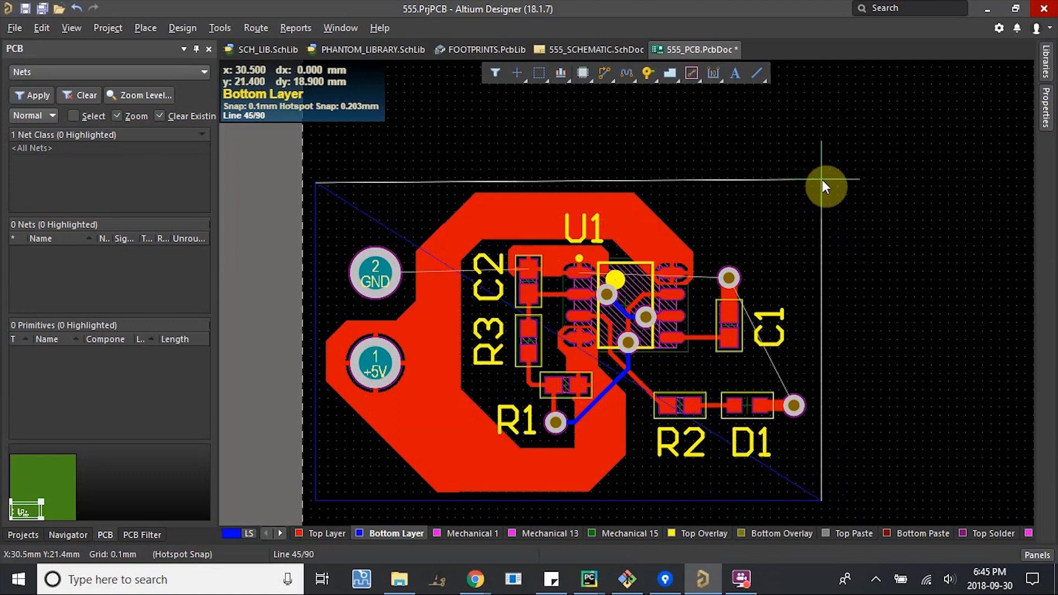
mouse_move(824, 190)
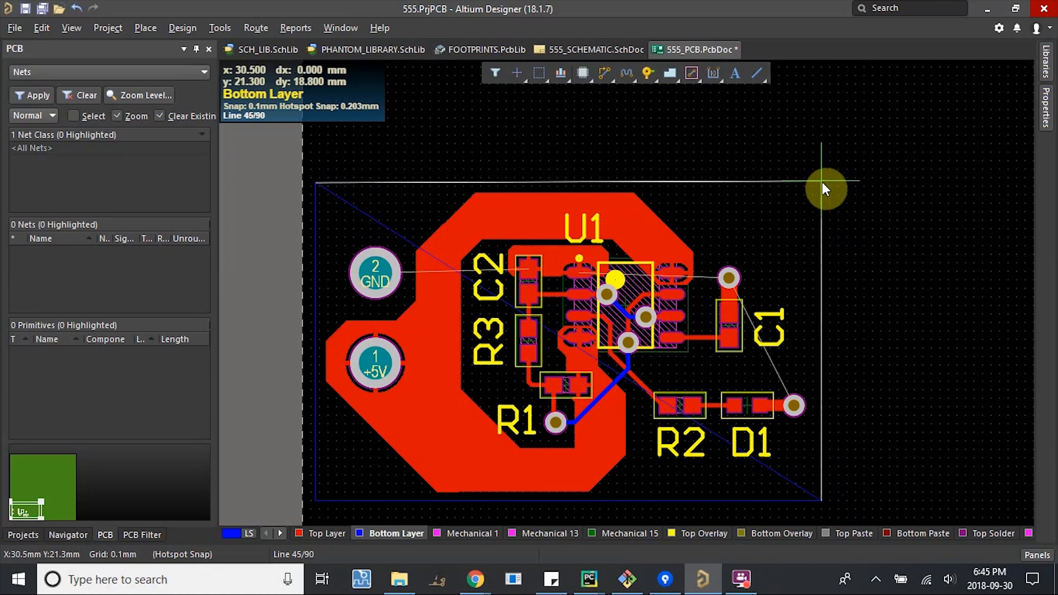
Close the rectangular GND pour outline around the entire board.
click(824, 189)
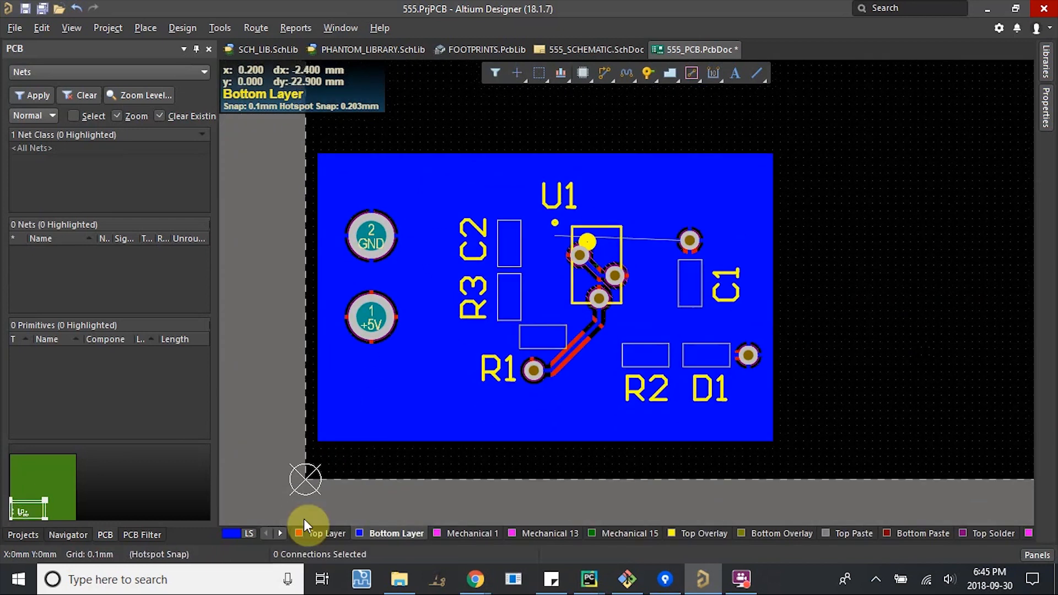
On the top layer, assign the via beside U1 pin 1 to the GND net.
click(327, 532)
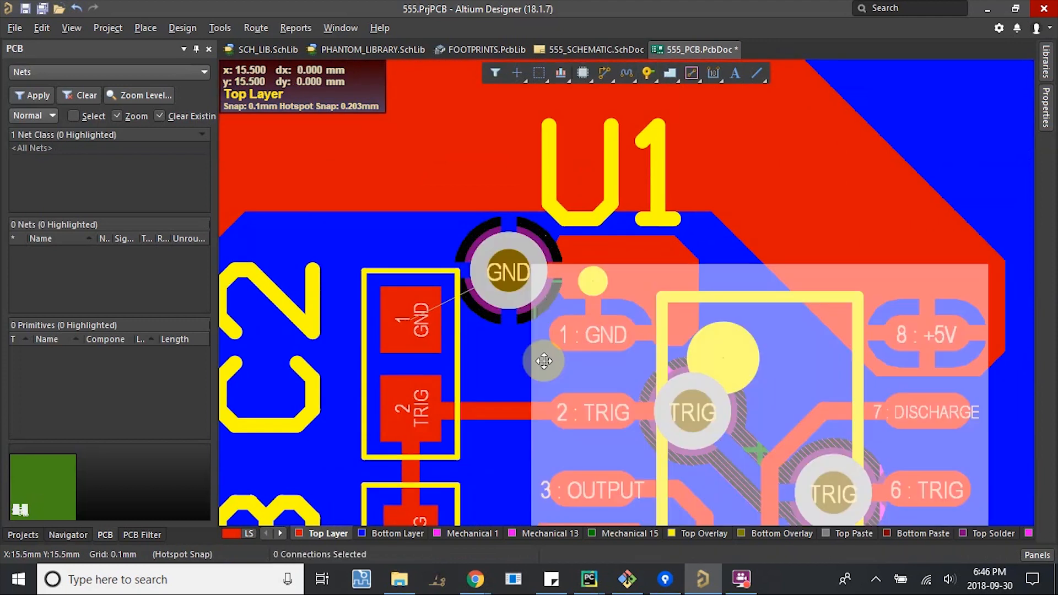
scroll(down, 3)
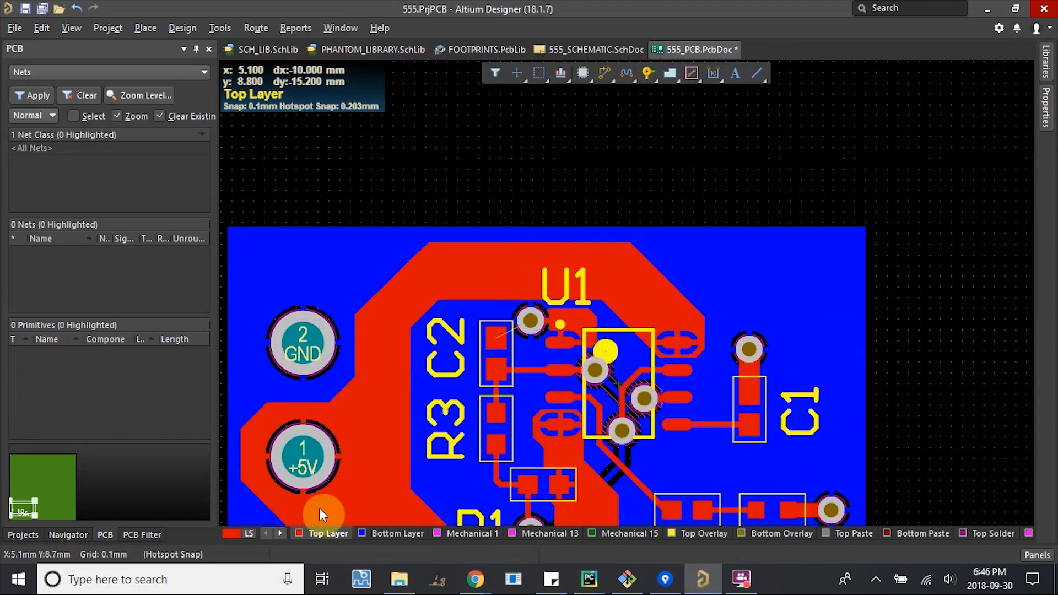
mouse_move(558, 336)
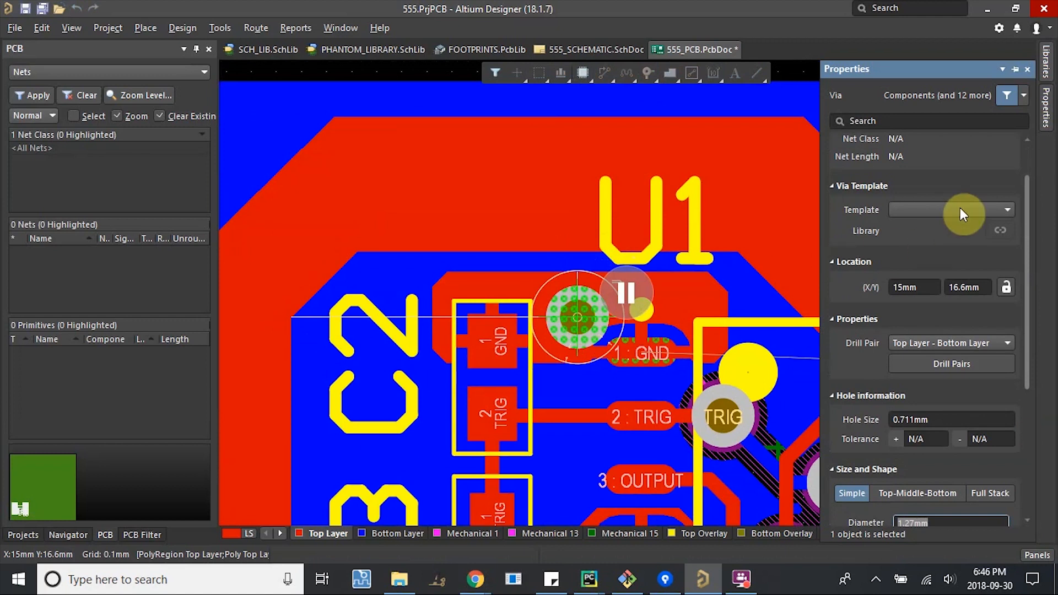
click(1007, 174)
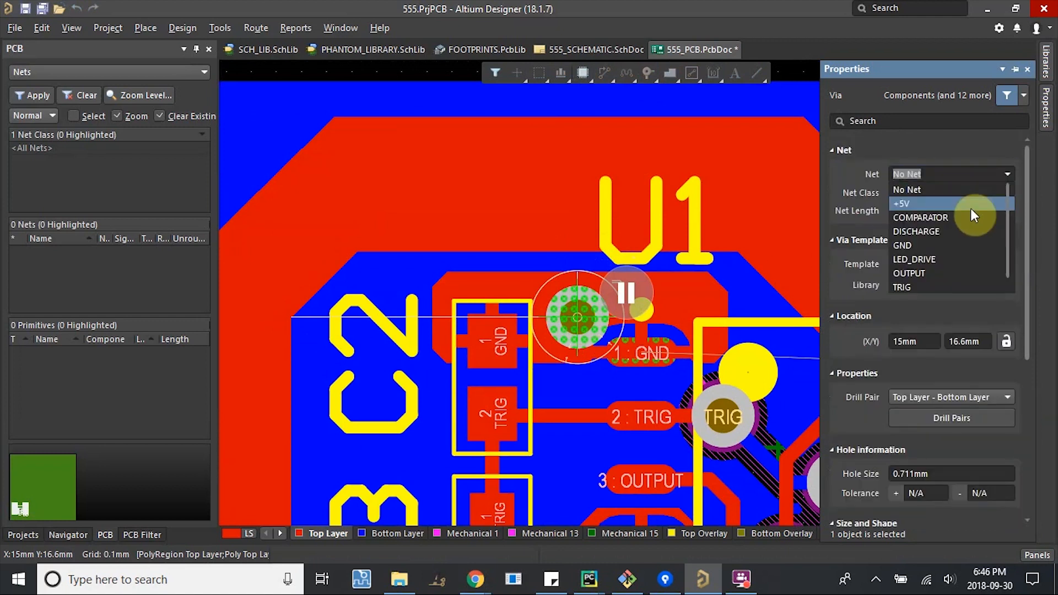
click(903, 246)
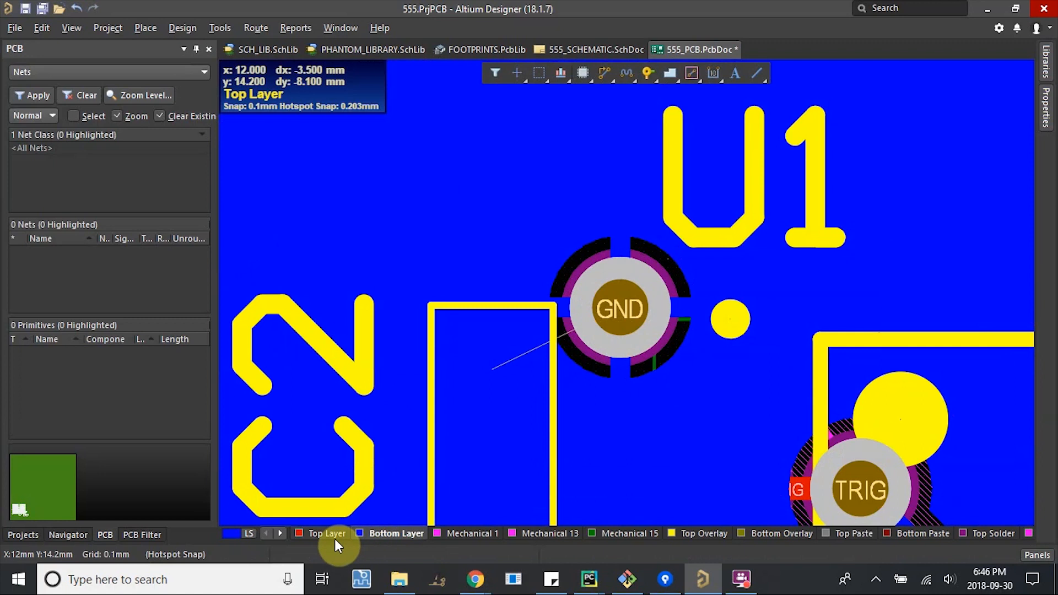
Return to the top layer and zoom to the GND pour around the U1 via.
click(326, 533)
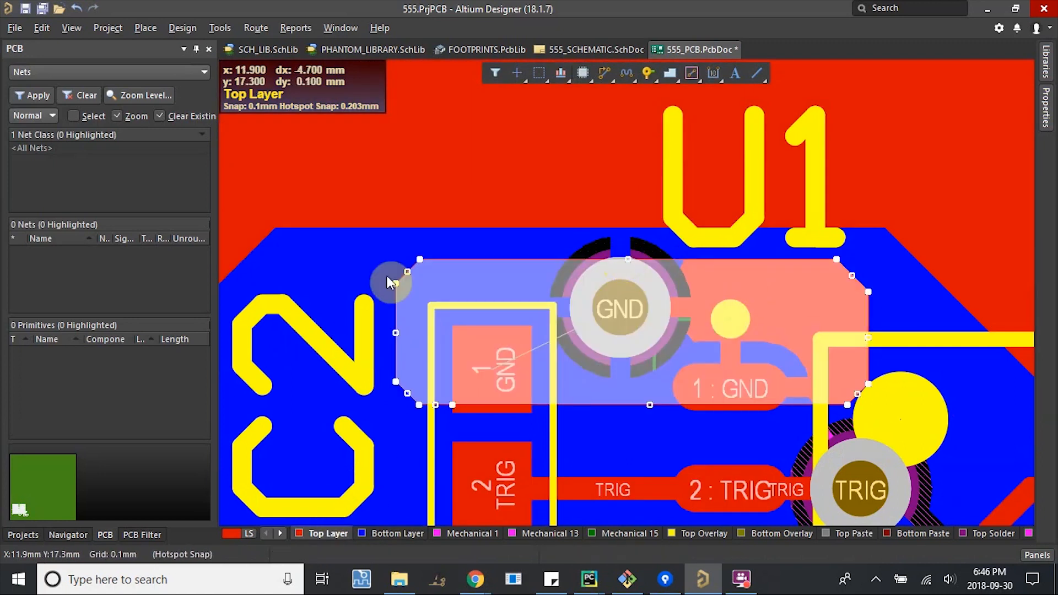
mouse_move(528, 262)
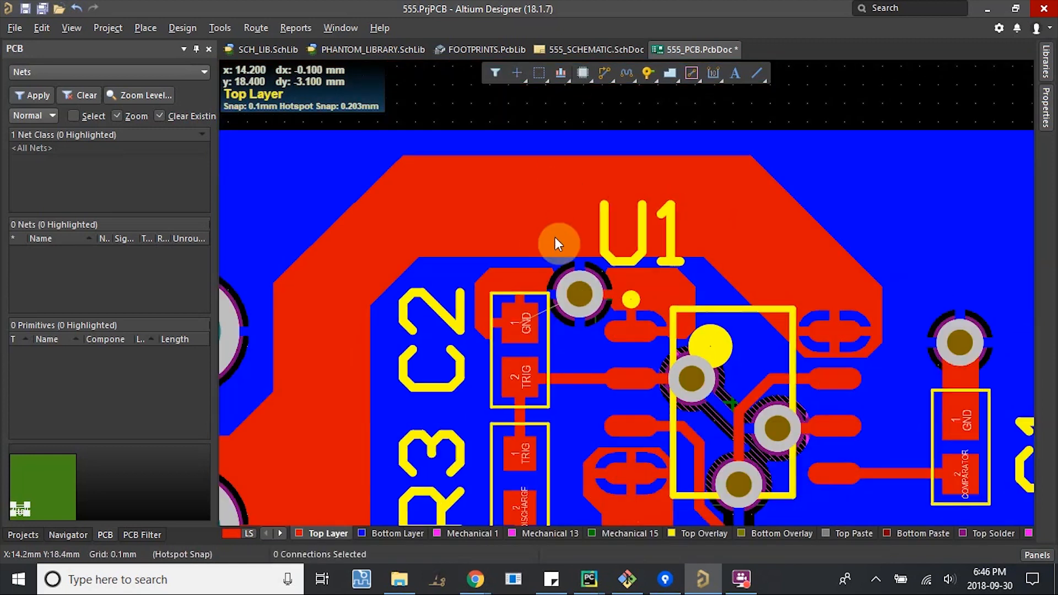
scroll(up, 3)
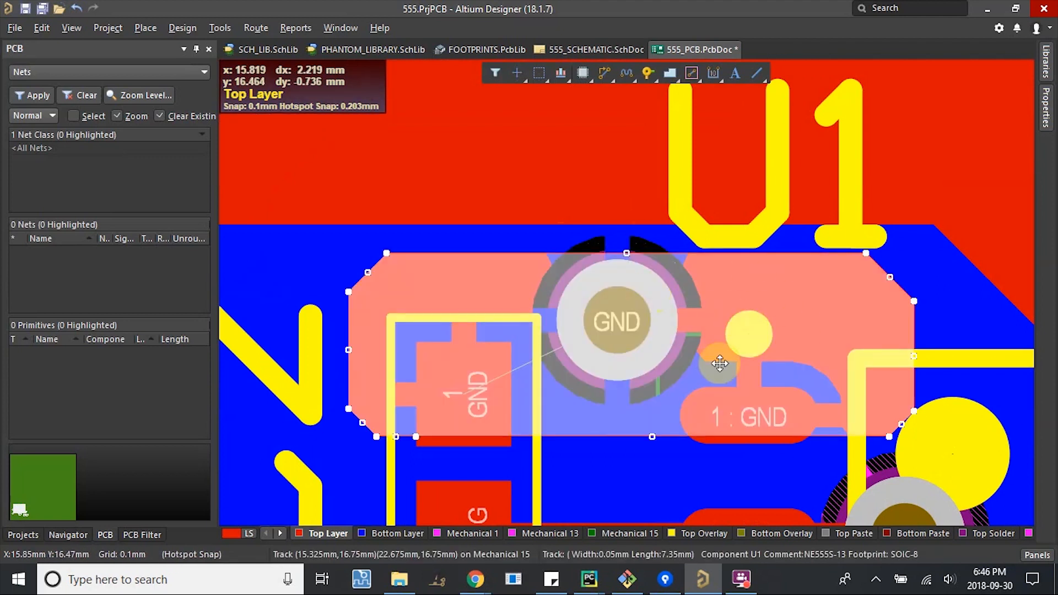
mouse_move(688, 313)
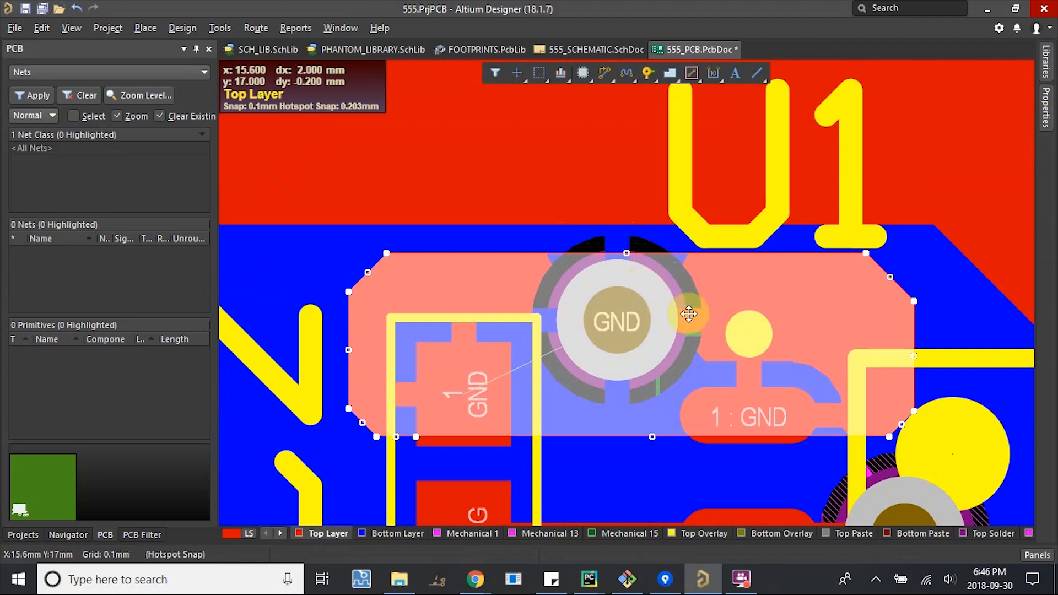